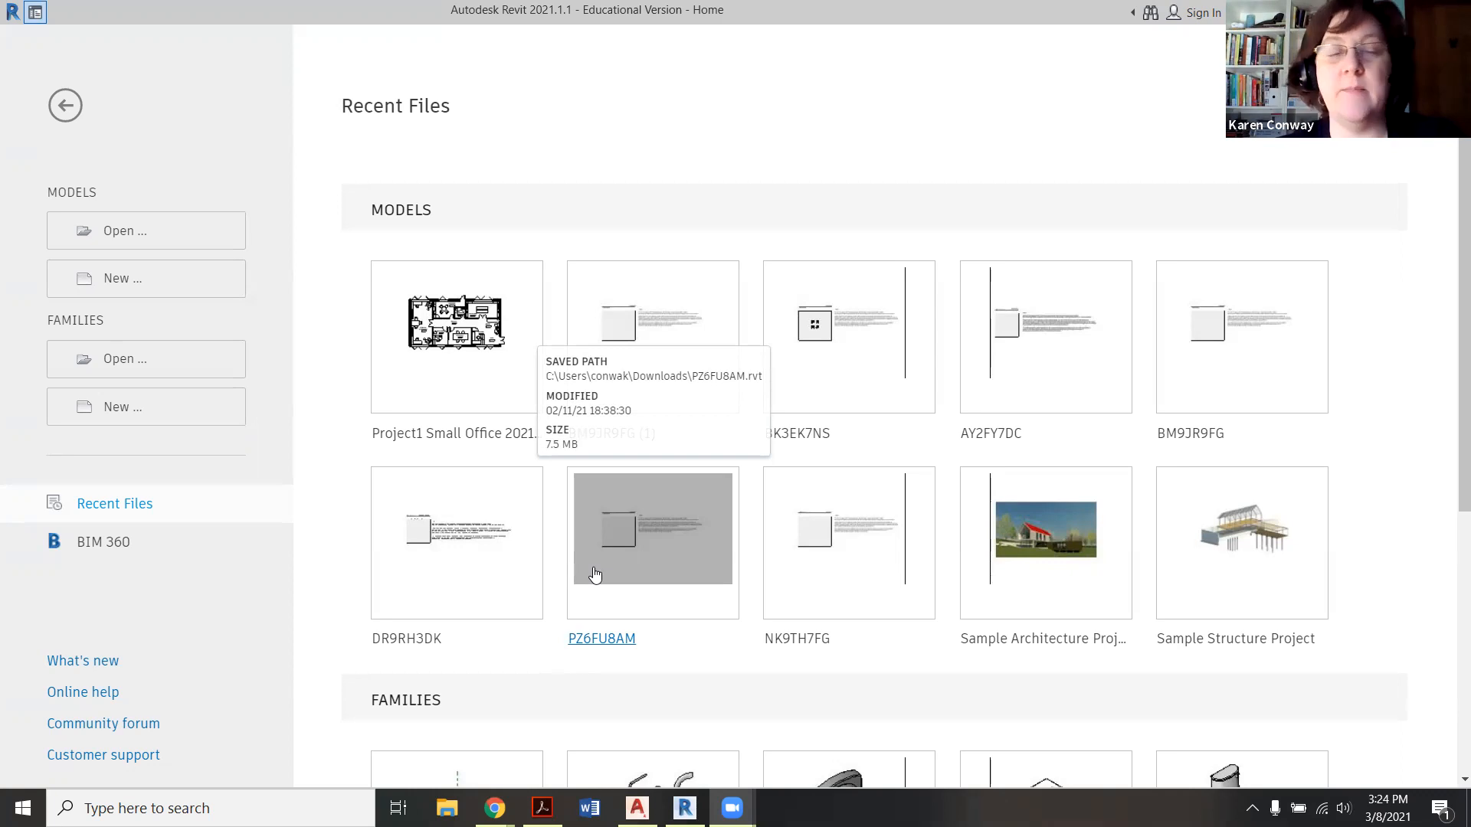
pyautogui.moveTo(539, 525)
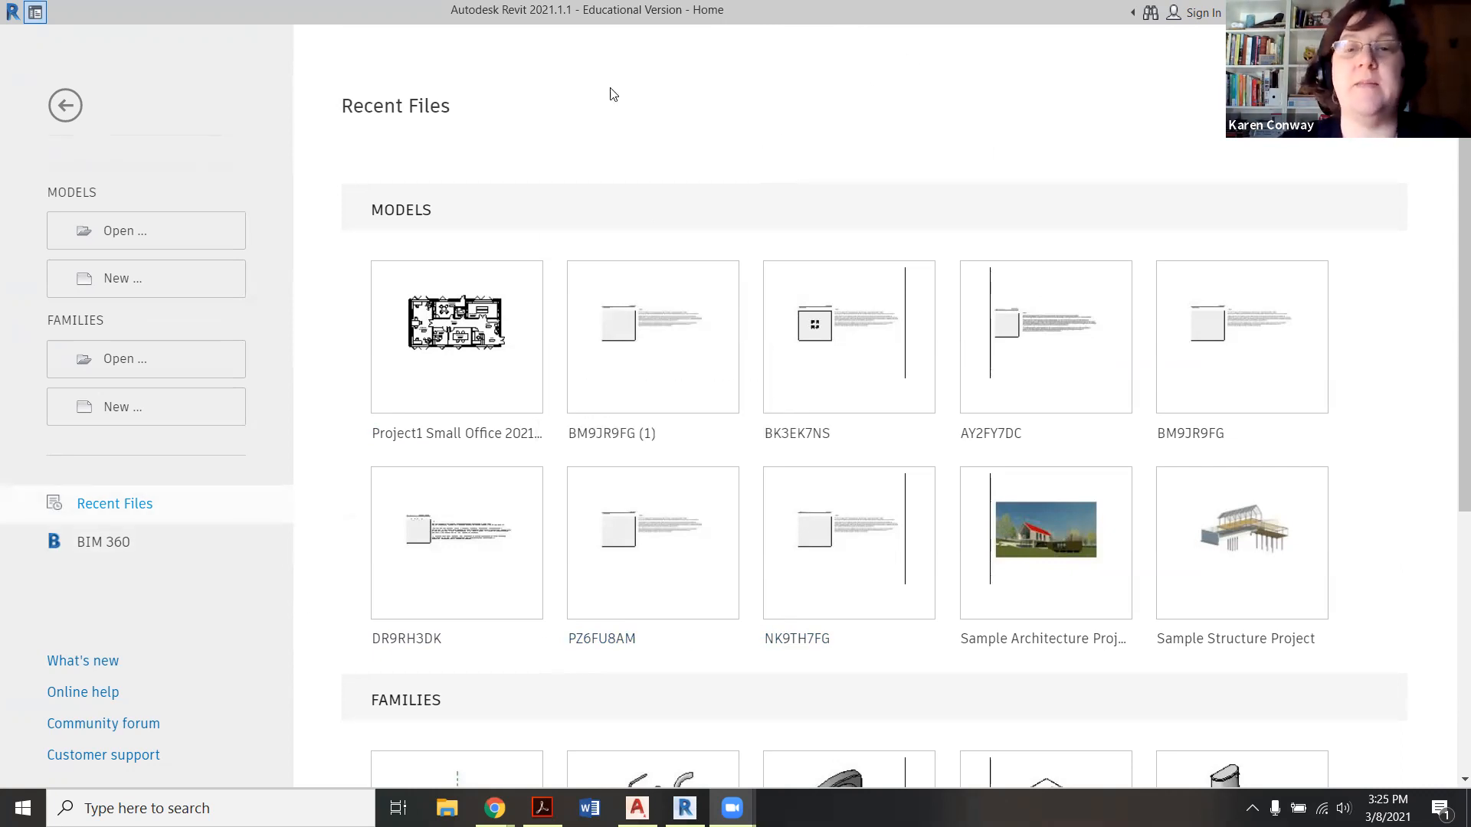
pyautogui.moveTo(146, 359)
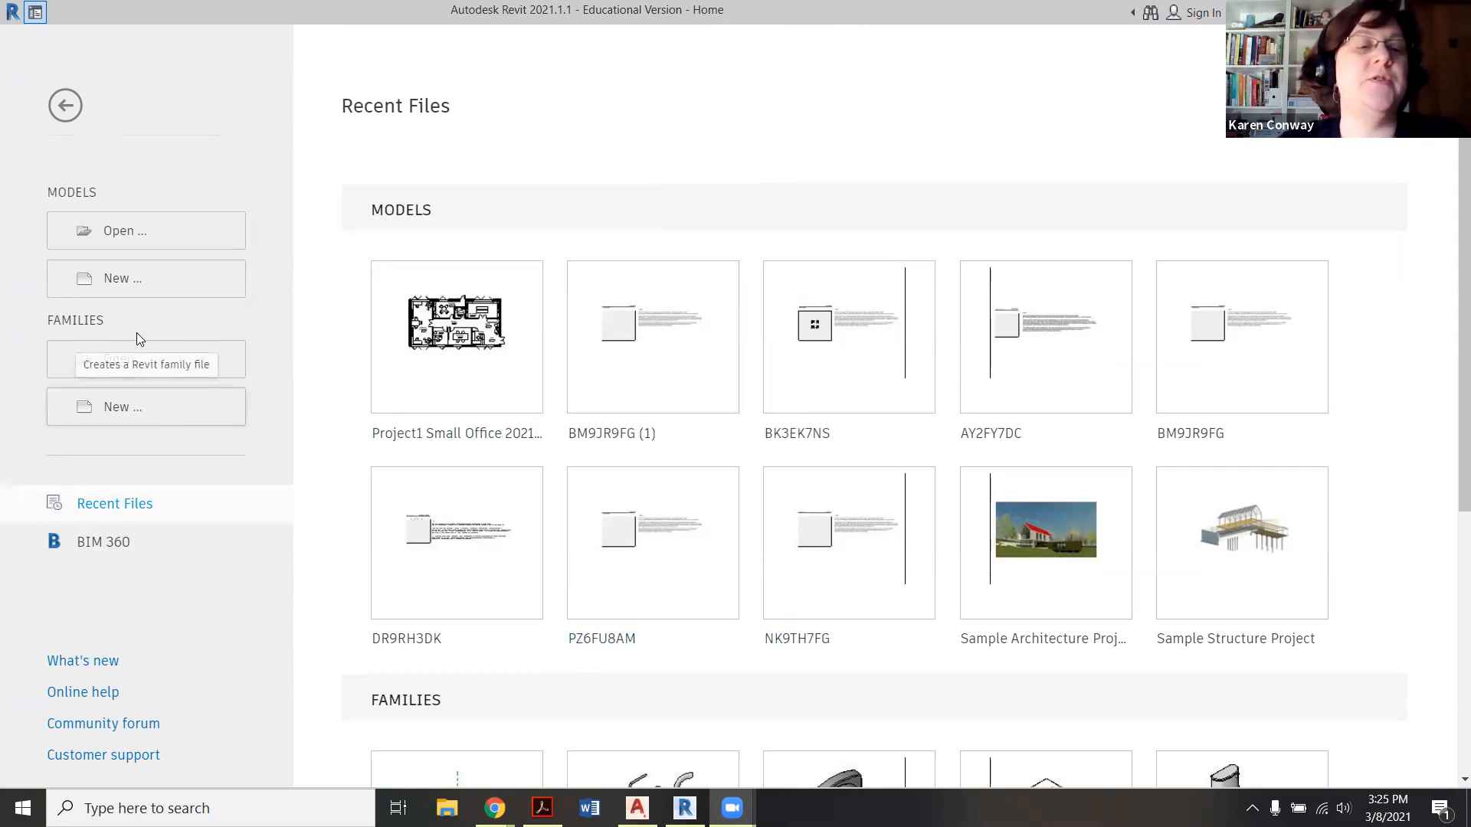
# Step: Create a new family from the Generic Model.rft template
pyautogui.click(146, 406)
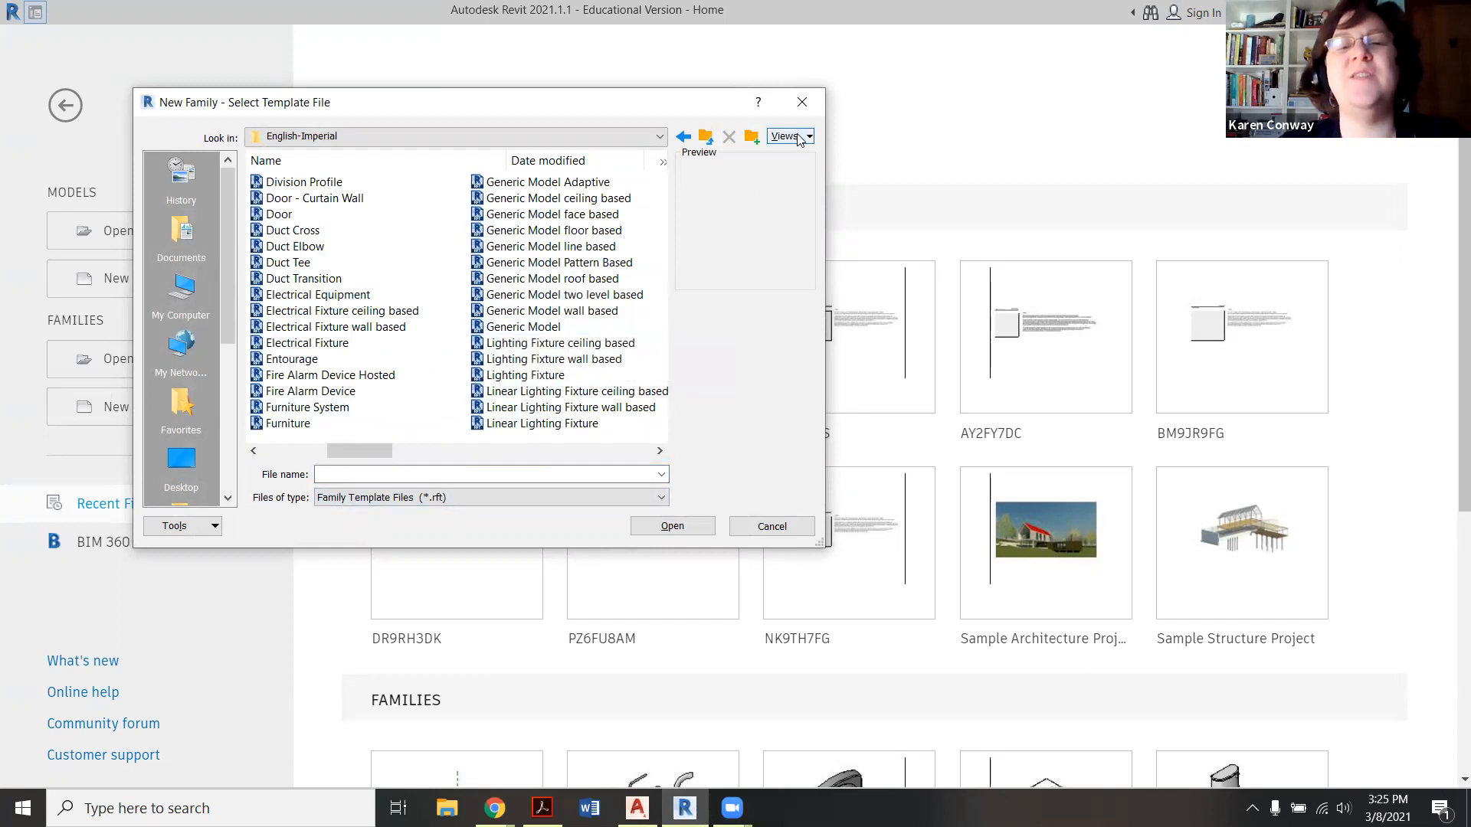
pyautogui.click(787, 136)
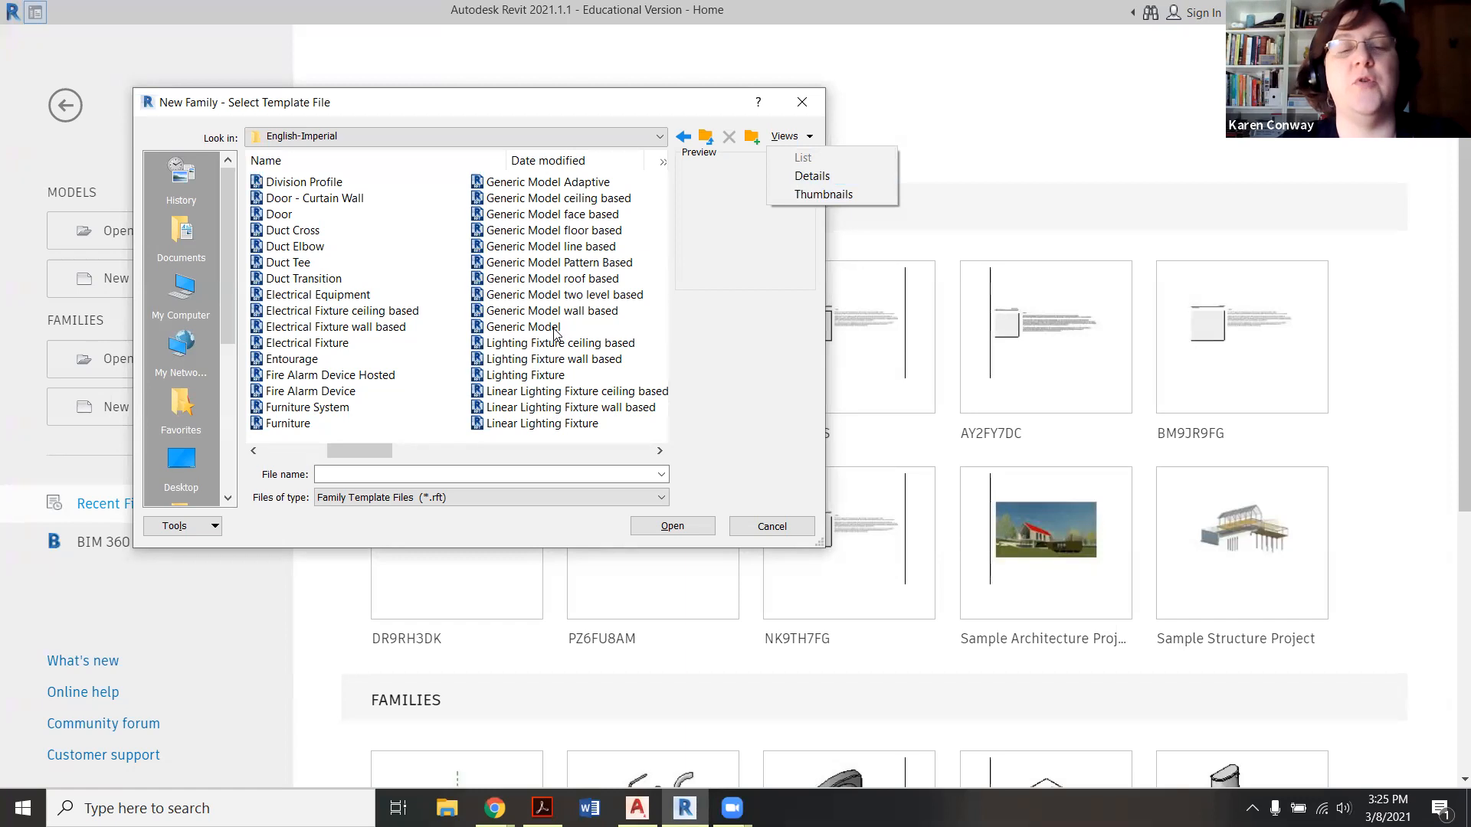
pyautogui.click(522, 326)
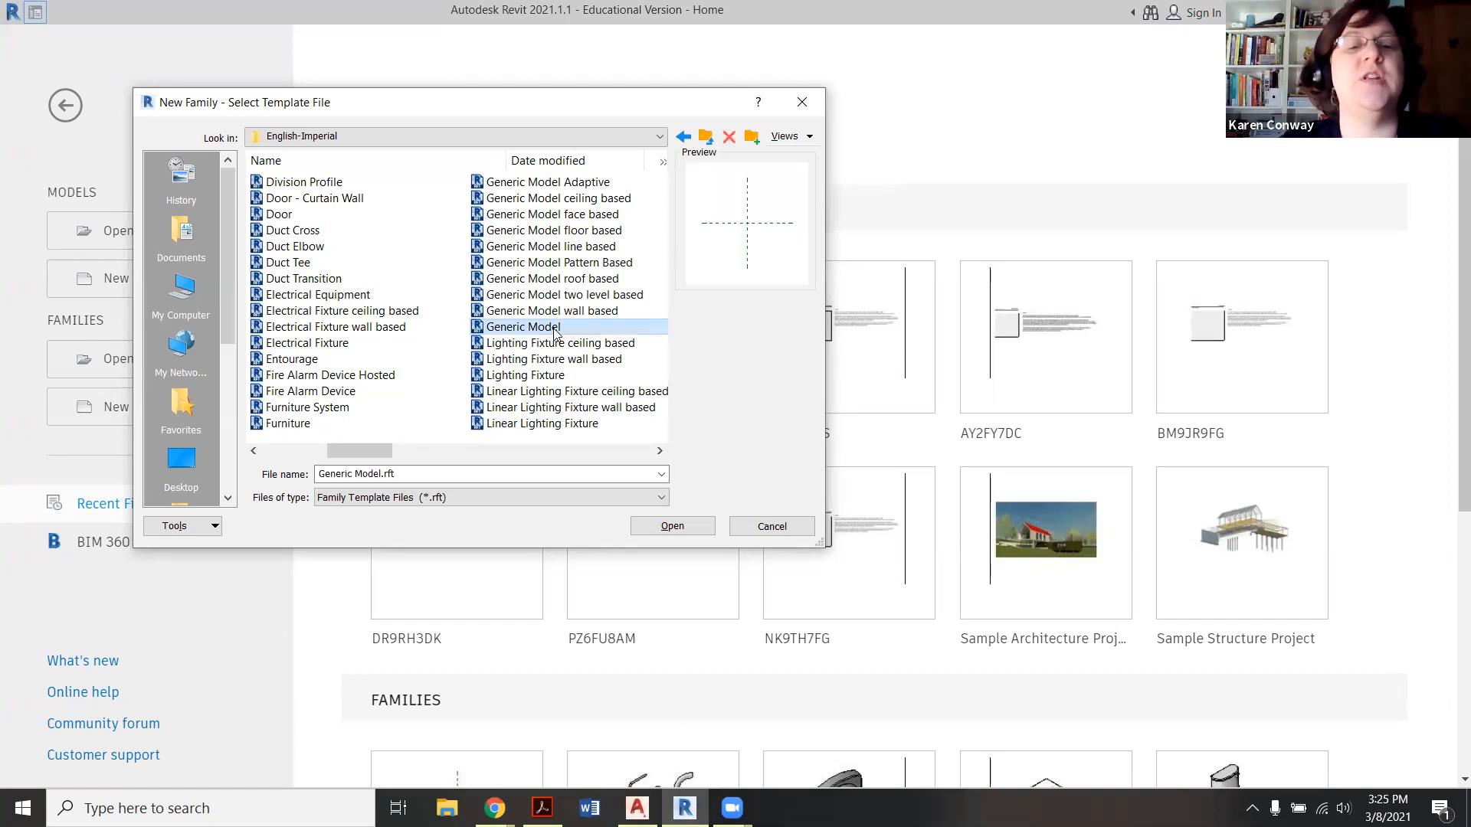
pyautogui.click(671, 526)
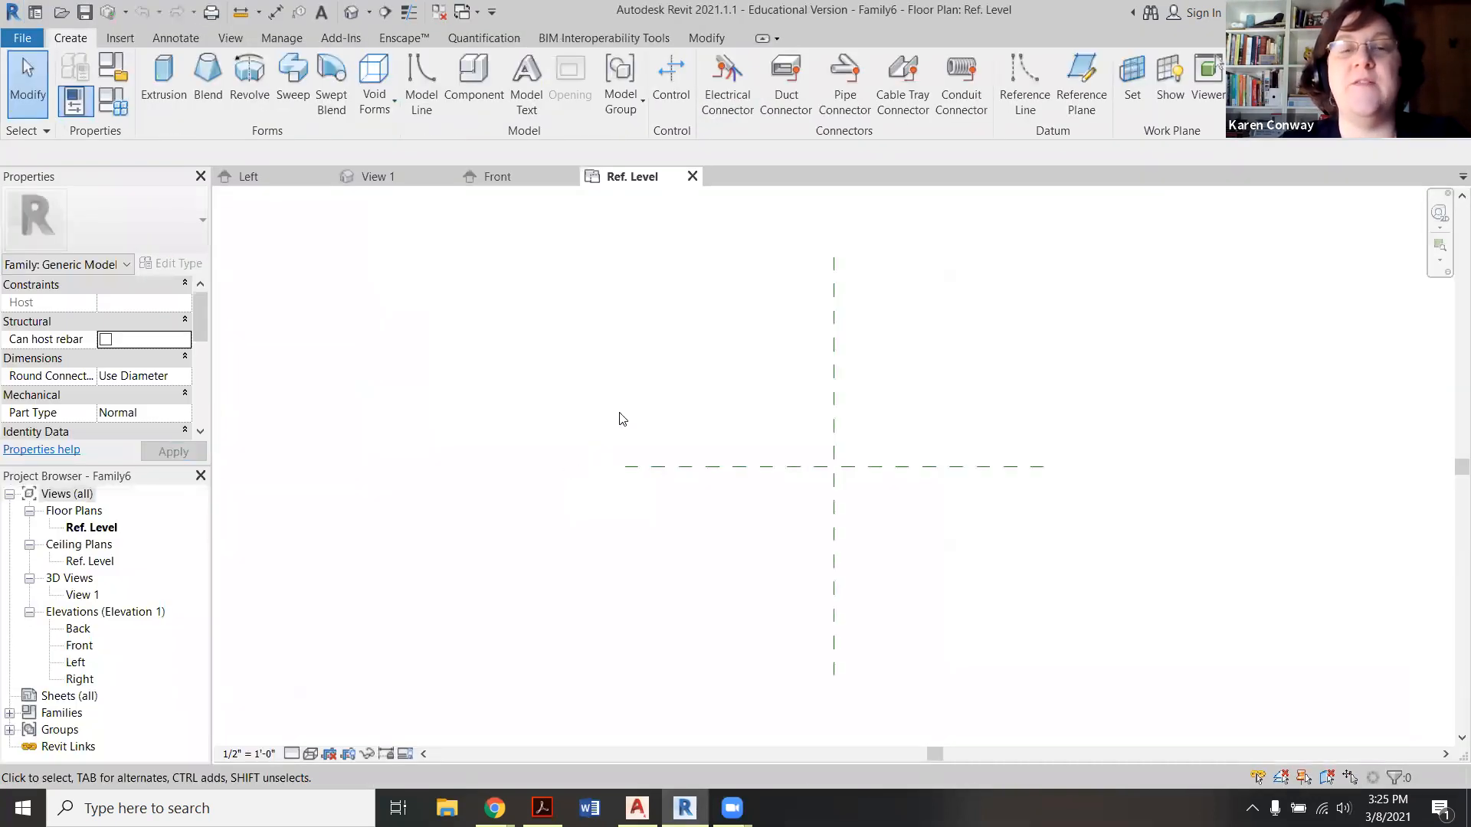
pyautogui.moveTo(631, 438)
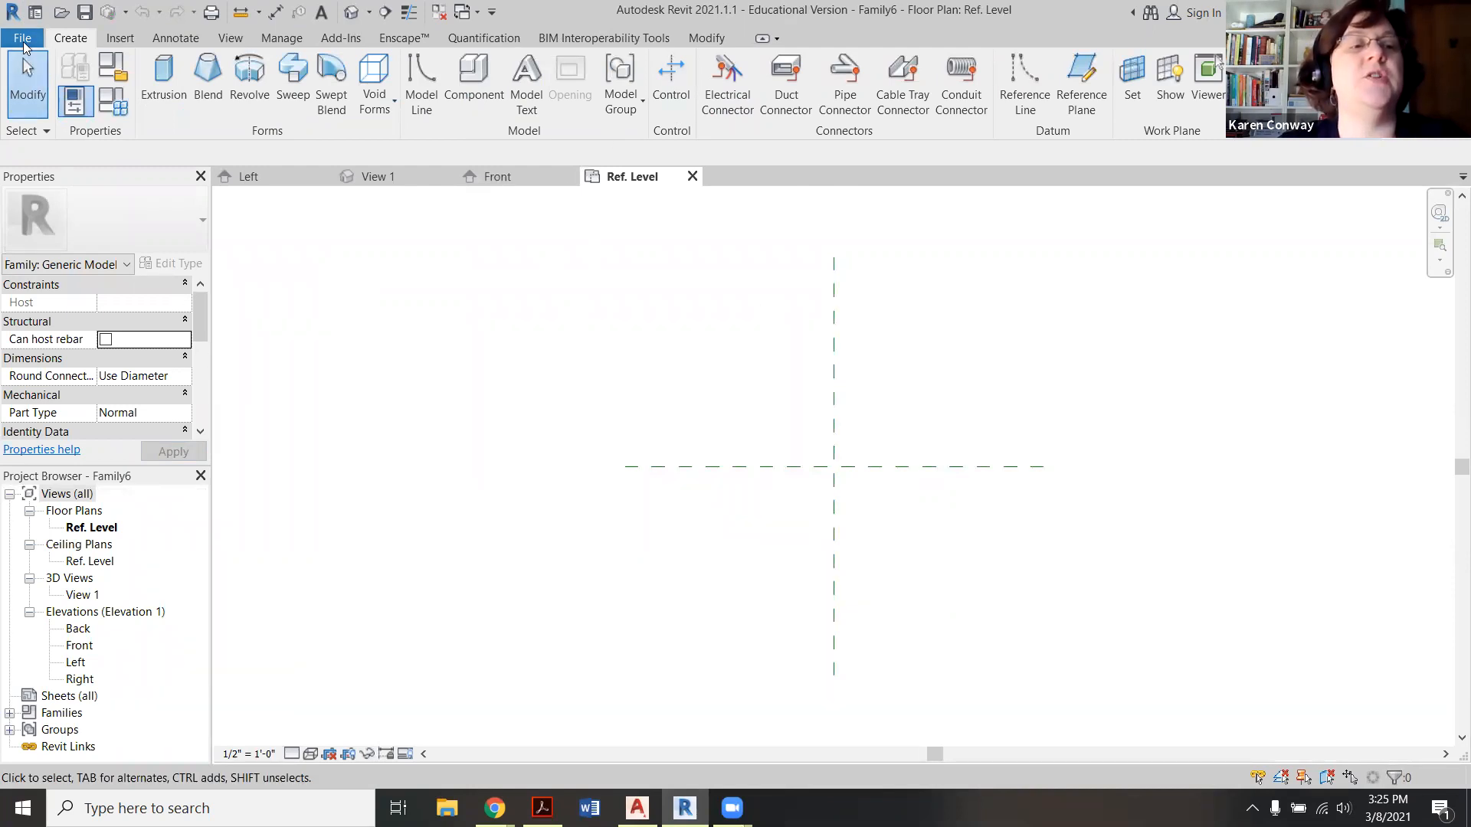
# Step: Open the Front elevation view from the Project Browser
pyautogui.click(21, 38)
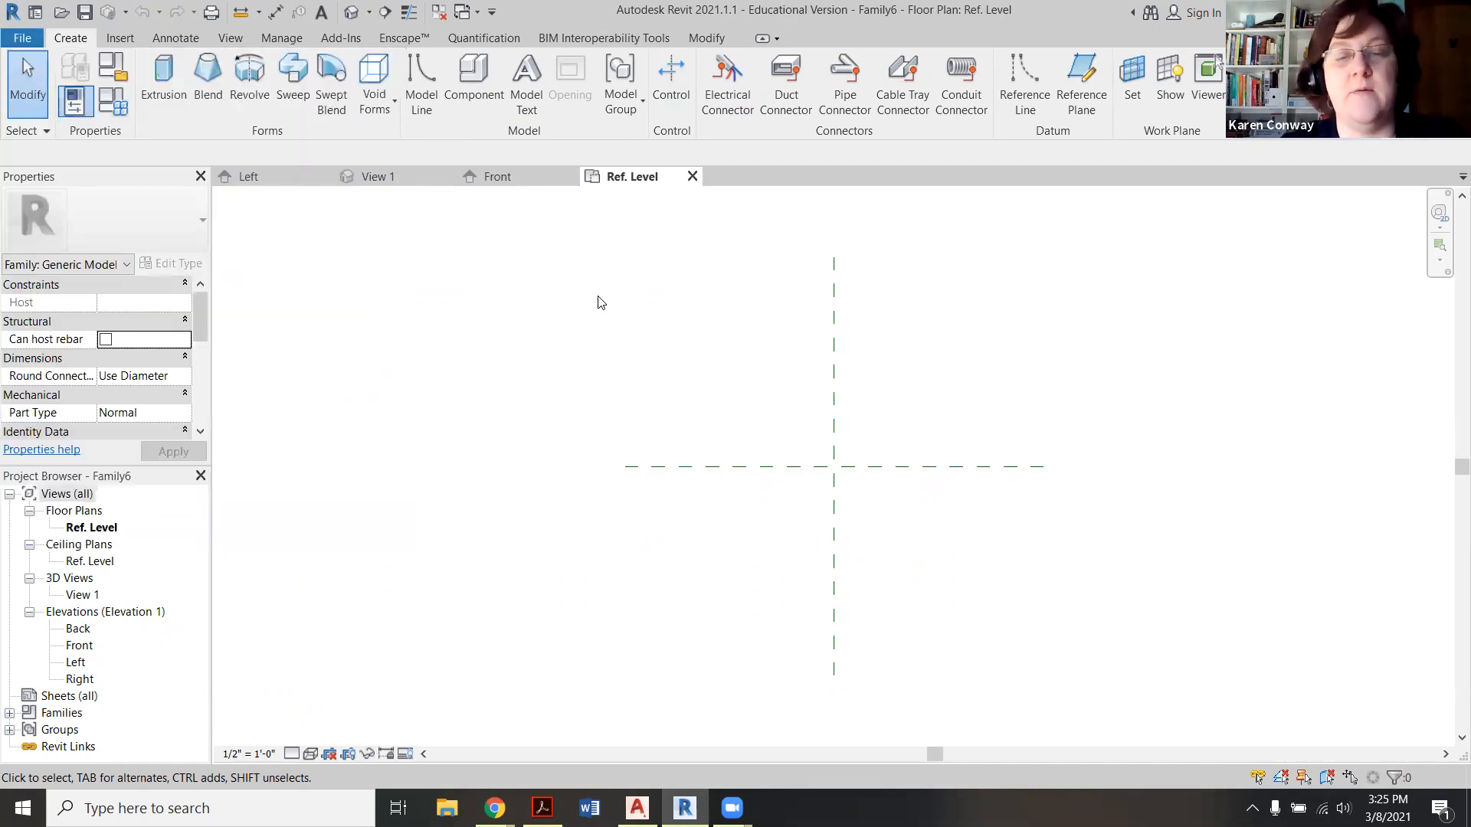
pyautogui.moveTo(800, 509)
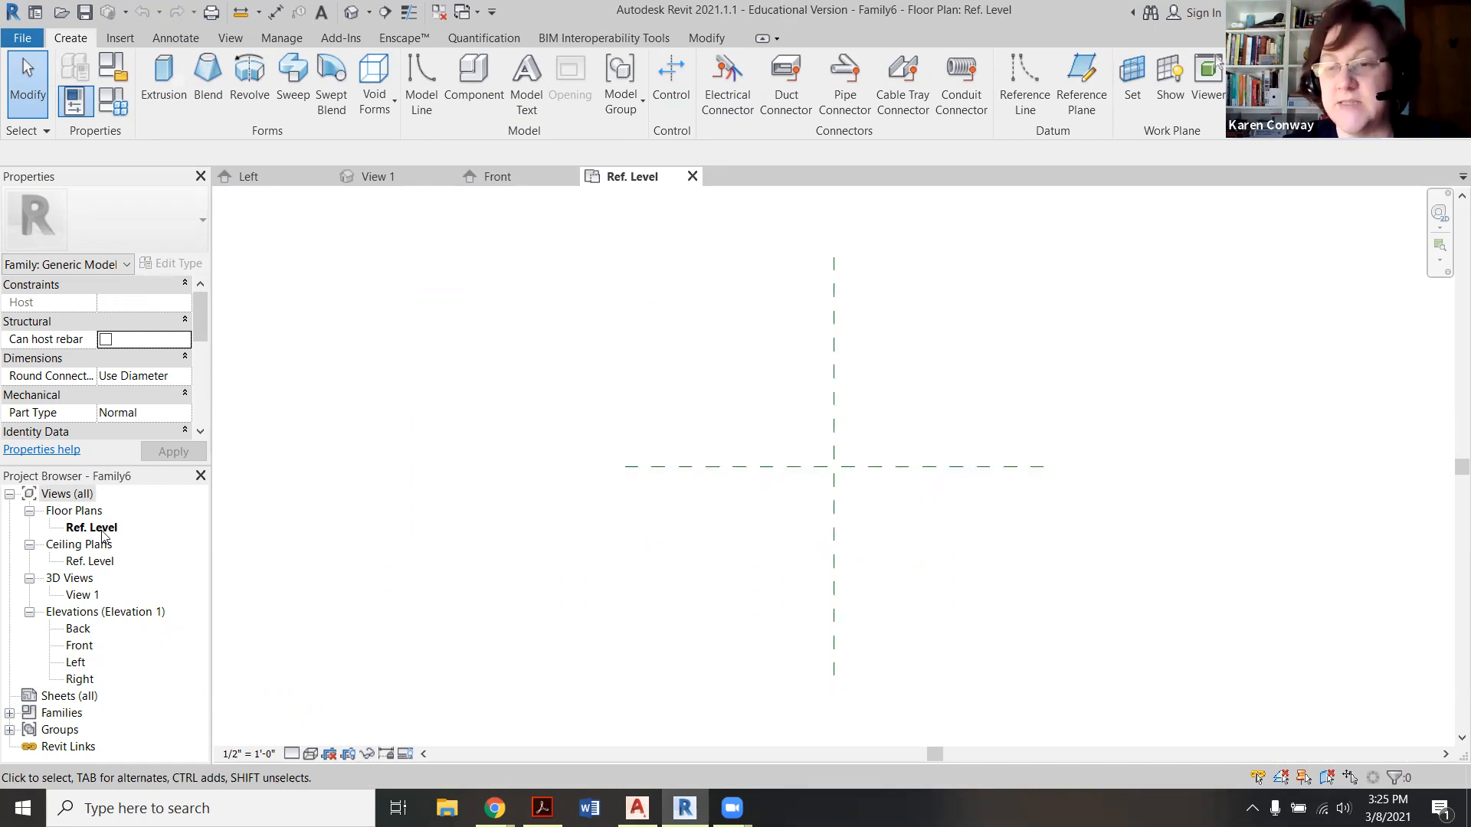
pyautogui.moveTo(857, 500)
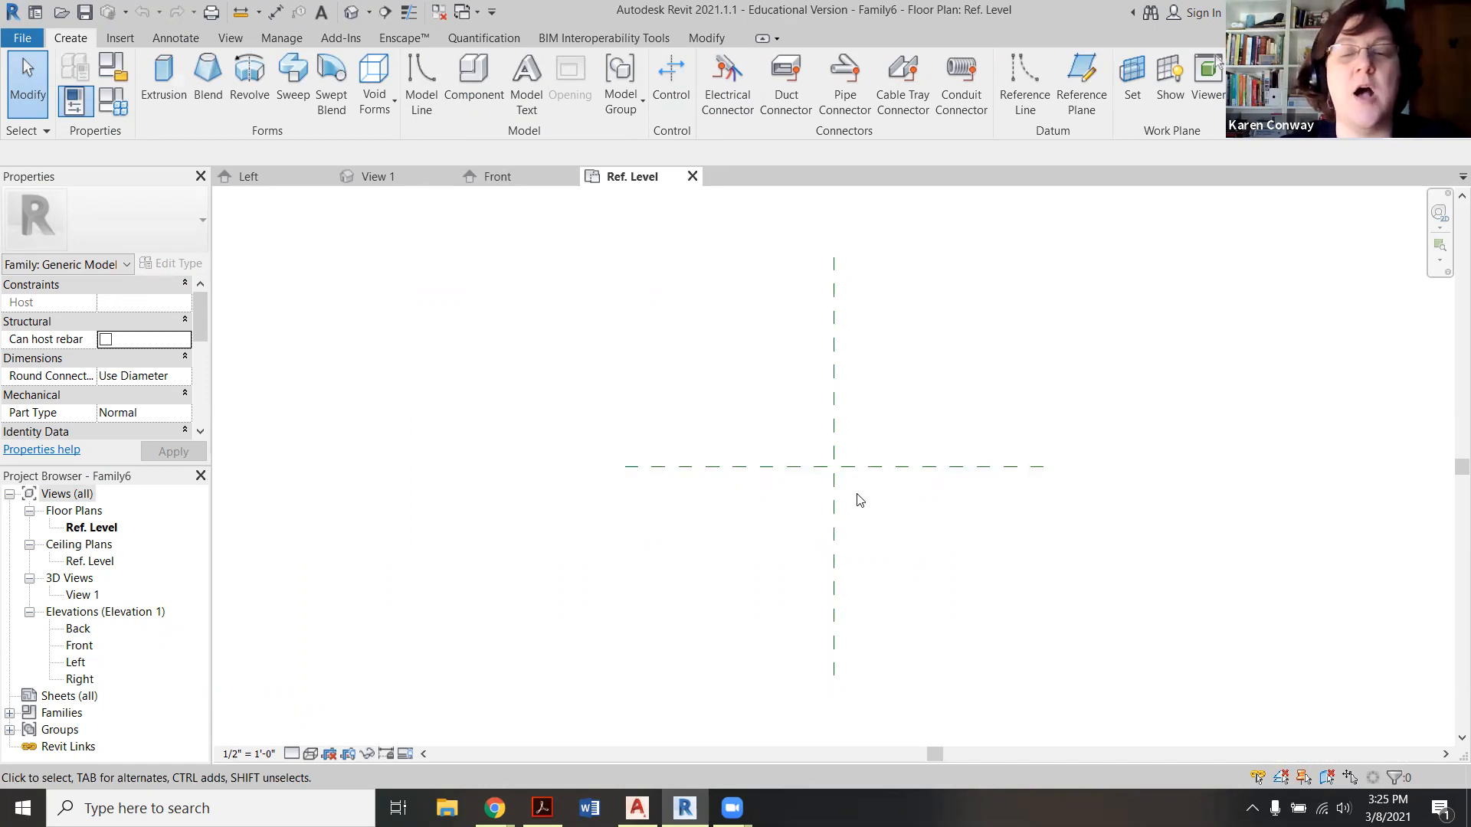
pyautogui.moveTo(487, 613)
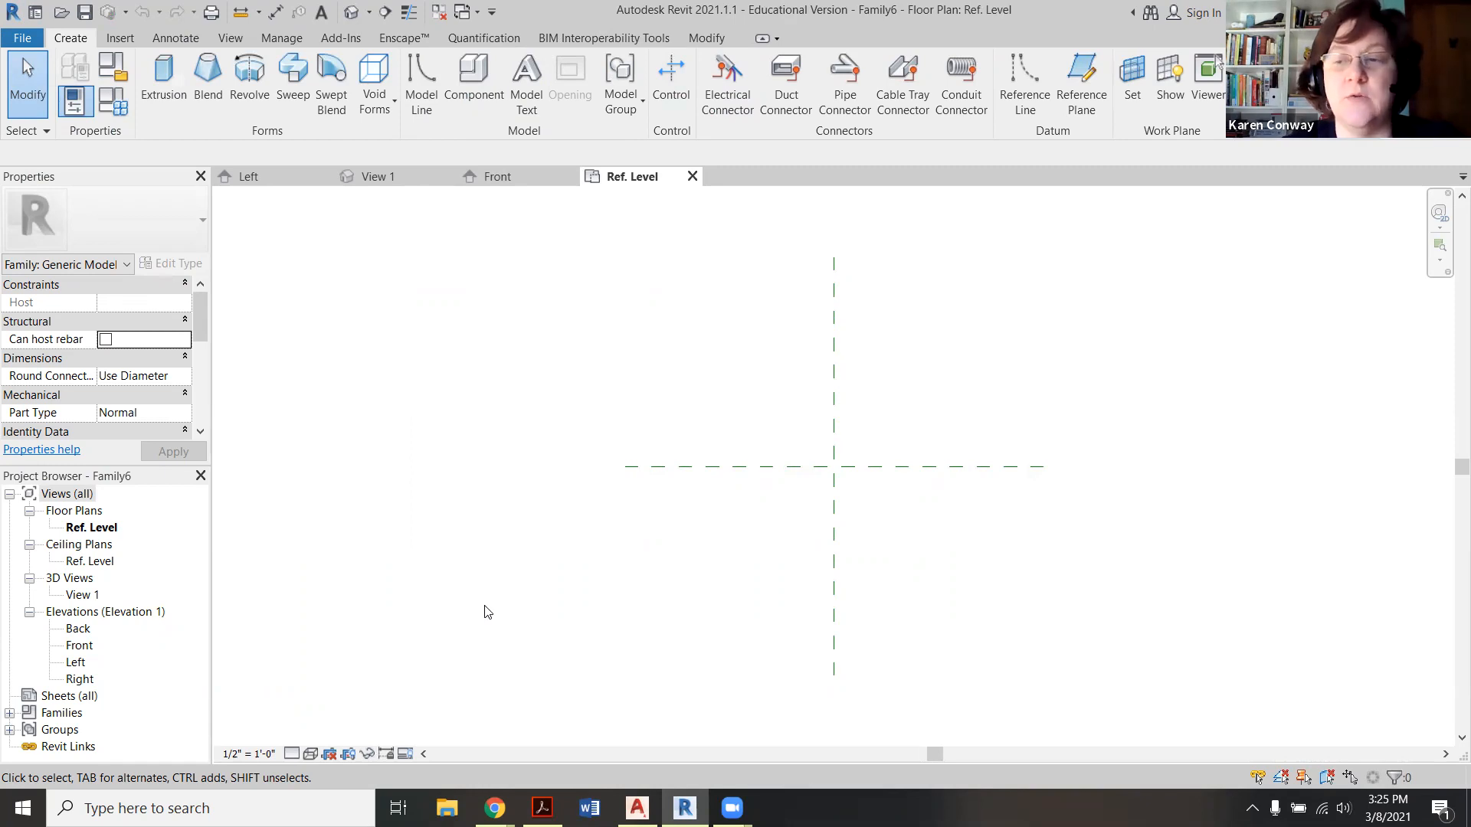
pyautogui.moveTo(91, 641)
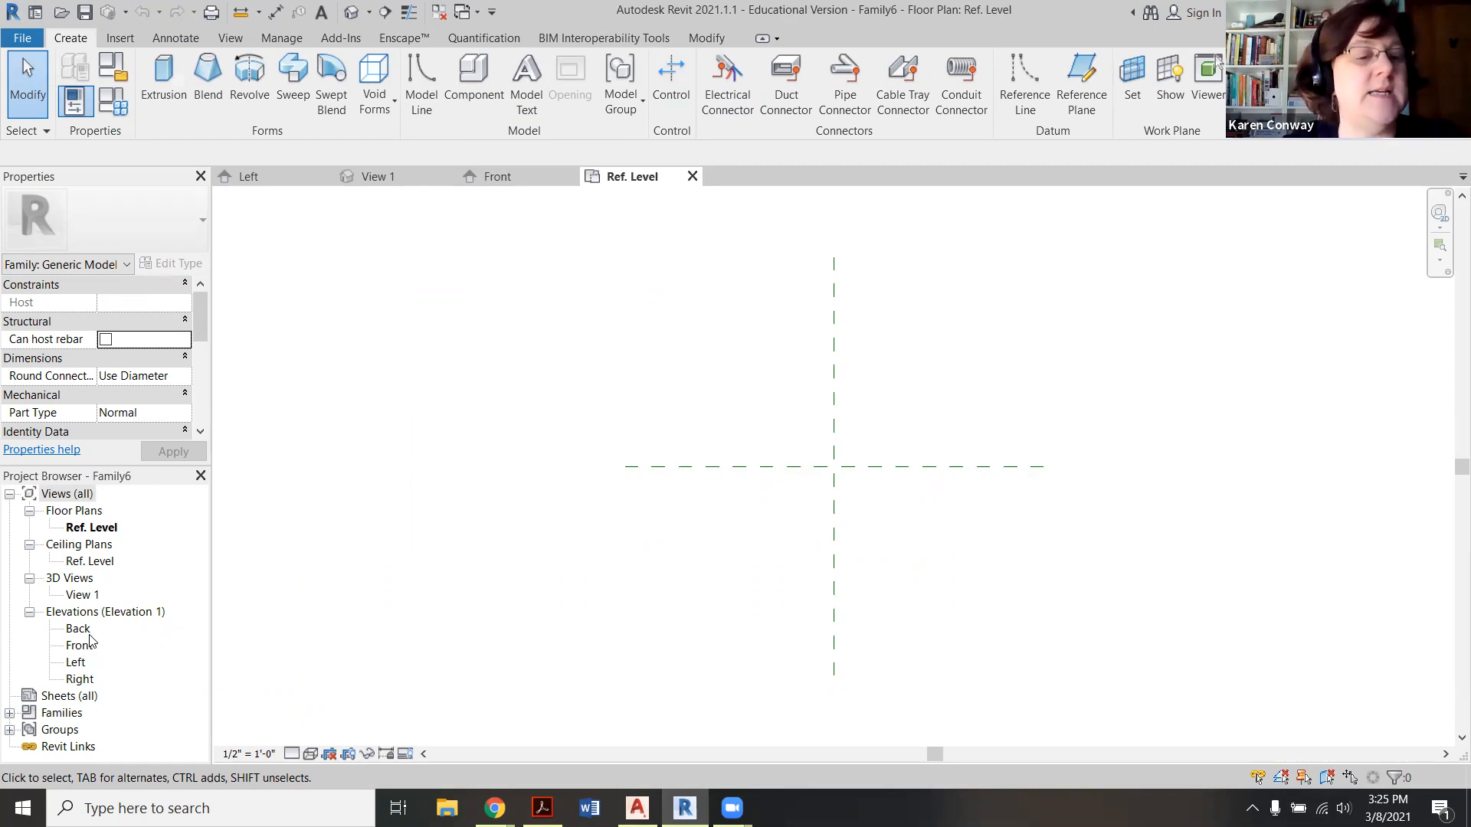
pyautogui.doubleClick(78, 645)
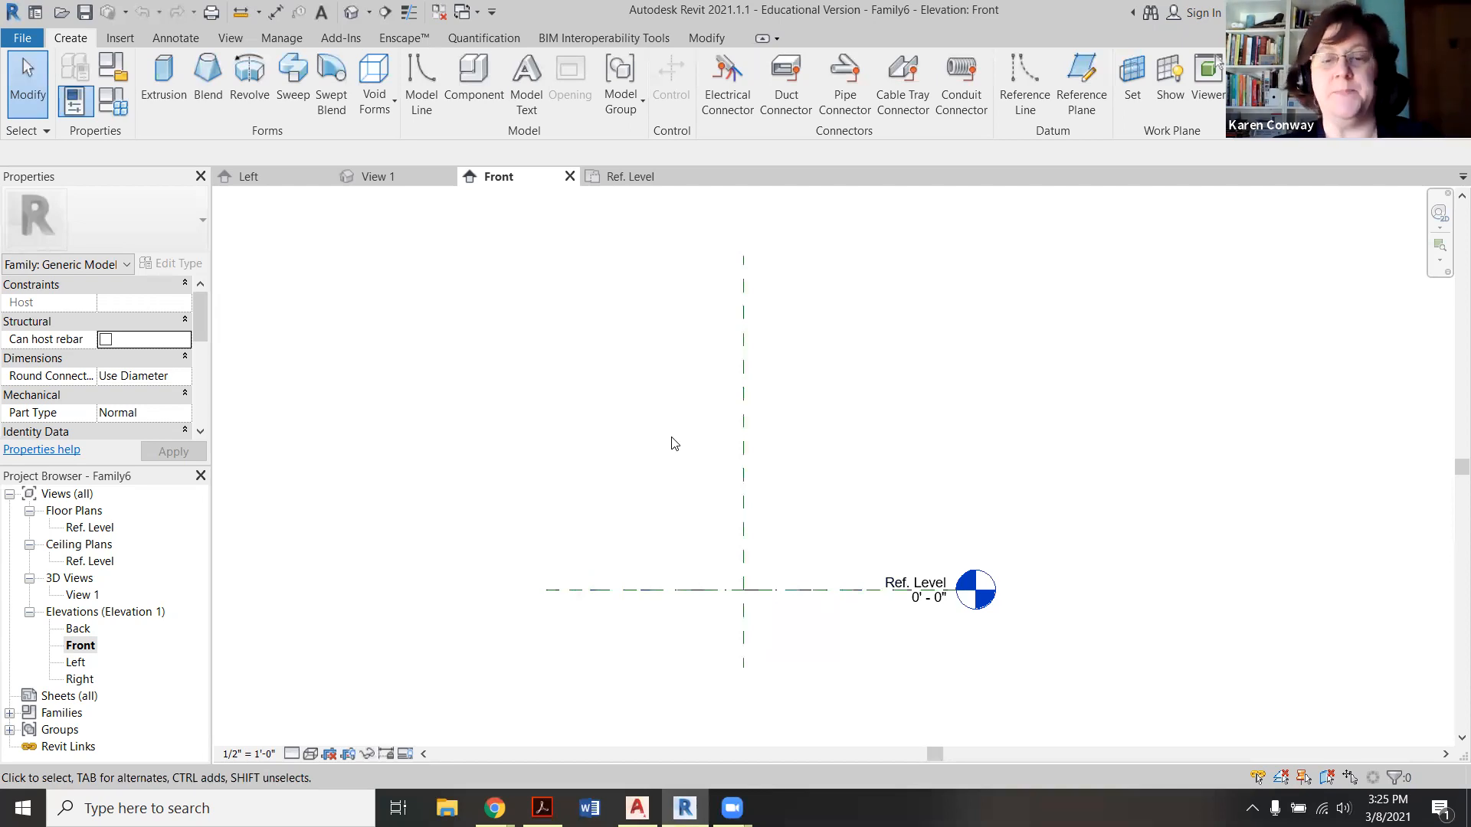
# Step: Start a Revolve form to sketch the vase's curved outer wall
pyautogui.click(732, 589)
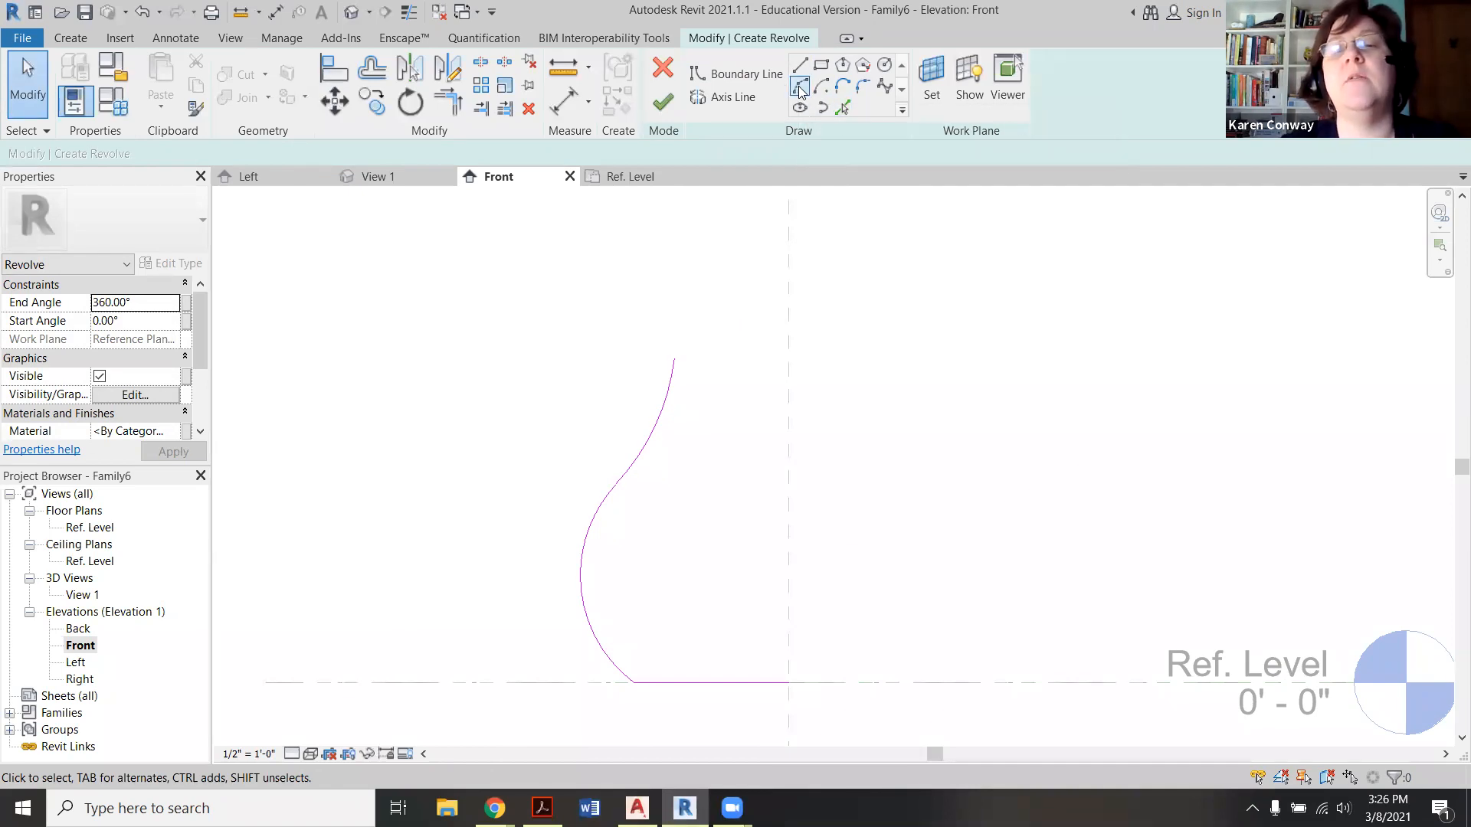
# Step: Continue the profile with tangent arcs for the neck and top rim
pyautogui.click(744, 73)
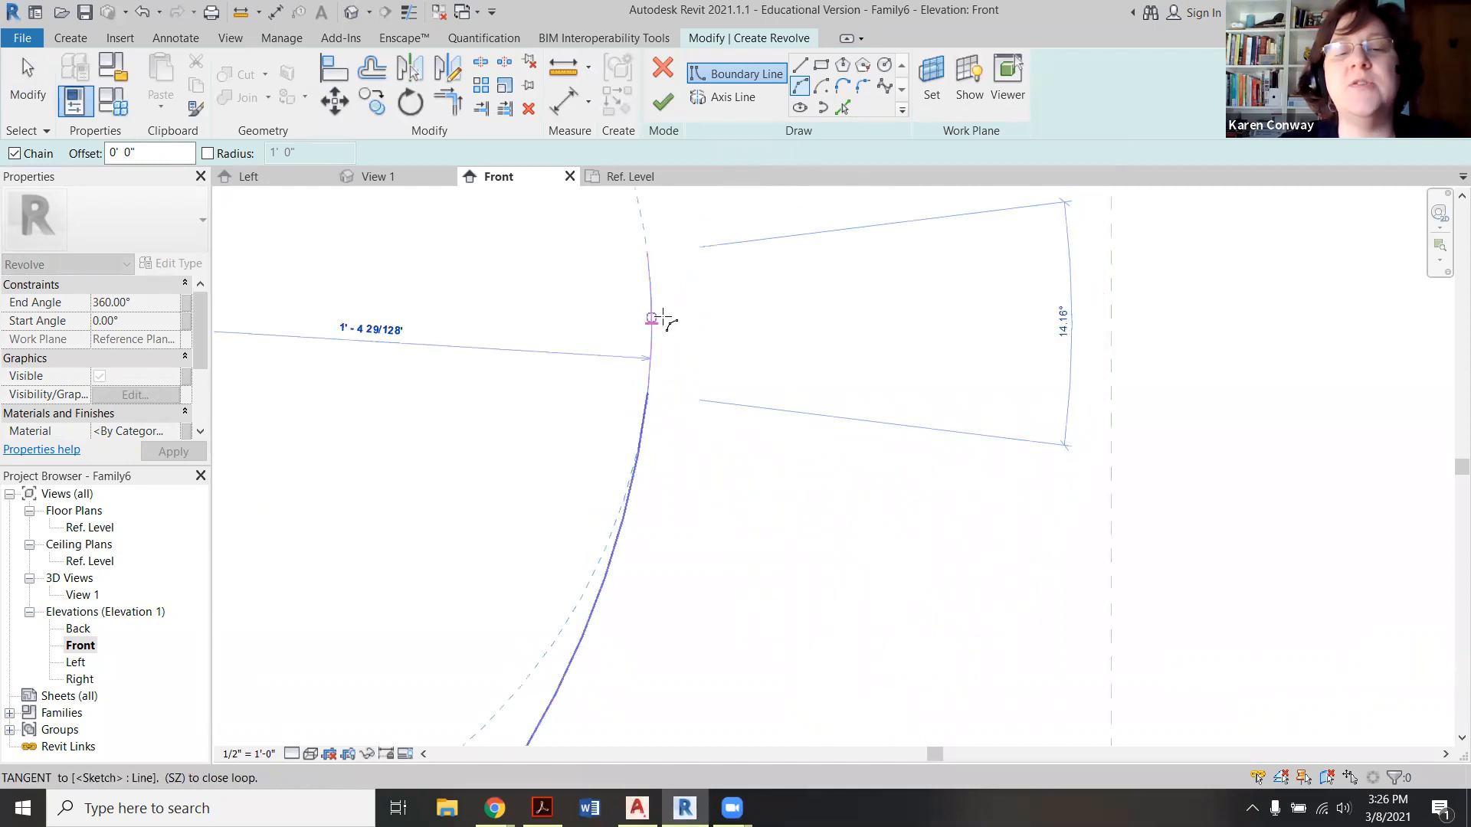
pyautogui.moveTo(652, 318)
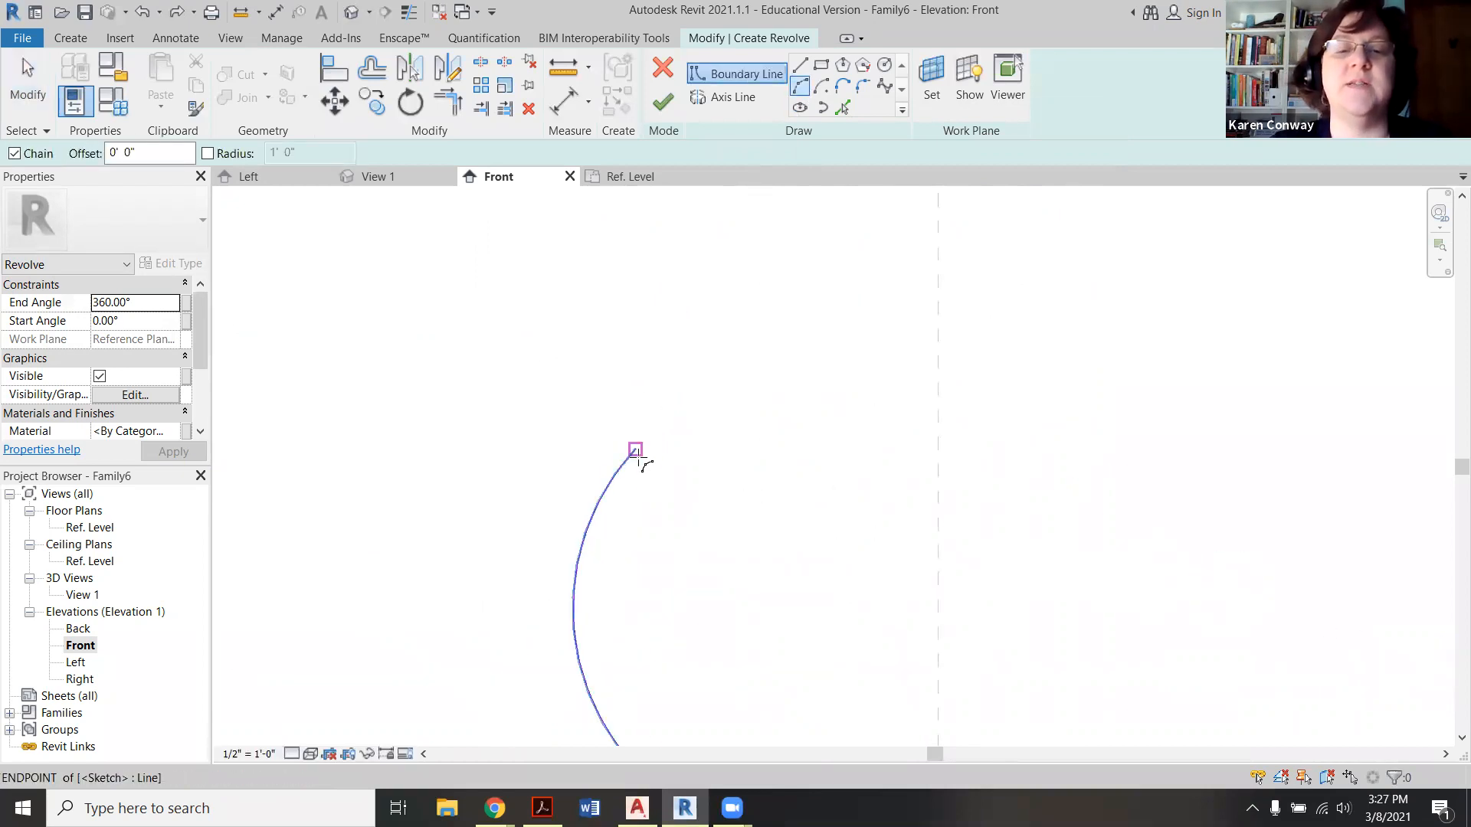
pyautogui.moveTo(638, 464)
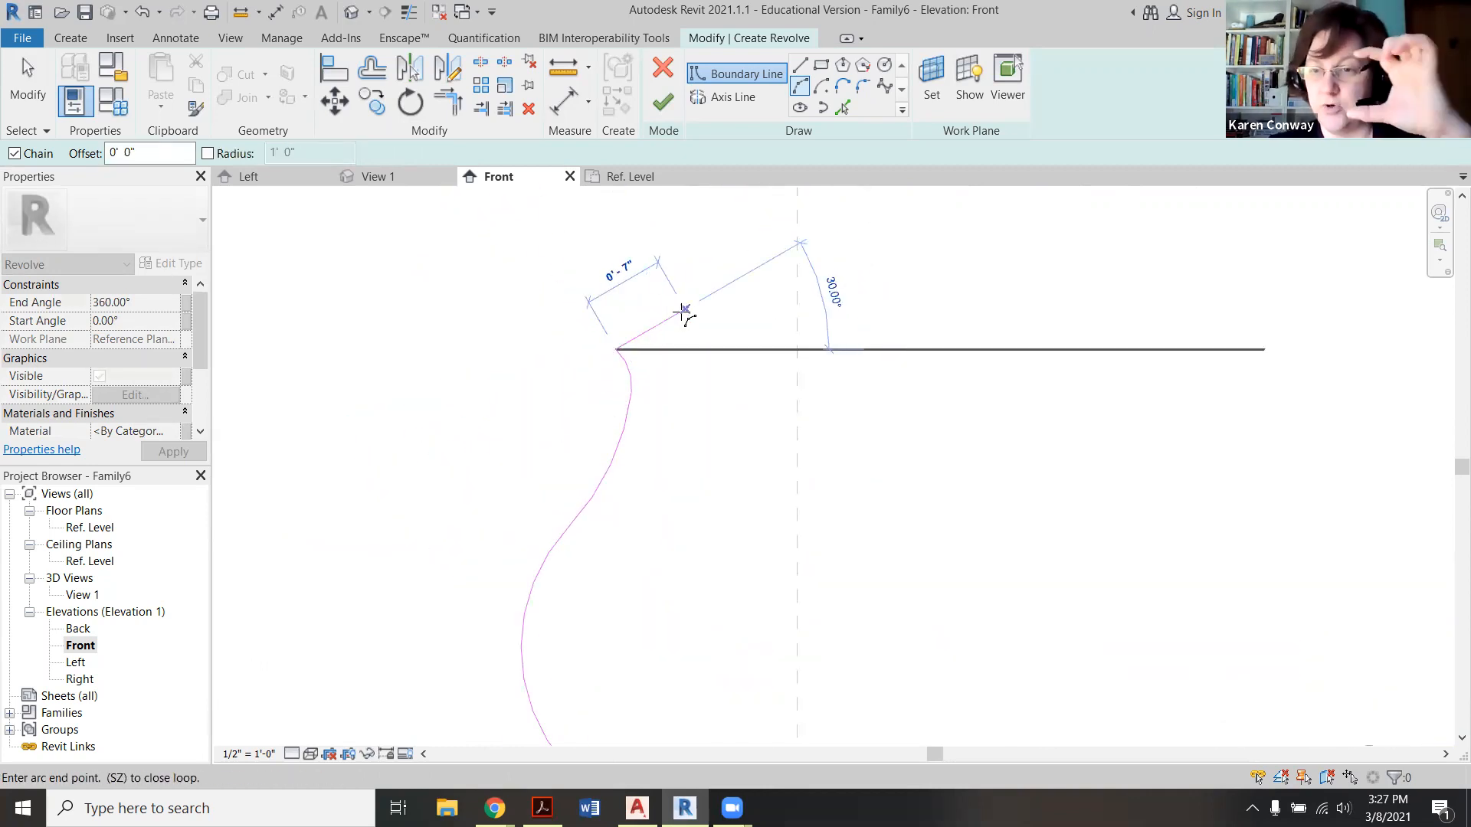
pyautogui.moveTo(657, 298)
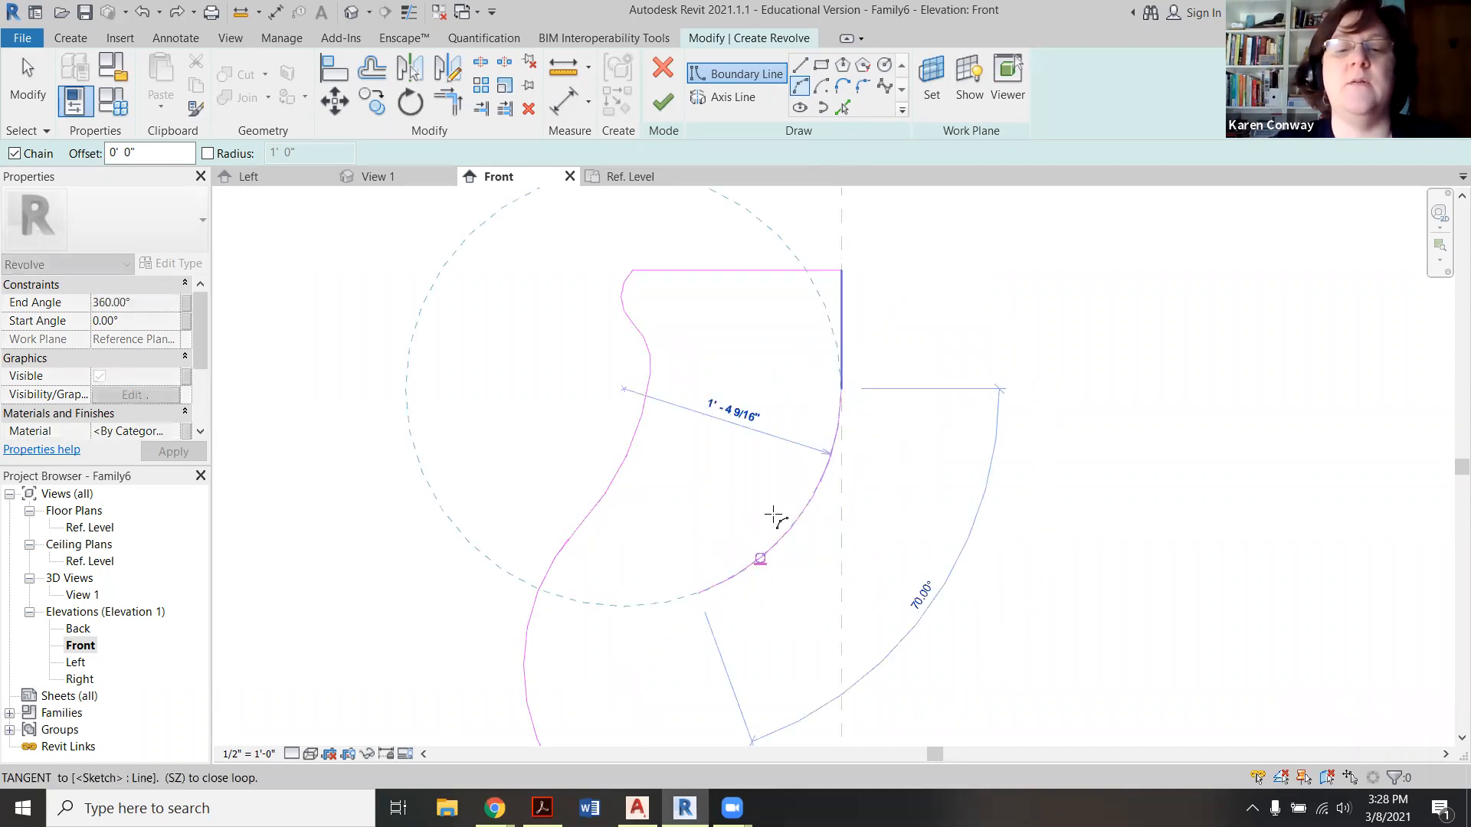
# Step: Shape the inner wall arc to close the vase cross-section
pyautogui.moveTo(760, 557); pyautogui.dragTo(783, 497)
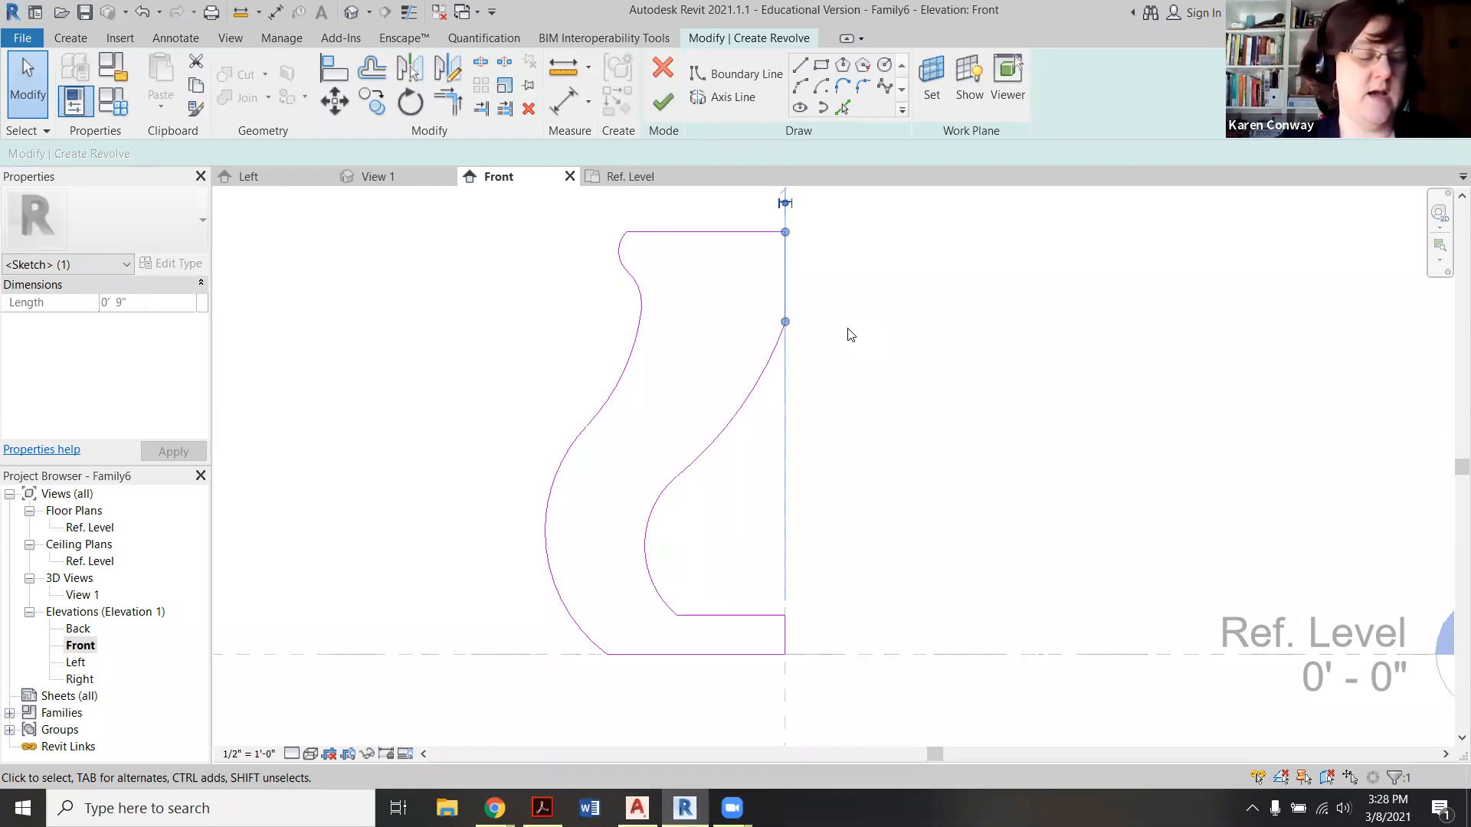
# Step: Remove the axis line and redraw the inner wall with a vertical neck
pyautogui.click(784, 276)
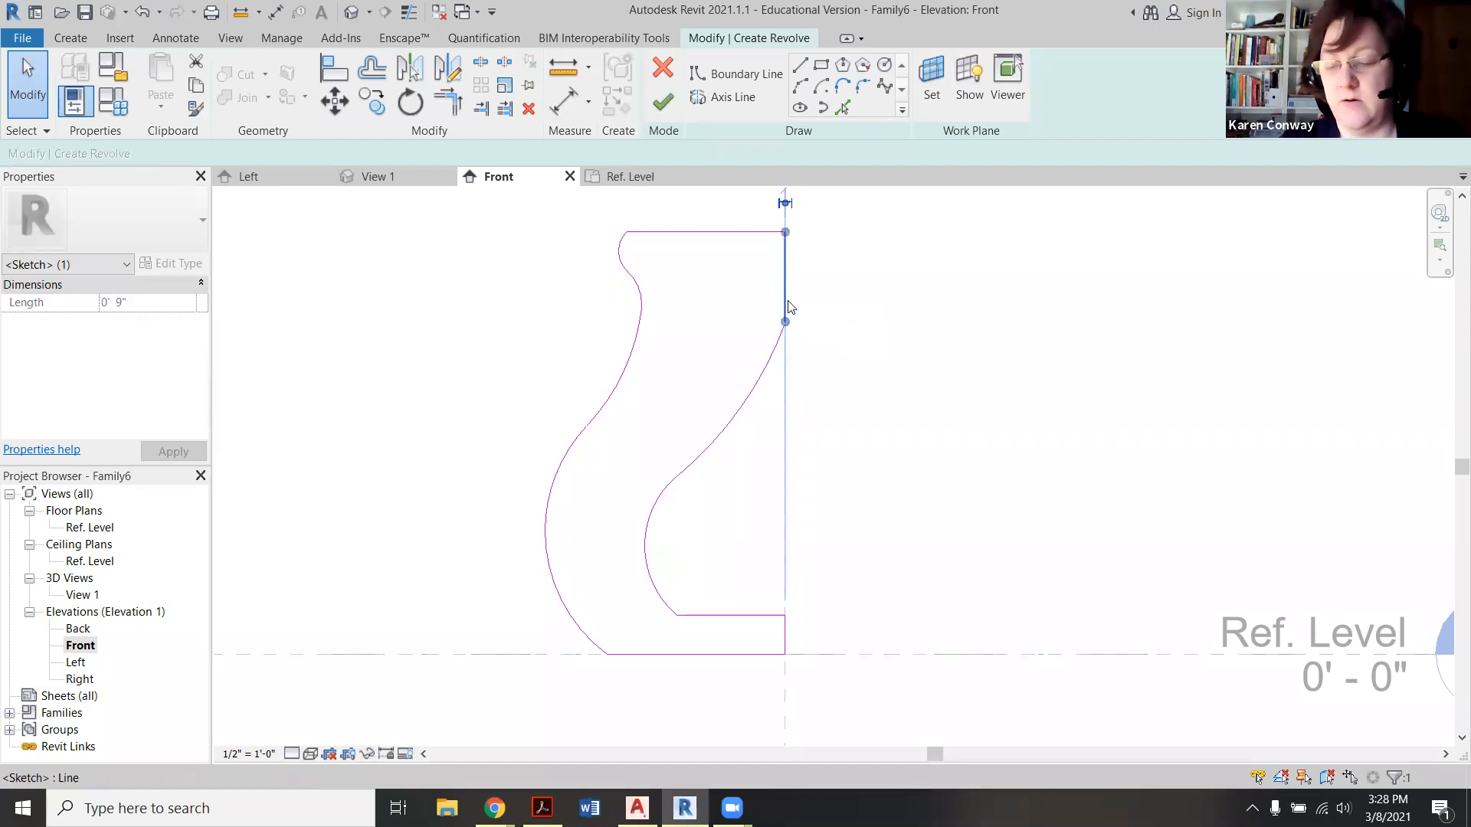
pyautogui.moveTo(786, 310)
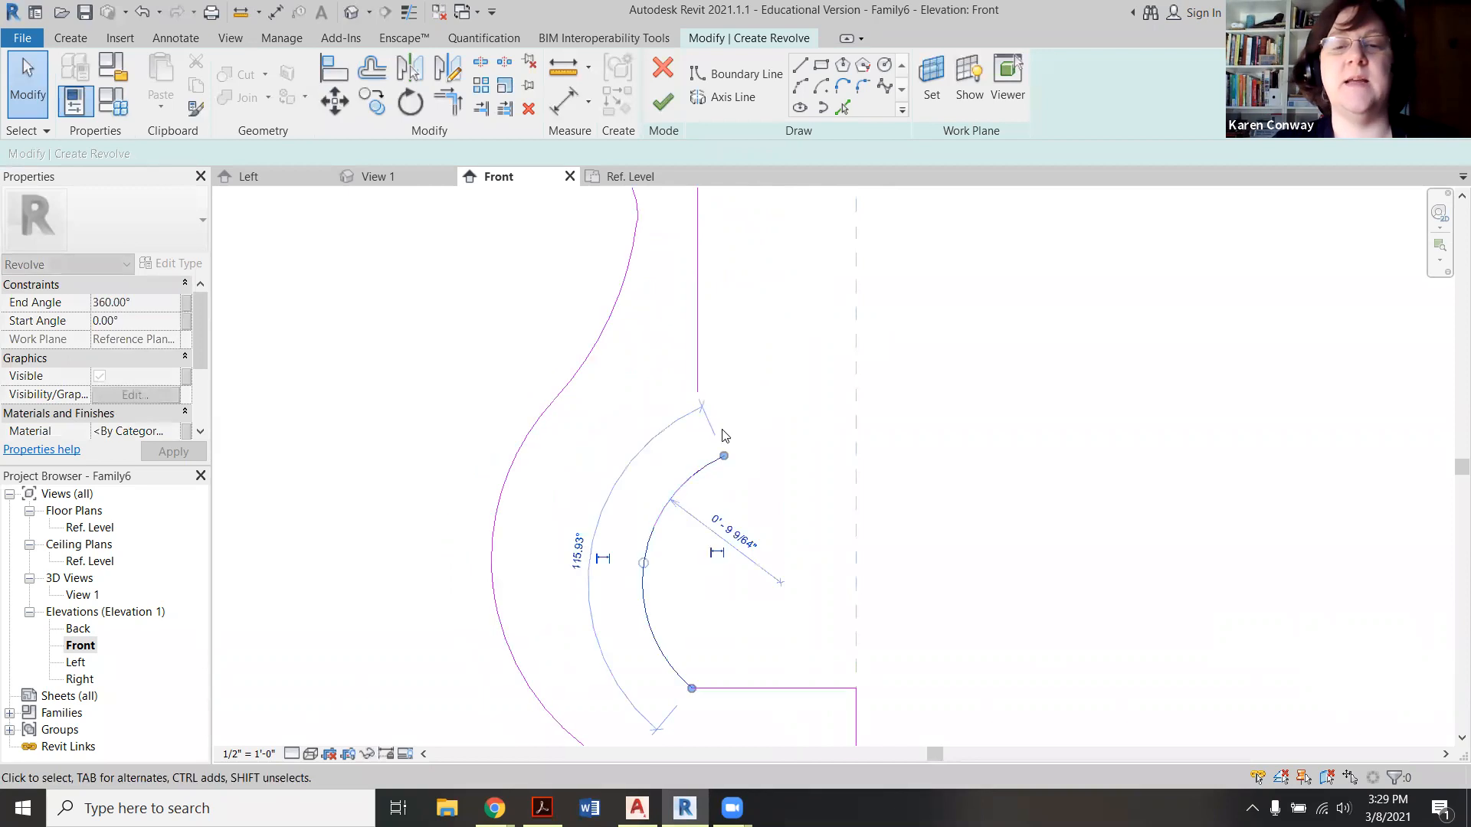
pyautogui.click(740, 429)
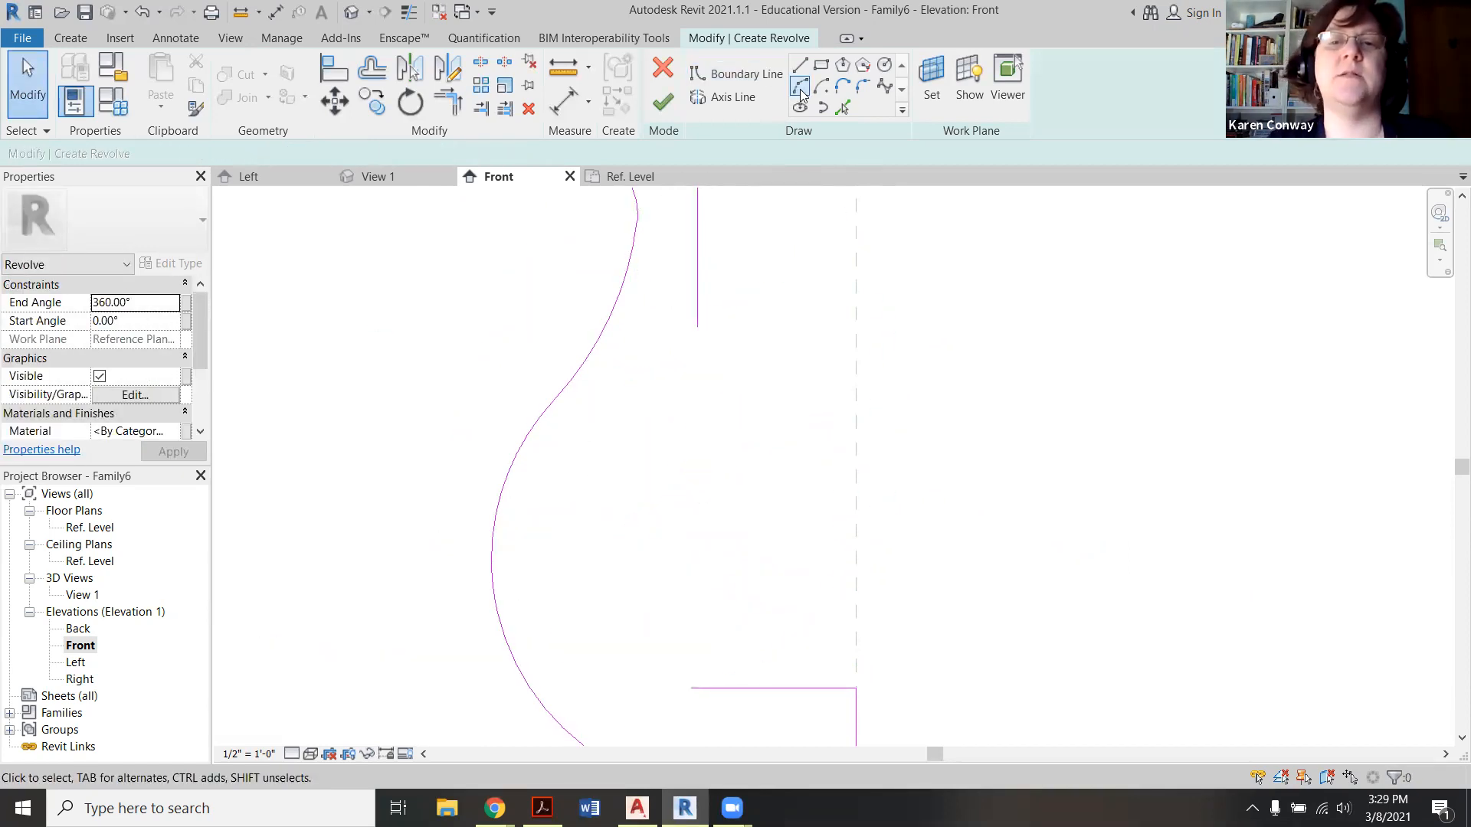
pyautogui.click(799, 87)
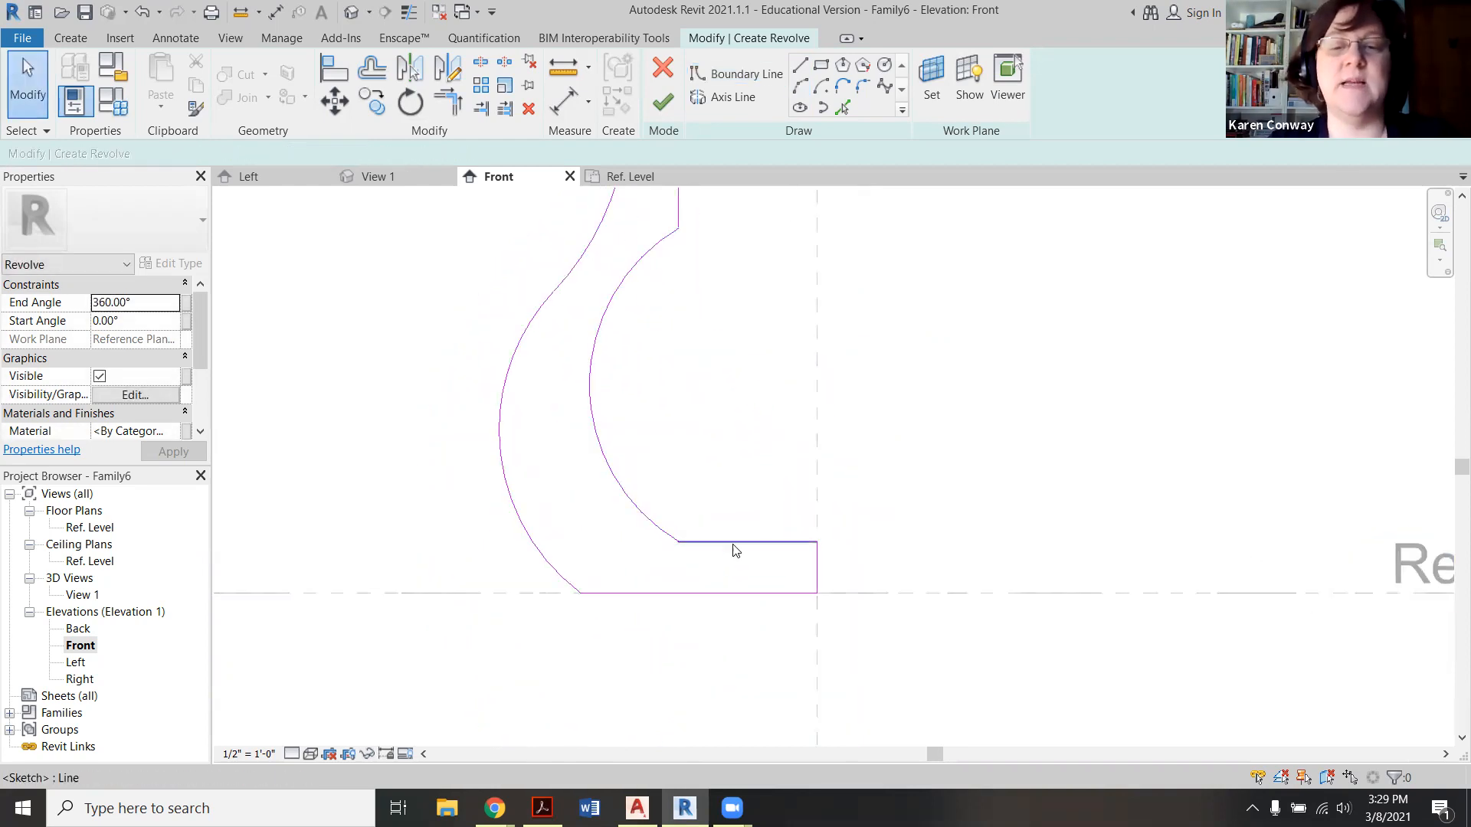
pyautogui.click(737, 548)
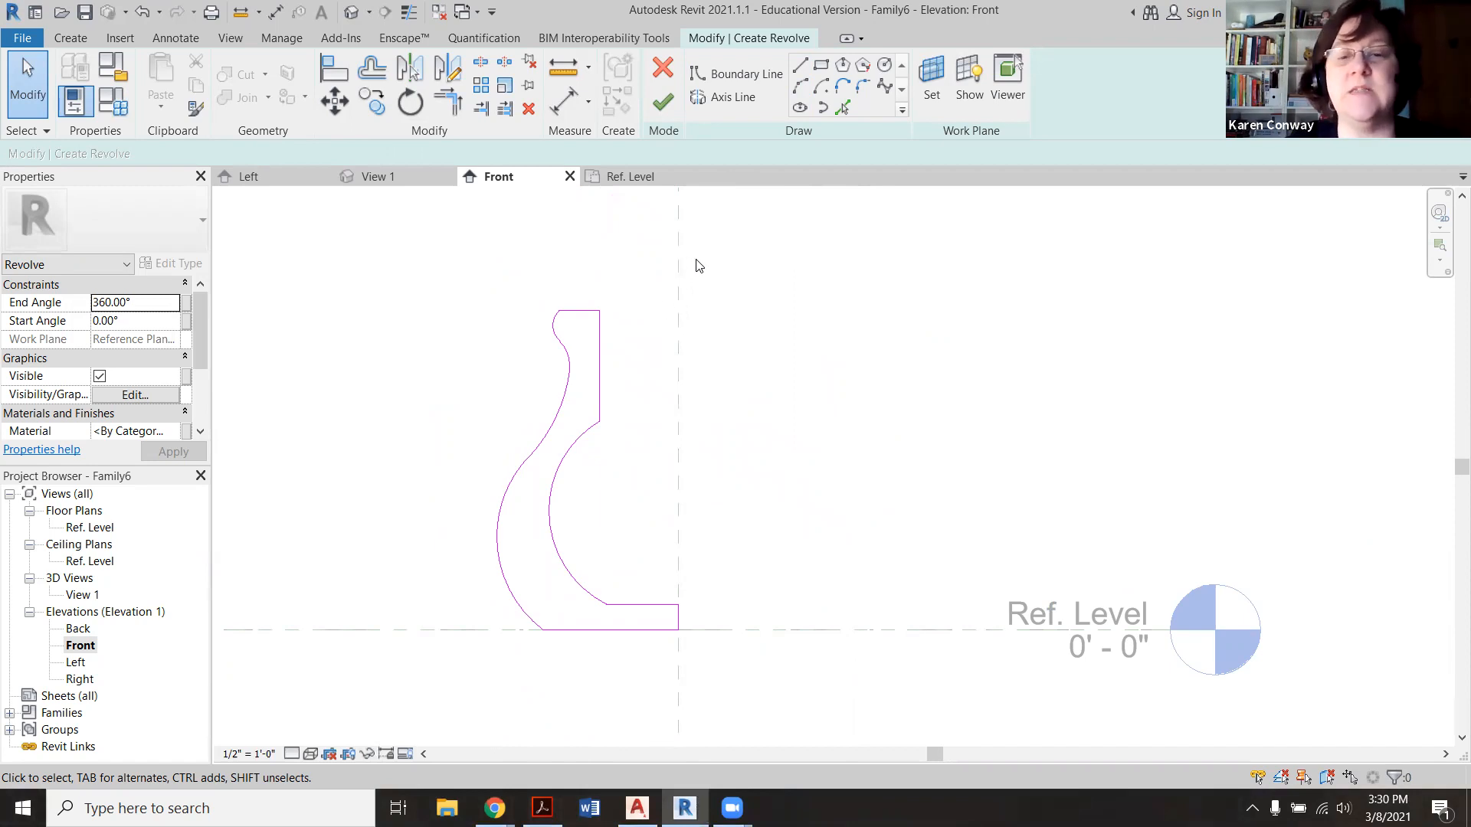
pyautogui.moveTo(681, 275)
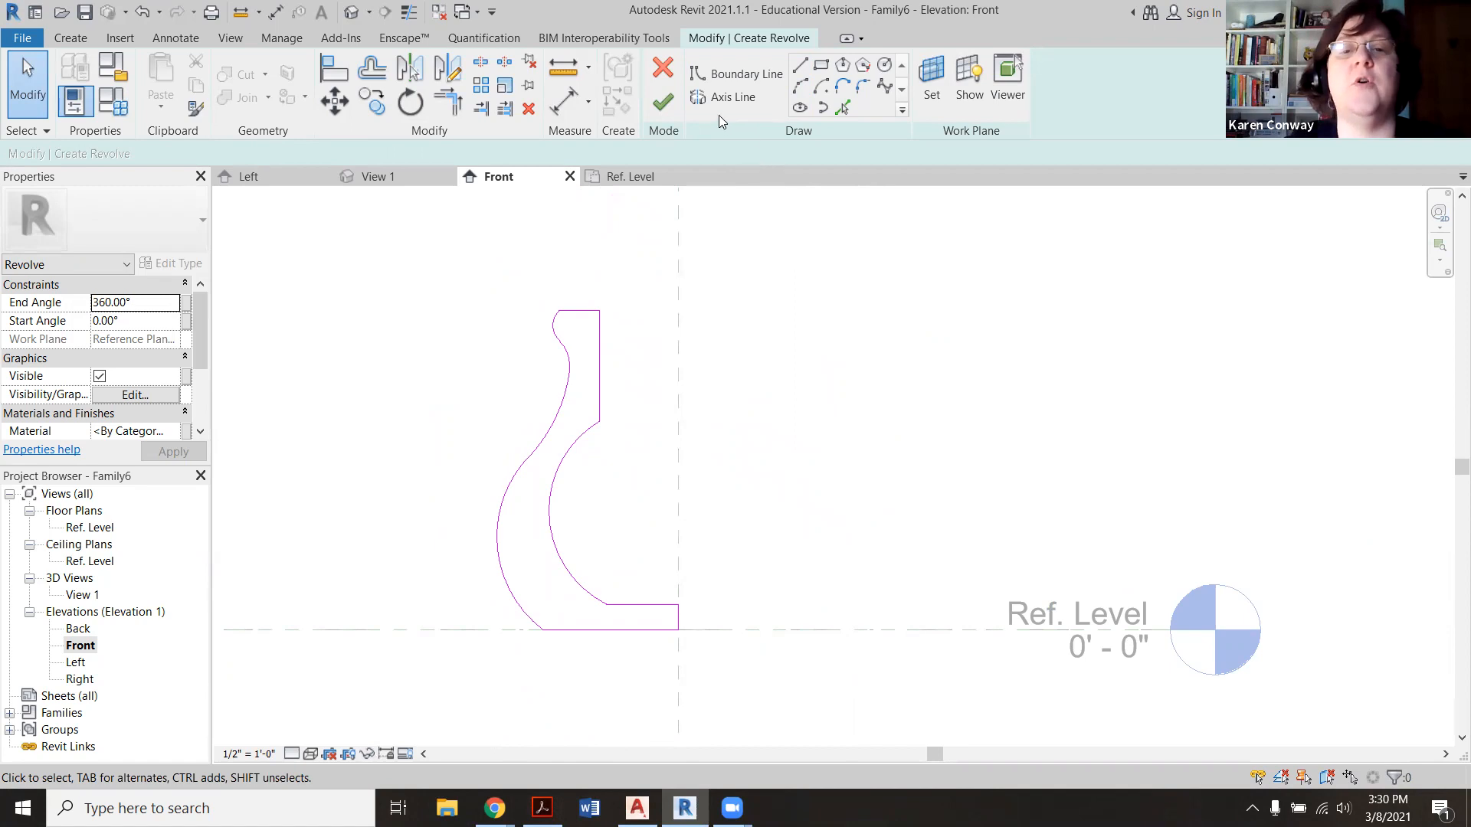
# Step: Finish the revolve sketch to create the solid vase
pyautogui.click(728, 96)
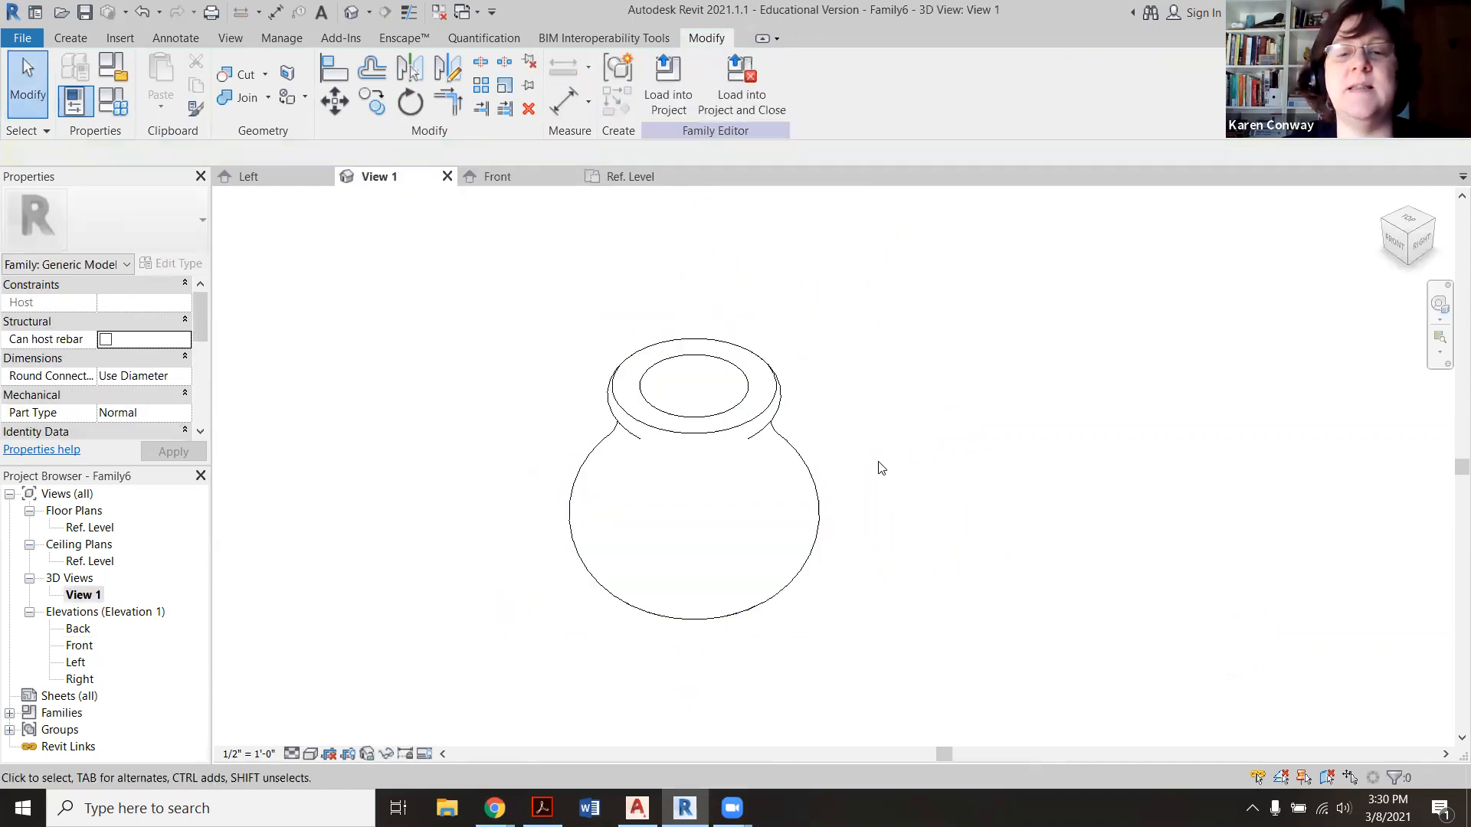
pyautogui.moveTo(350, 789)
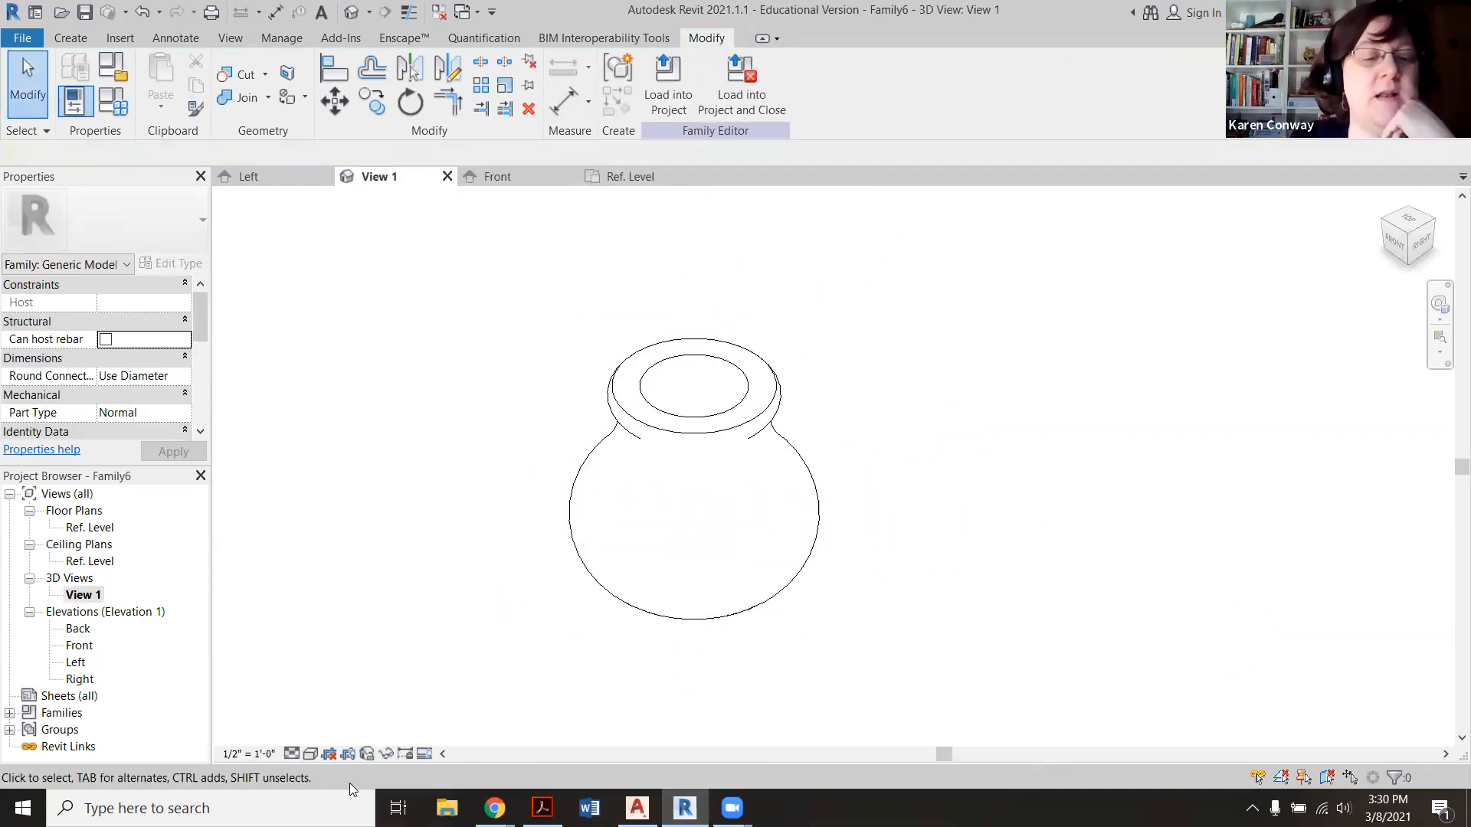
# Step: Set the 3D view to Shaded, then open the Front elevation
pyautogui.click(310, 753)
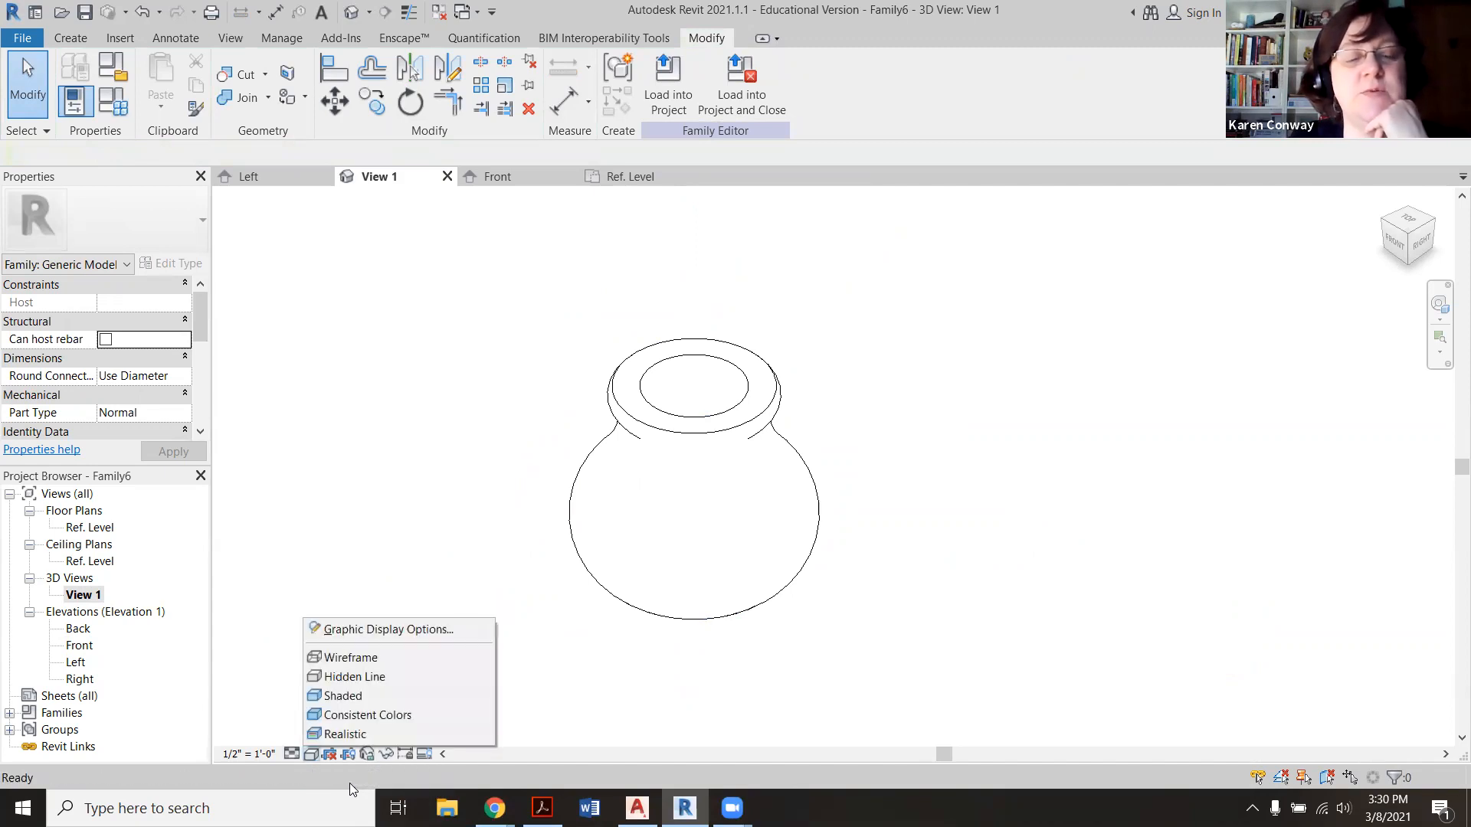
pyautogui.click(343, 695)
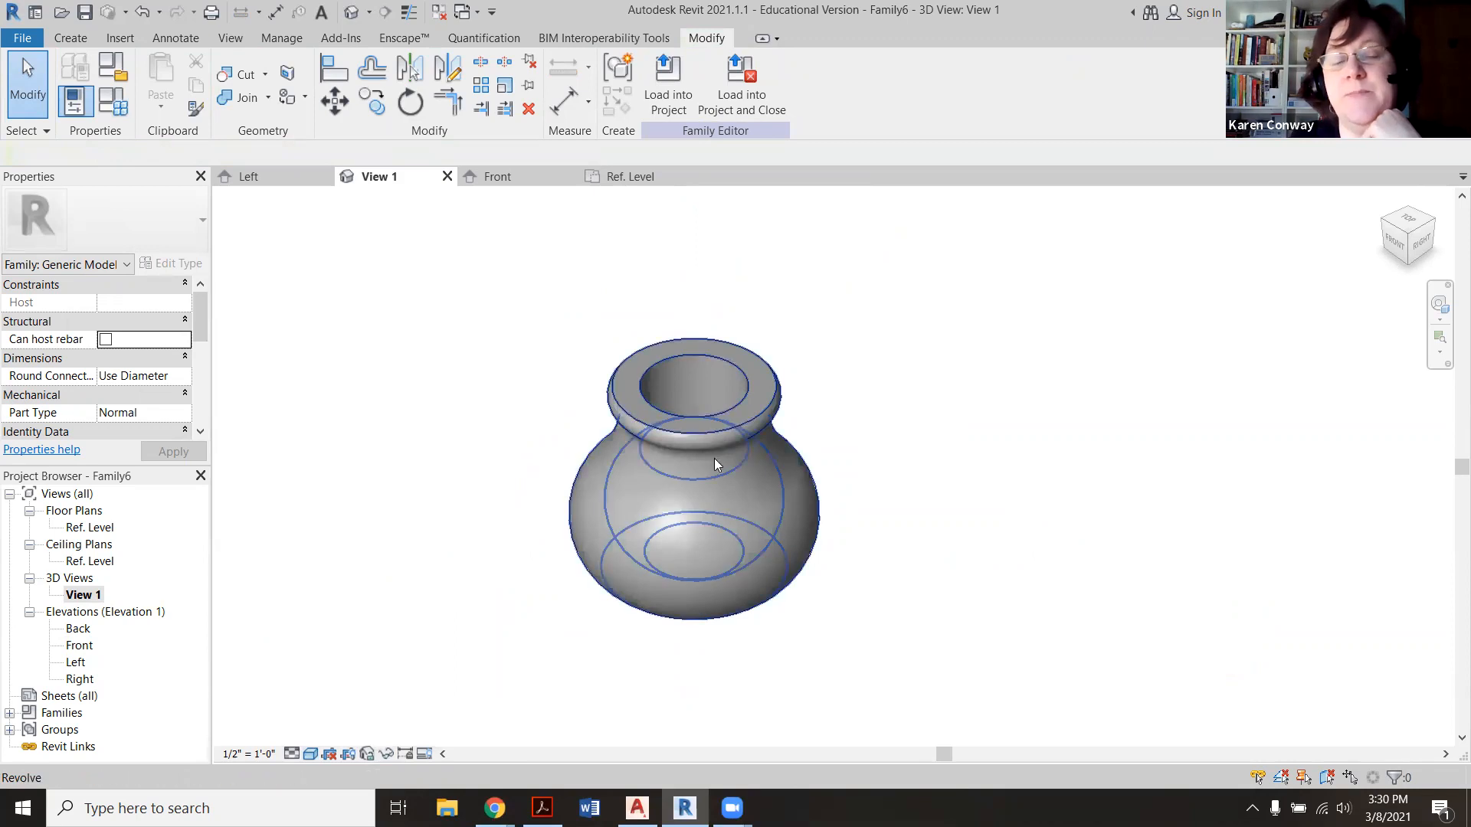
pyautogui.click(79, 645)
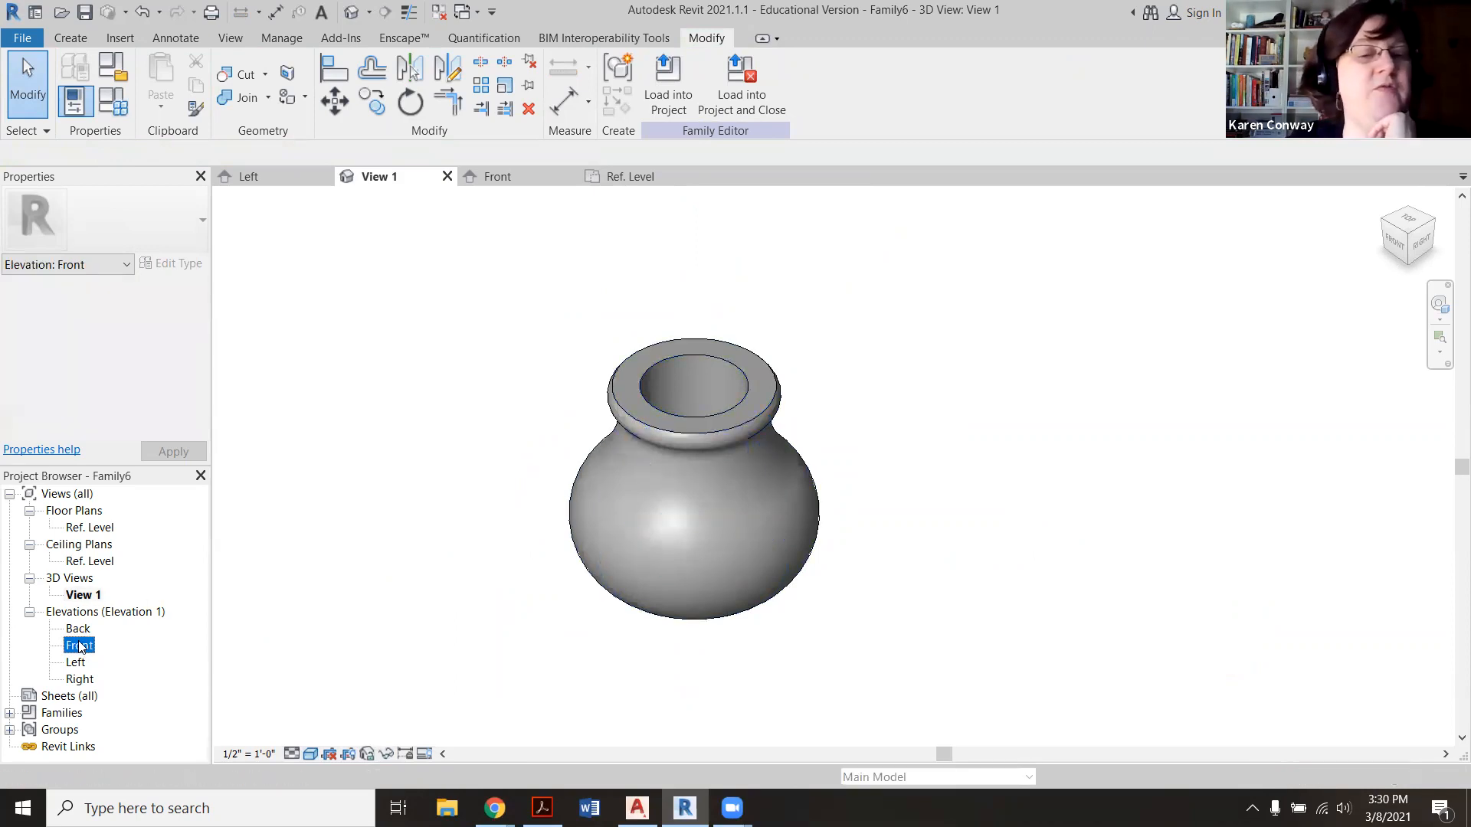
pyautogui.doubleClick(79, 645)
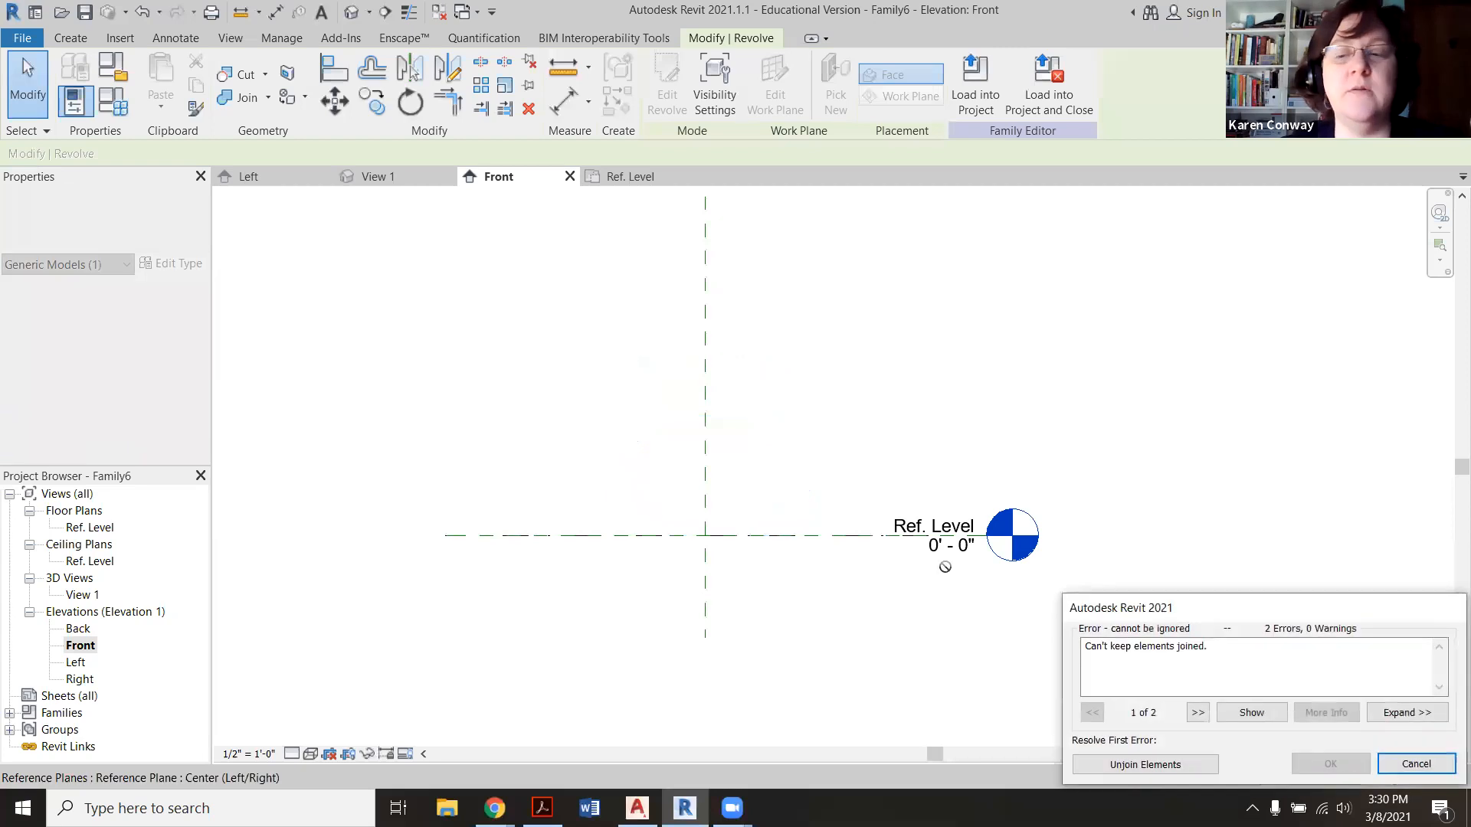
# Step: Switch back to the View 1 3D tab
pyautogui.click(1415, 764)
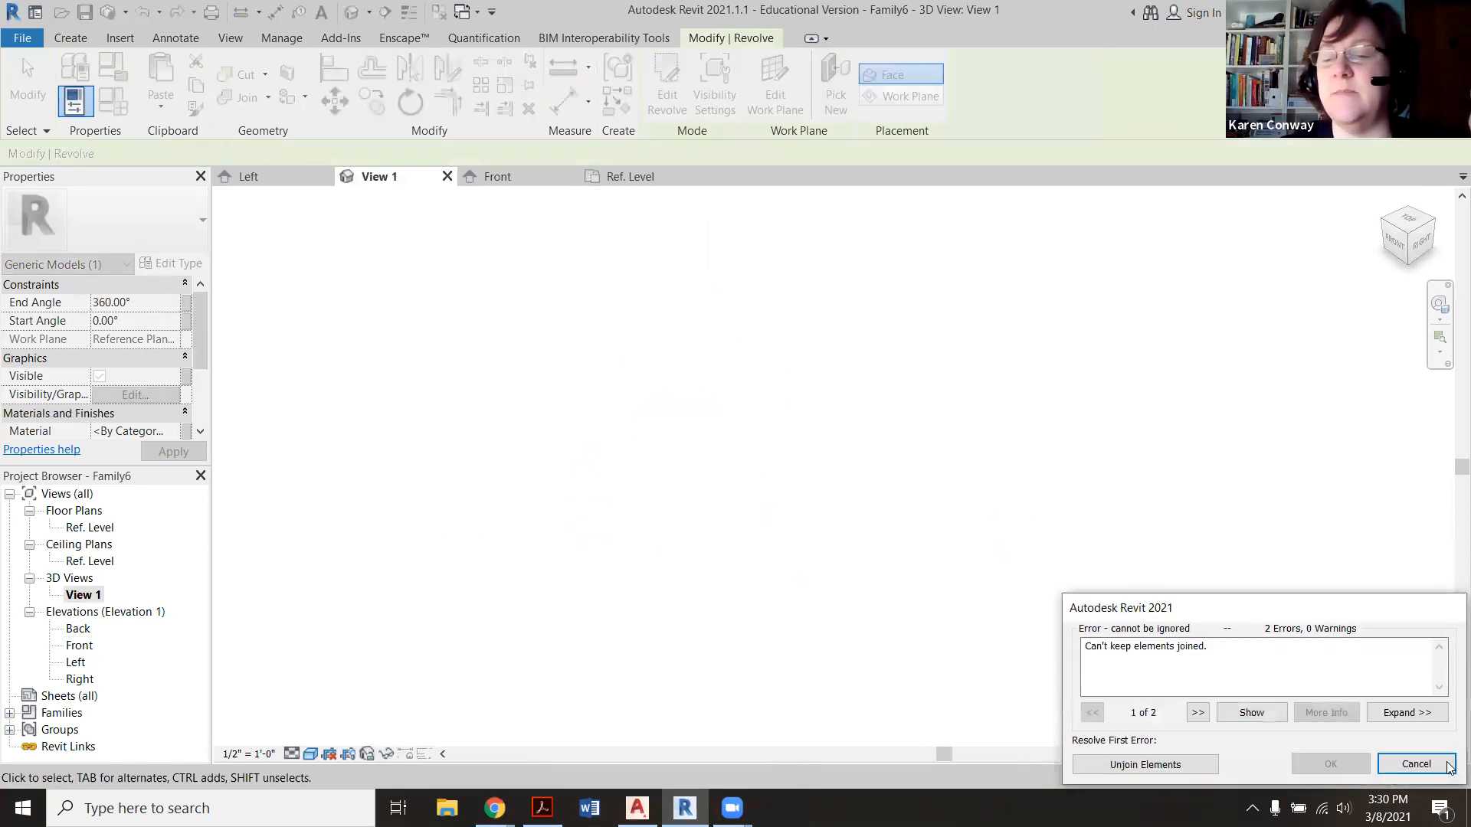
# Step: Cancel the join error, then check the Back and Front elevations
pyautogui.click(1416, 764)
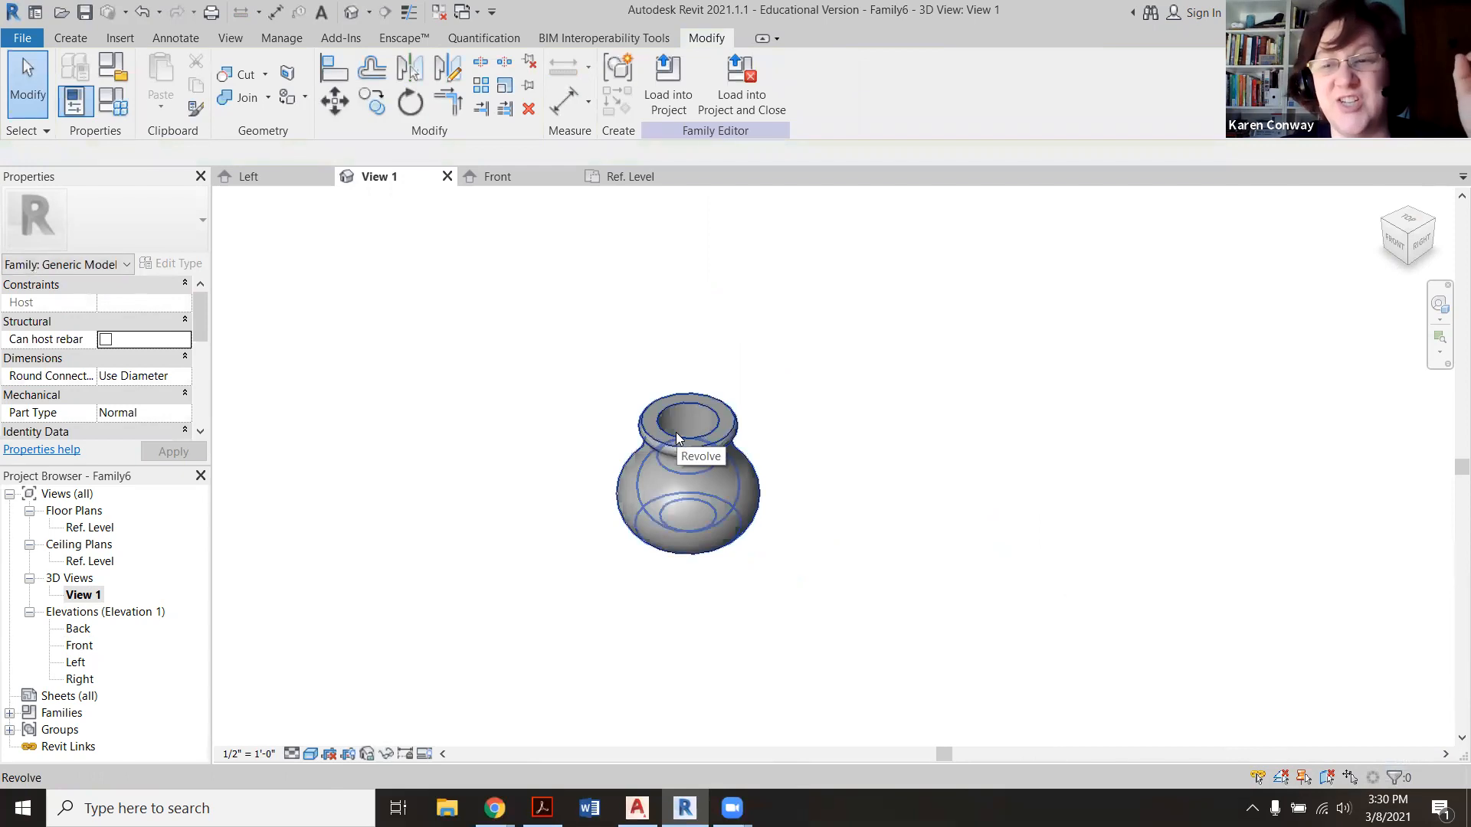
pyautogui.moveTo(711, 444)
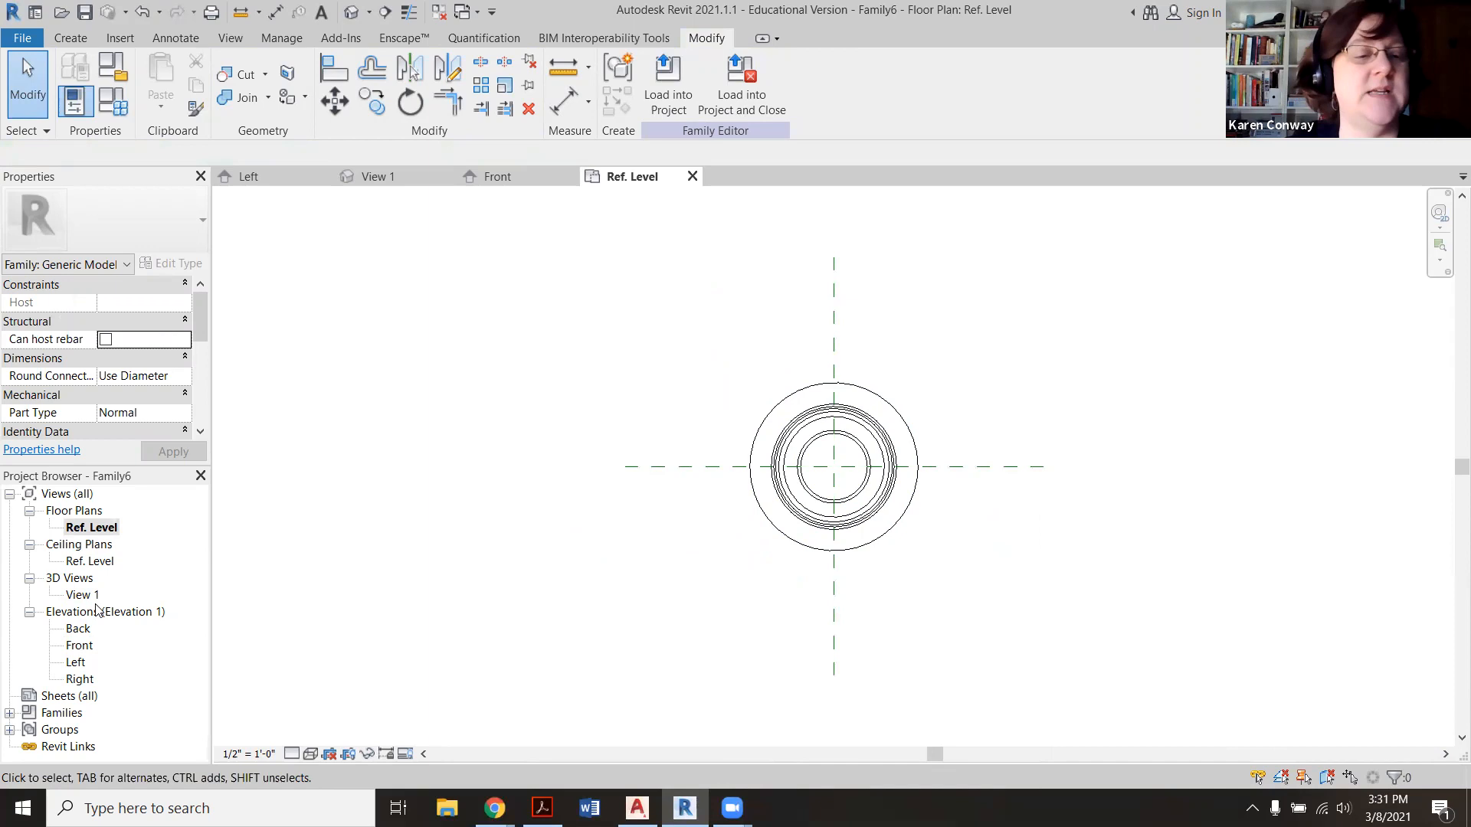
pyautogui.doubleClick(78, 628)
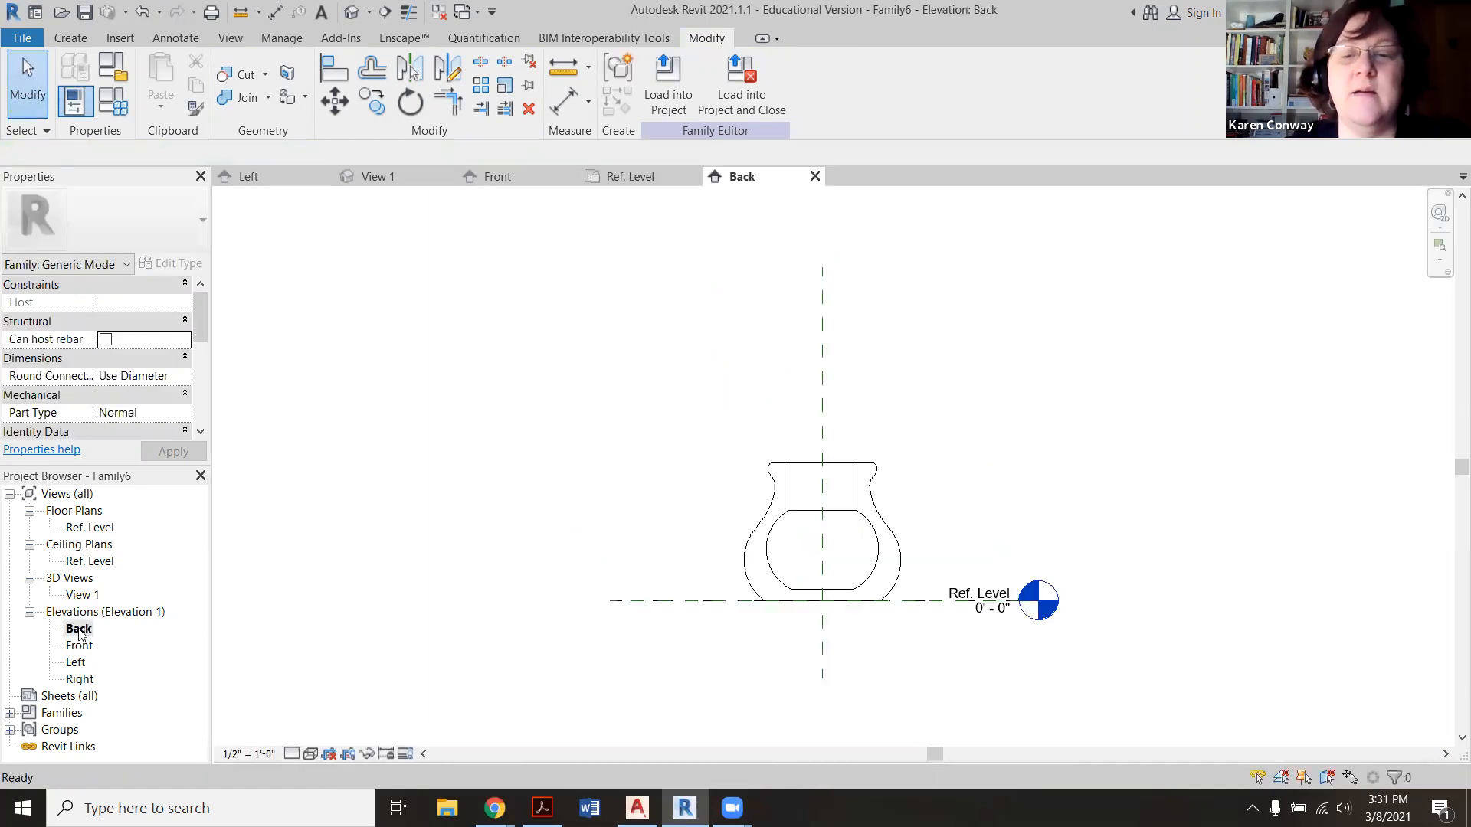
pyautogui.doubleClick(79, 645)
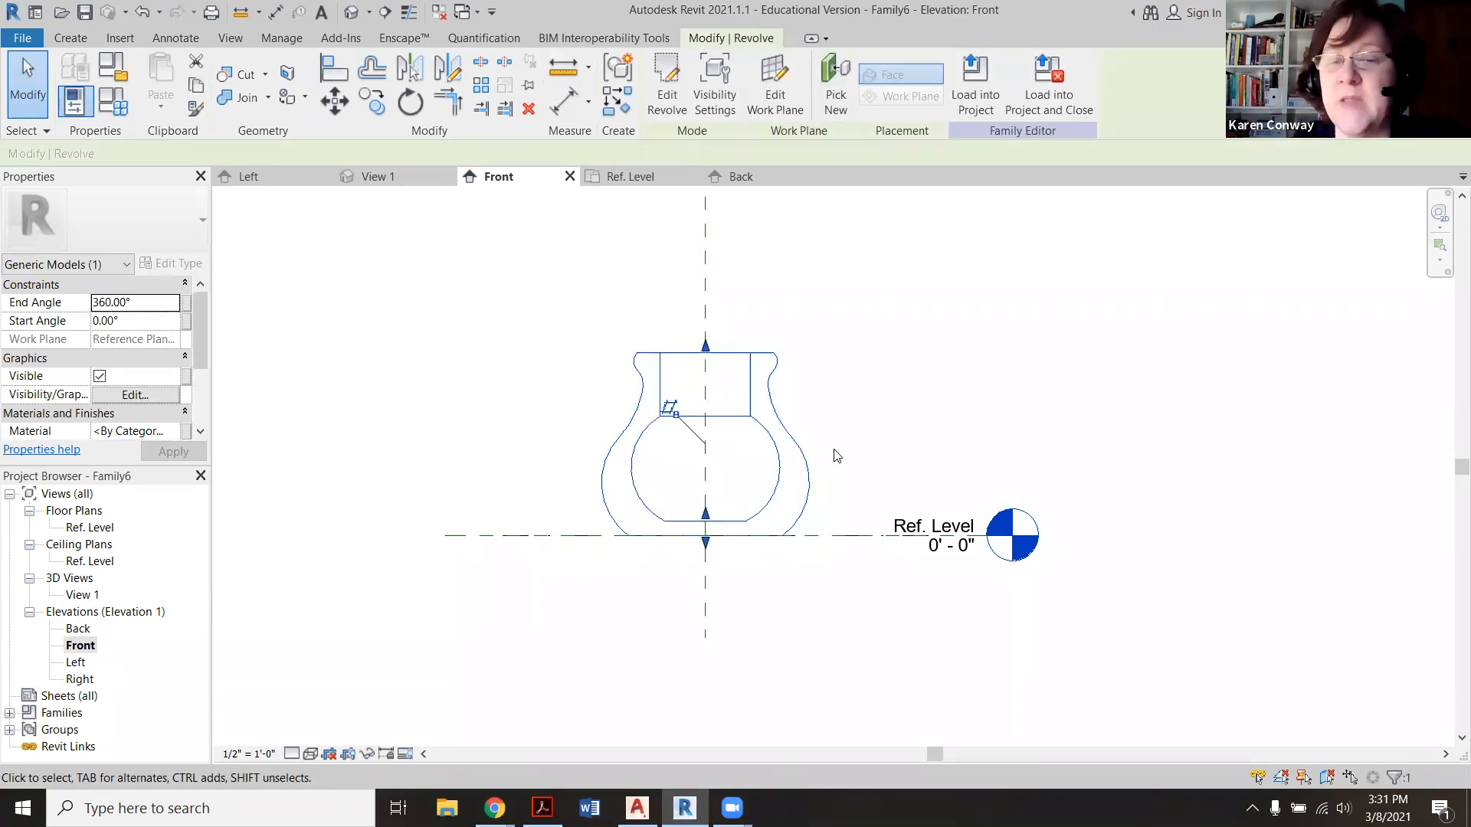
pyautogui.moveTo(803, 439)
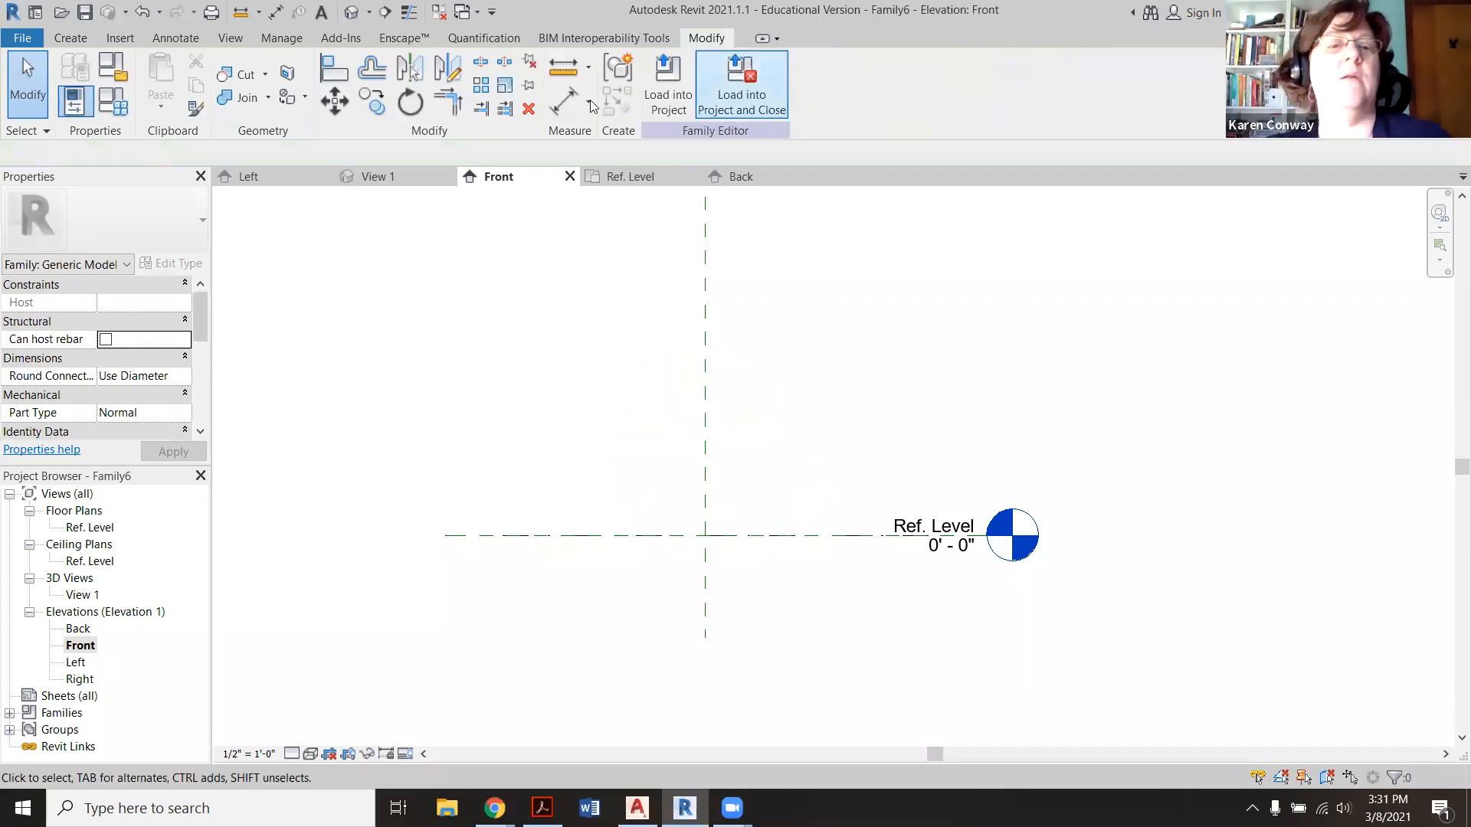
# Step: Return to the Create tab with the Front elevation cleared of the vase
pyautogui.click(69, 38)
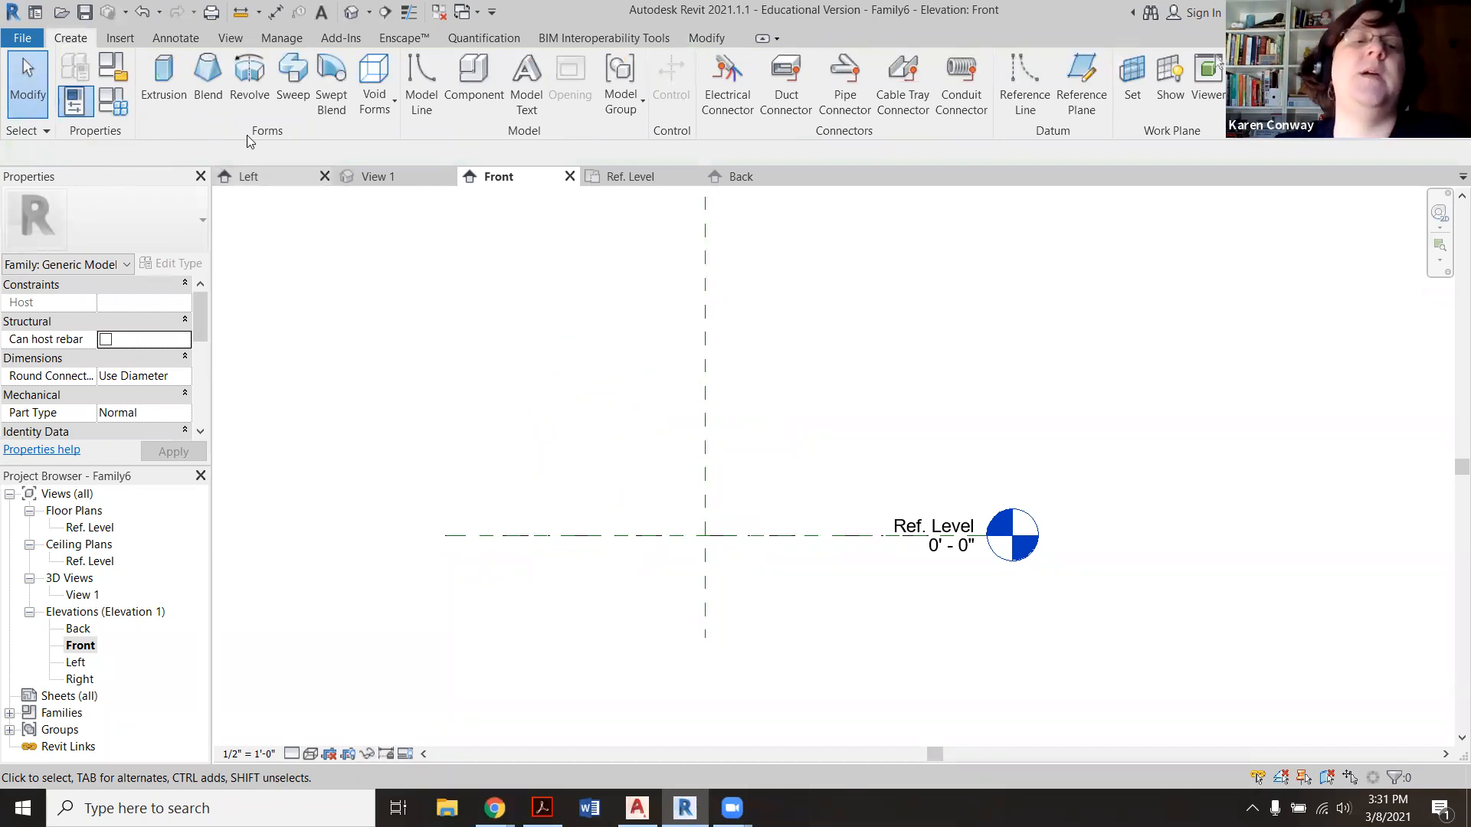
# Step: Start a new revolve and sketch the curved vase body arcs into the neck
pyautogui.click(248, 84)
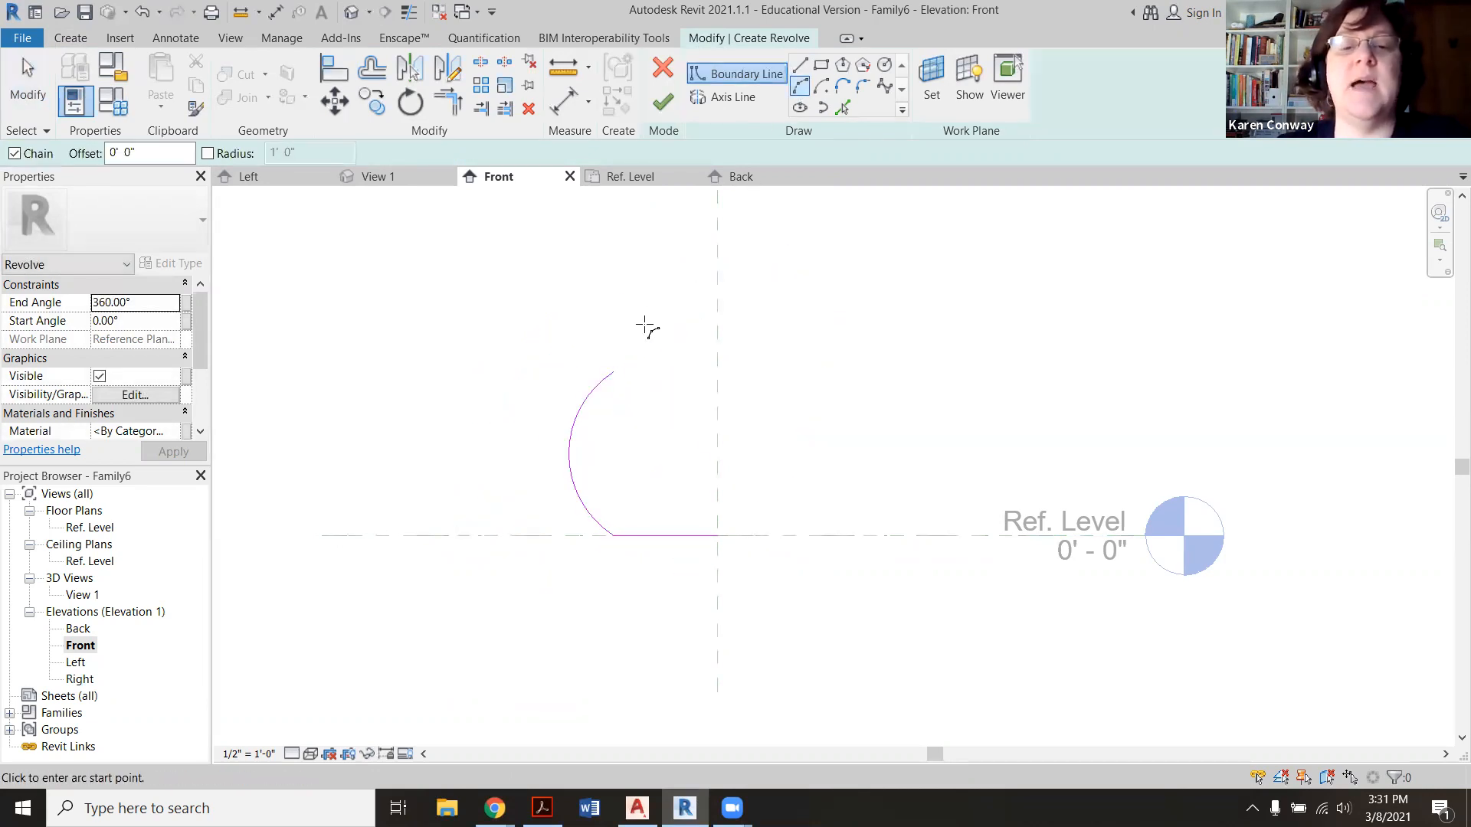
pyautogui.click(618, 385)
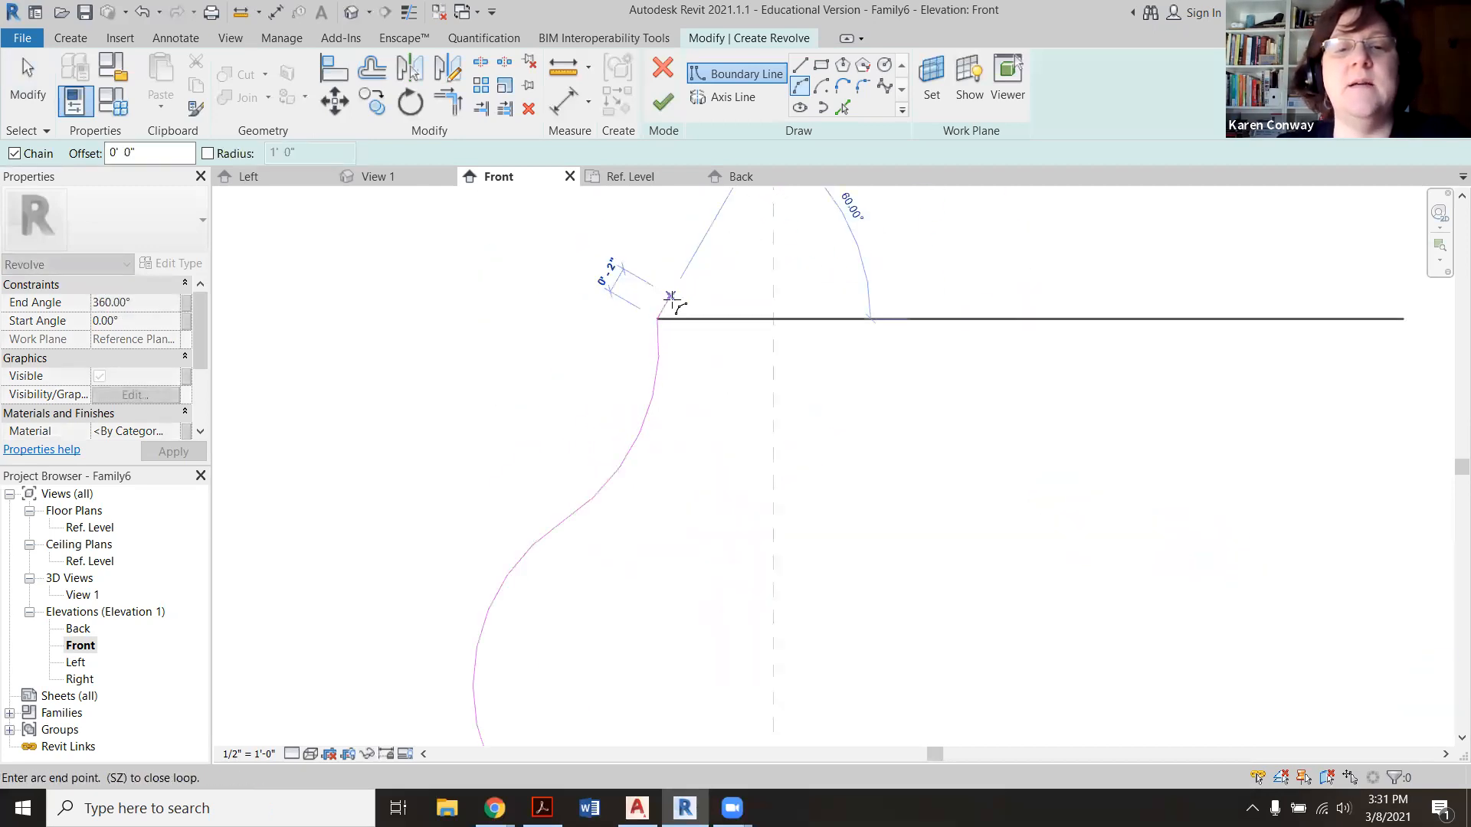
pyautogui.moveTo(800, 87)
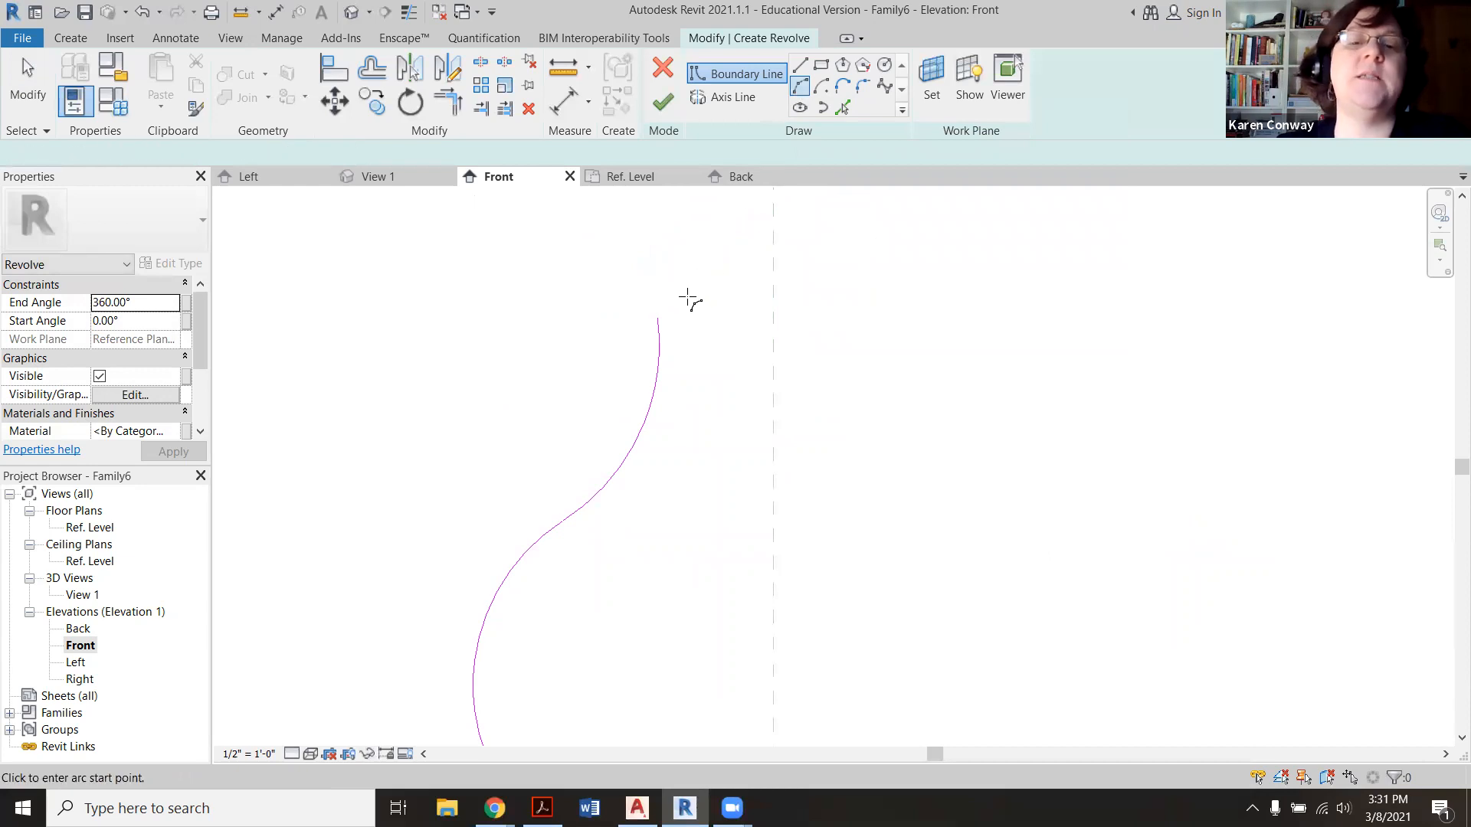
pyautogui.click(657, 326)
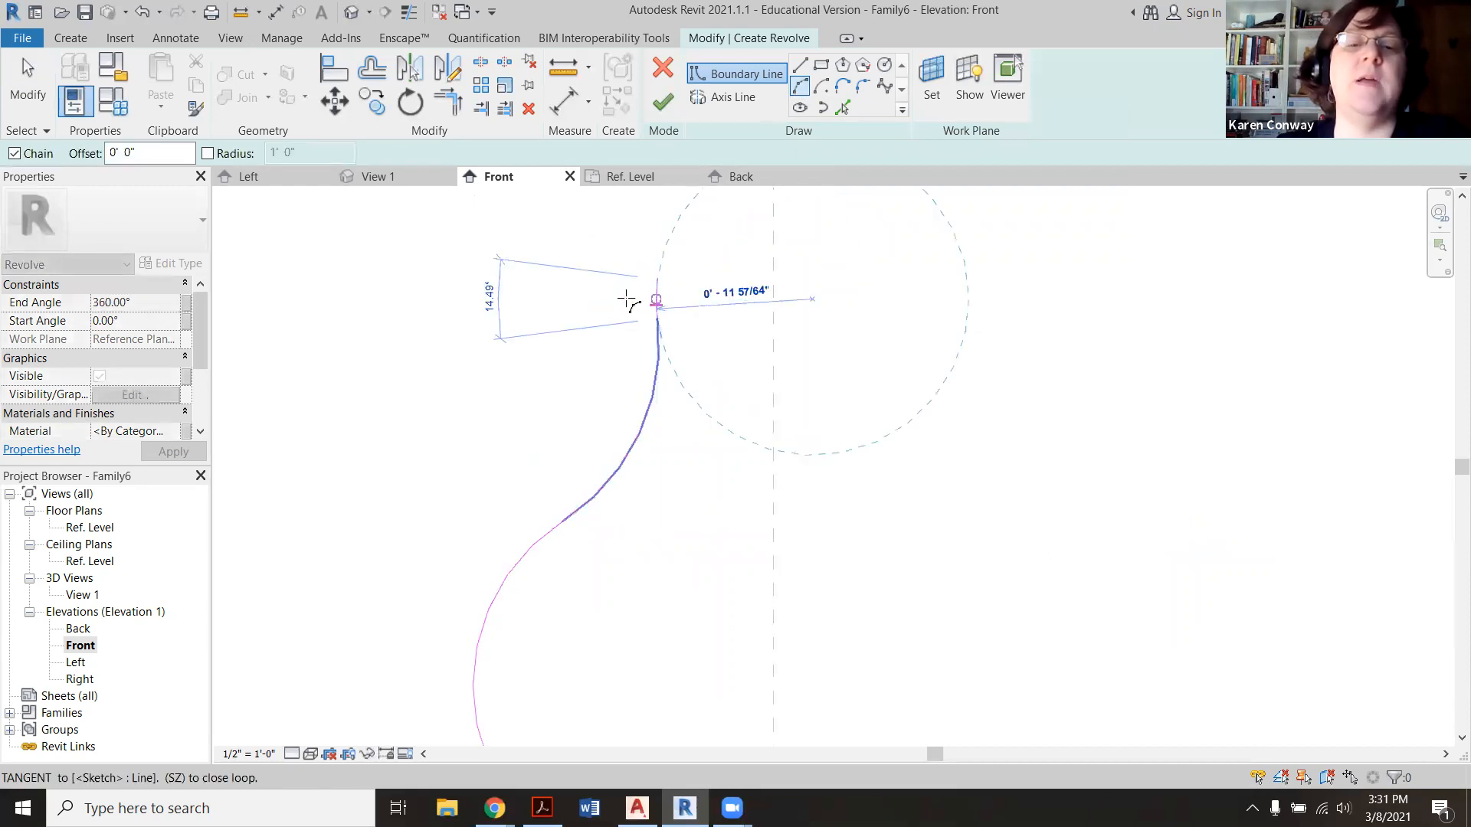
pyautogui.moveTo(656, 300); pyautogui.dragTo(717, 464)
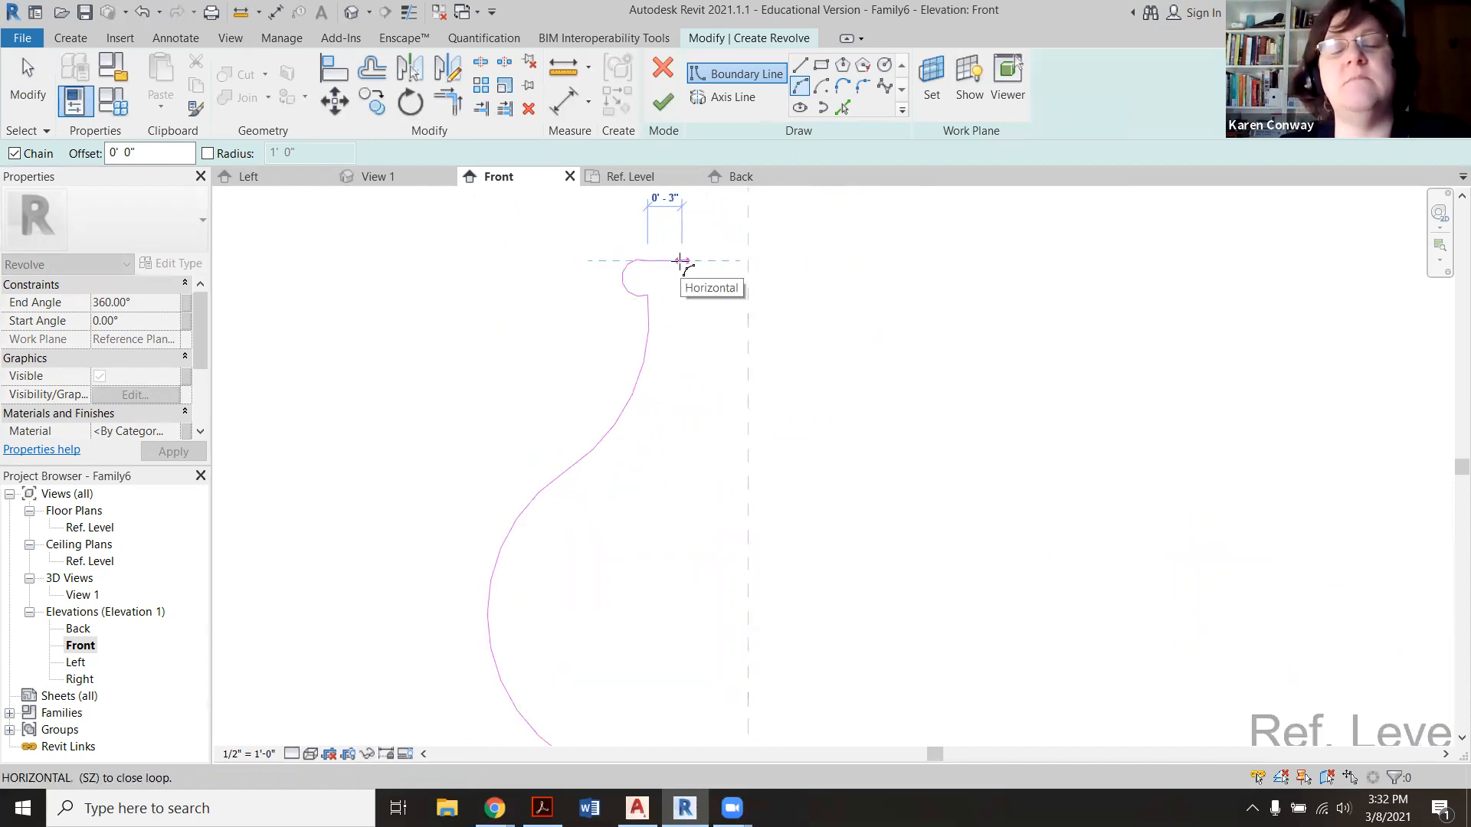
# Step: Draw the flat lip top edge and the inner base line reaching the center axis
pyautogui.moveTo(680, 260); pyautogui.dragTo(682, 300)
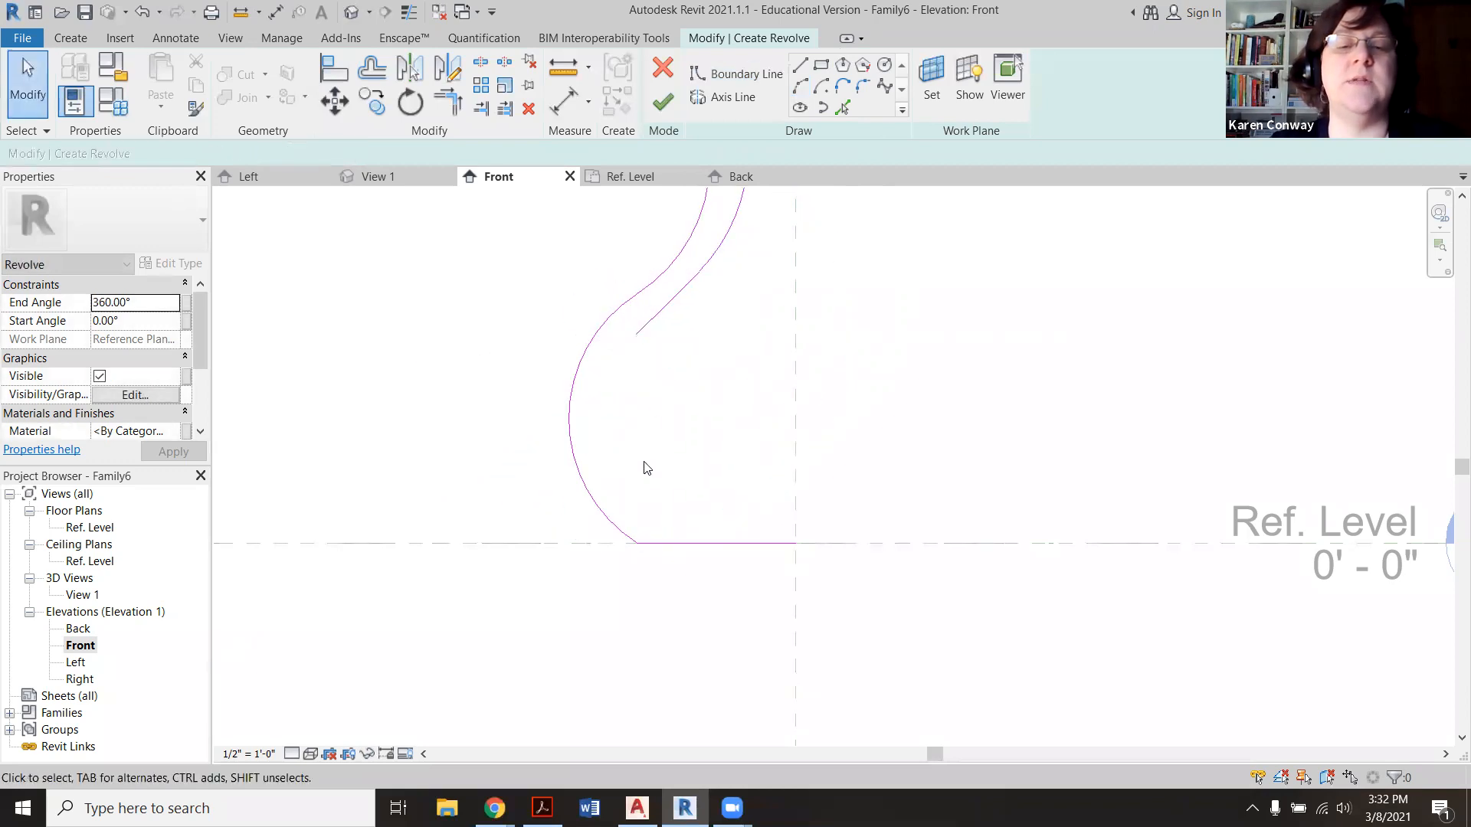
pyautogui.click(748, 74)
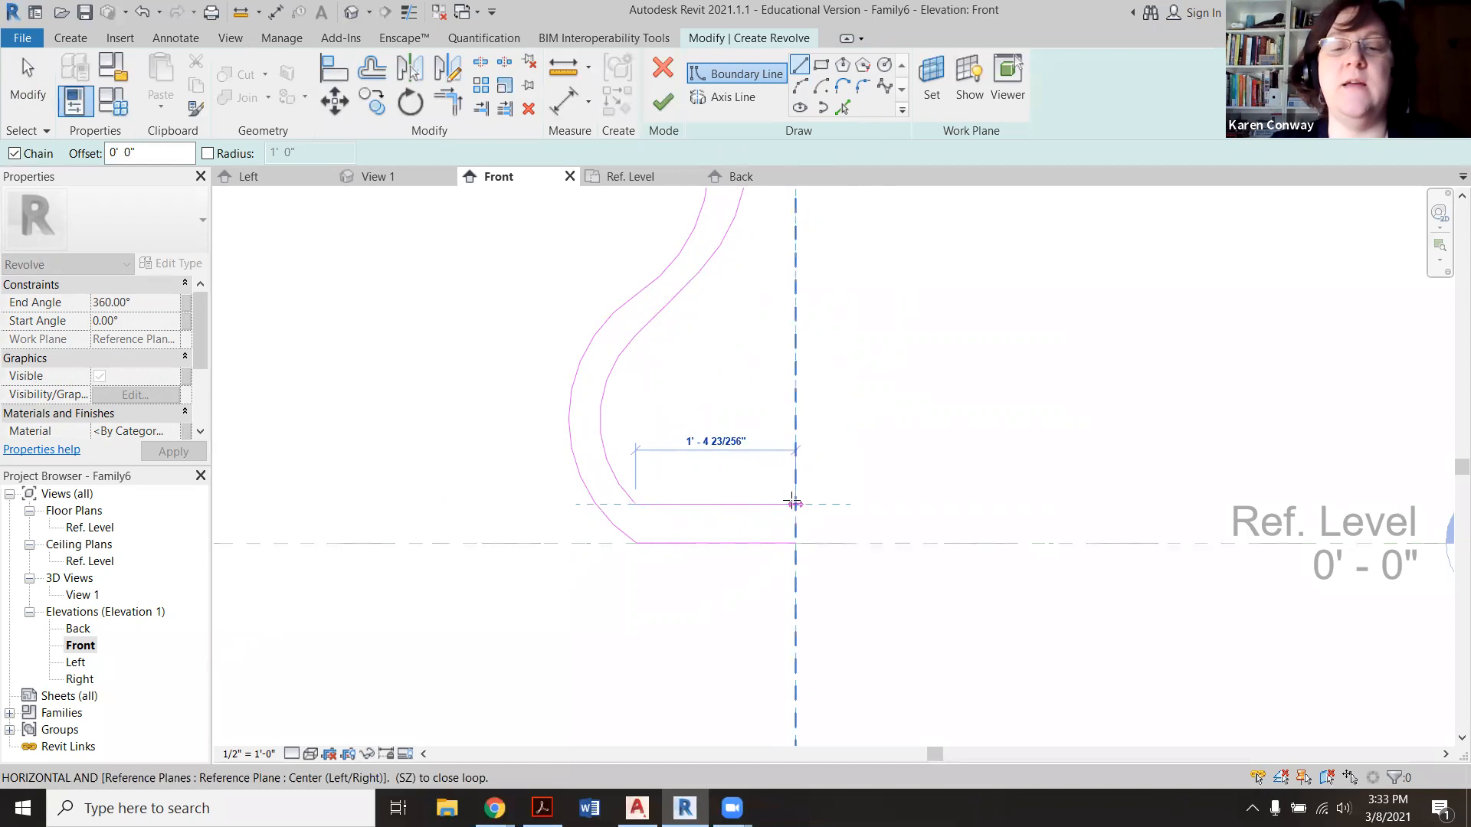
pyautogui.click(794, 505)
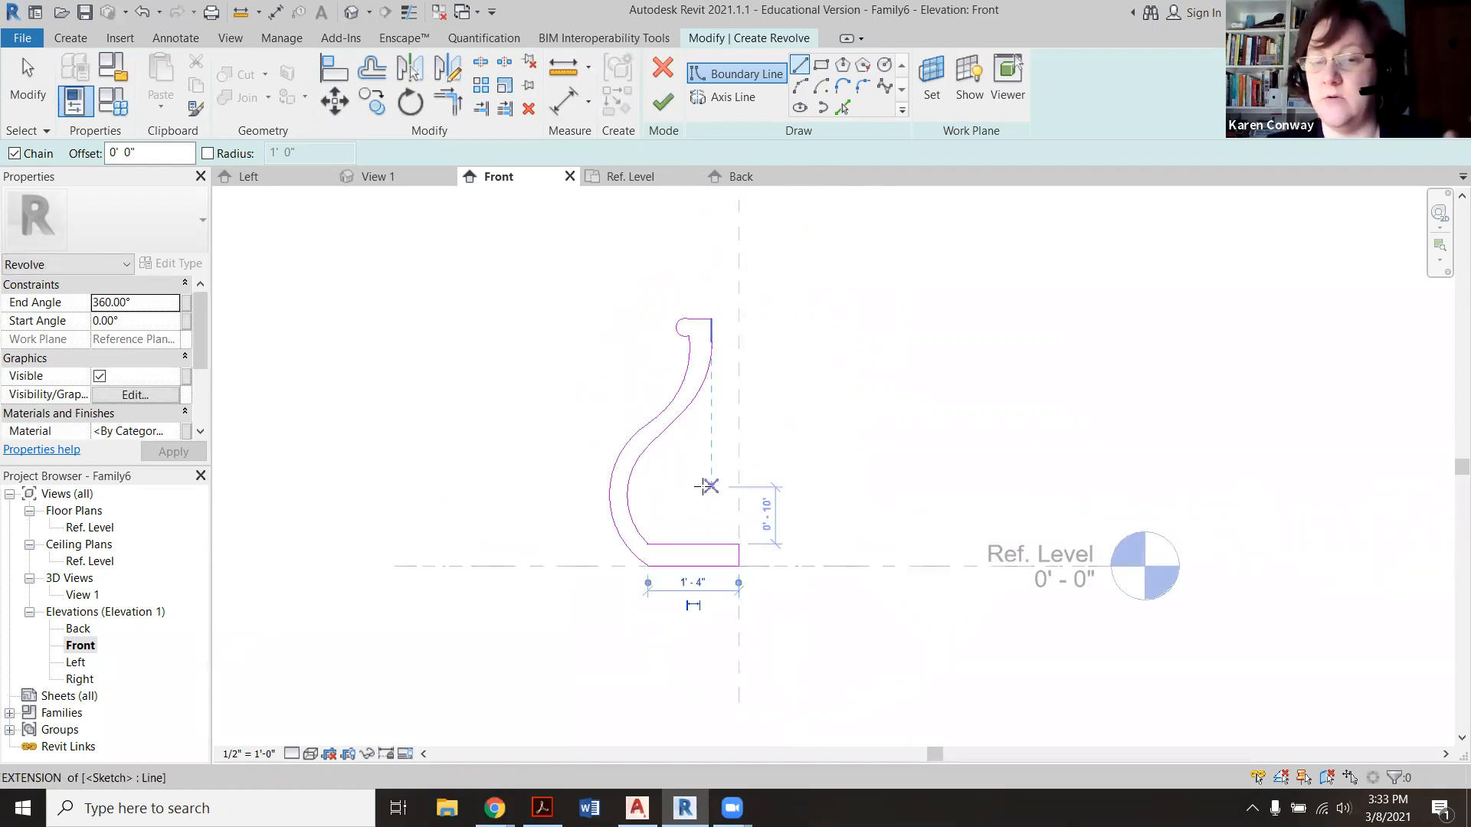
pyautogui.moveTo(705, 486)
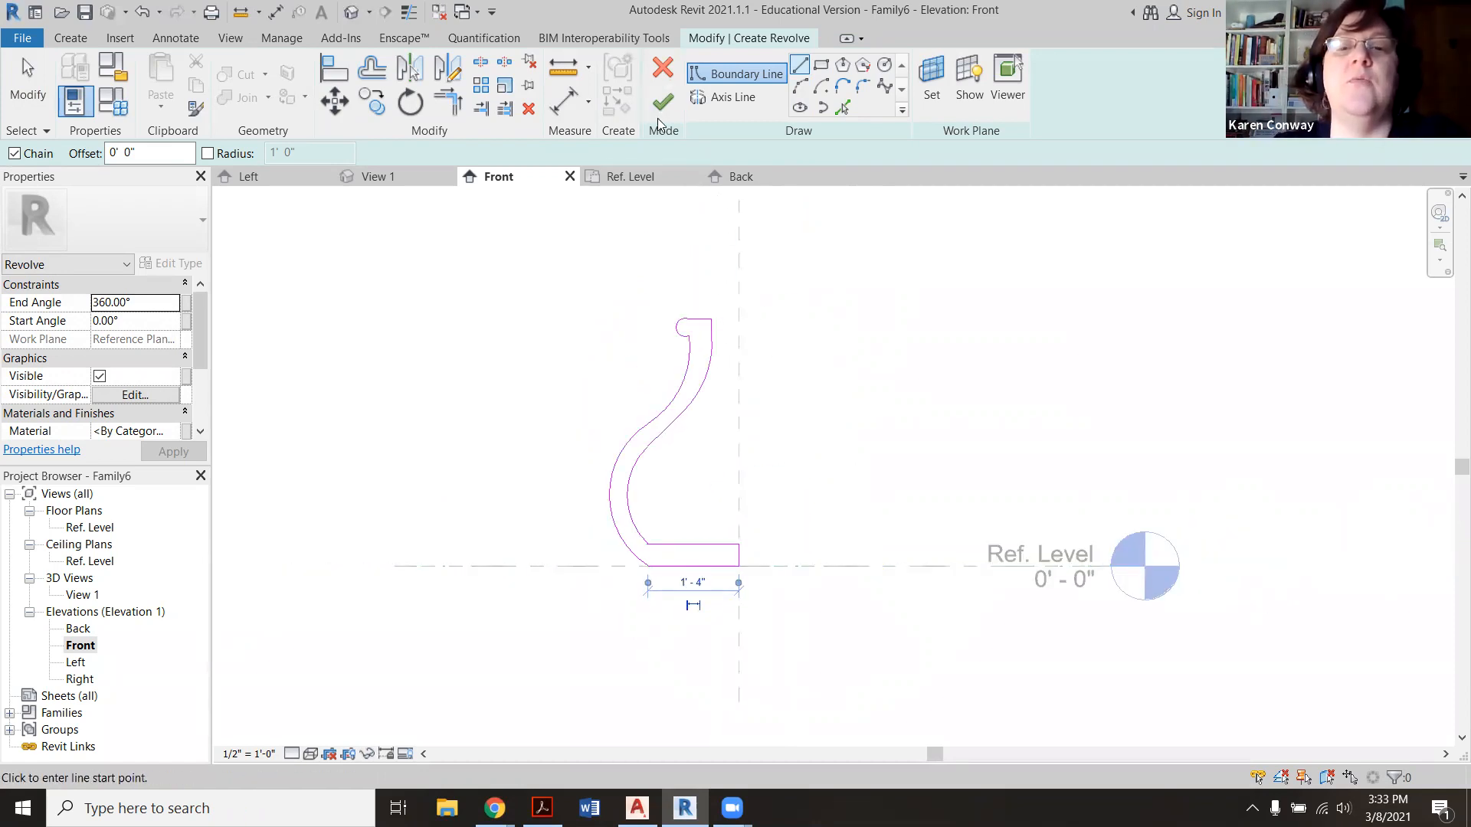
pyautogui.moveTo(723, 97)
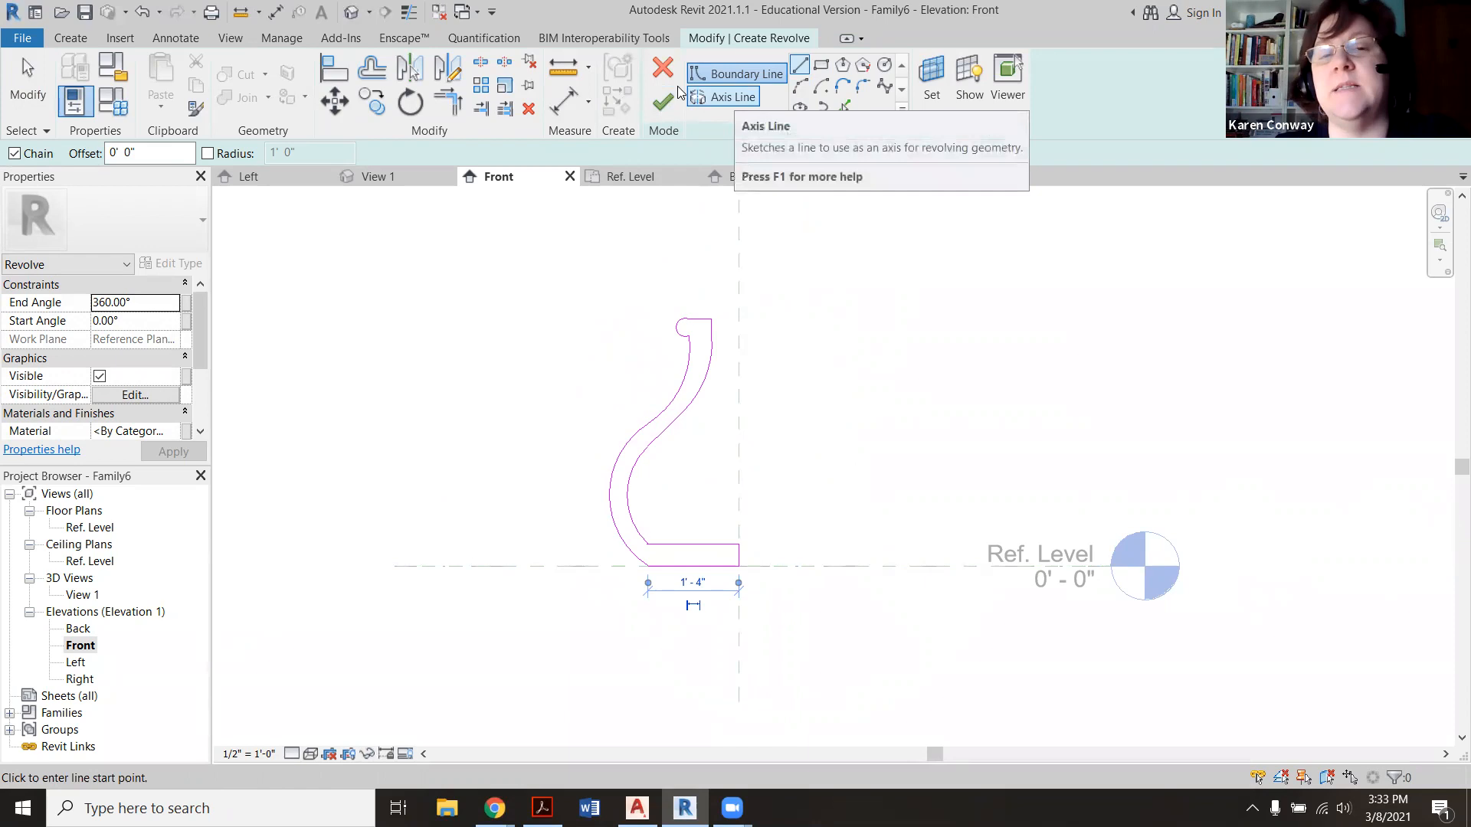
pyautogui.moveTo(662, 103)
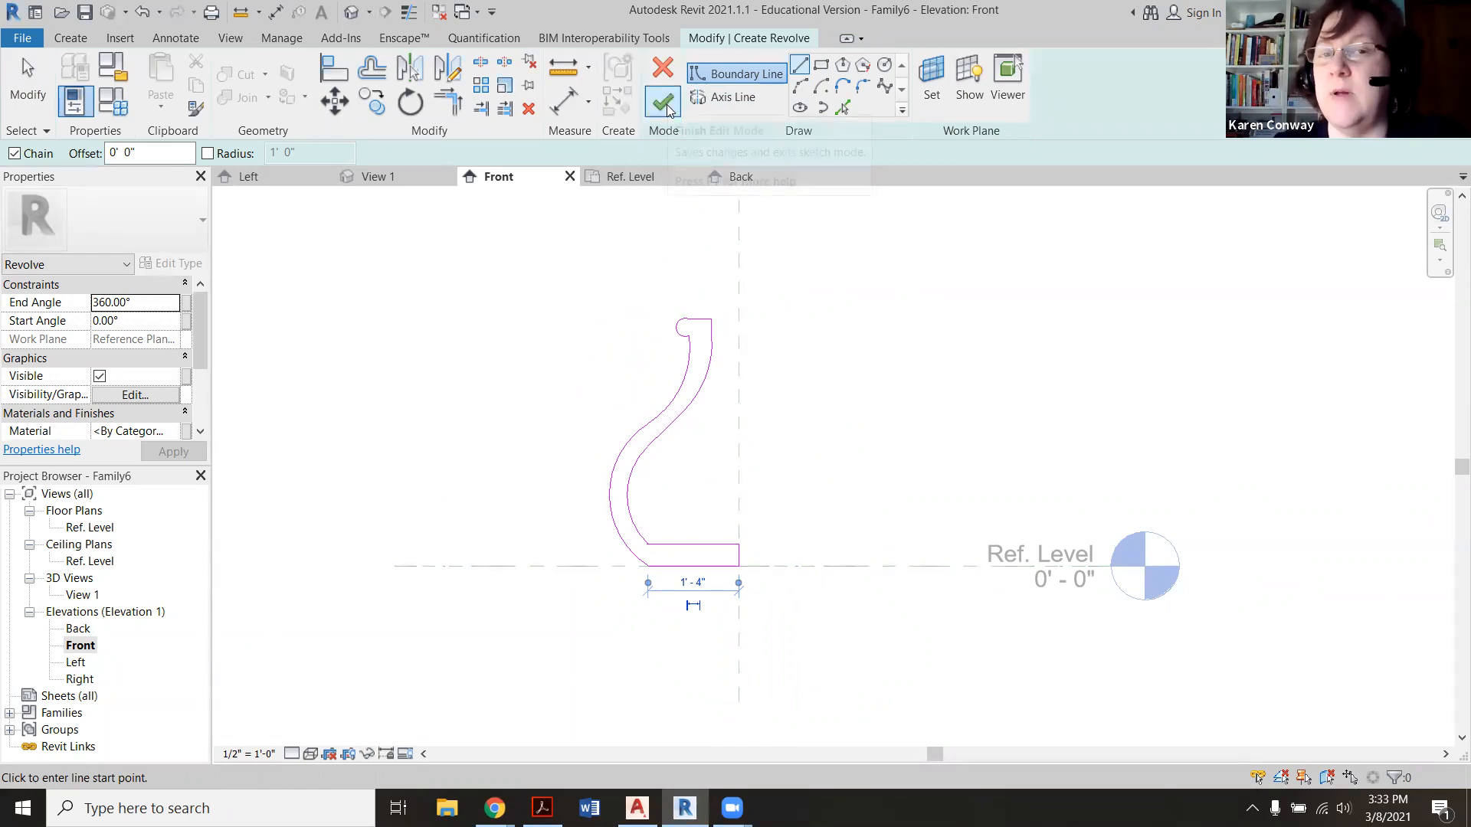
# Step: Dismiss the missing-axis error, draw the axis on the centre line, and finish the revolve
pyautogui.click(661, 103)
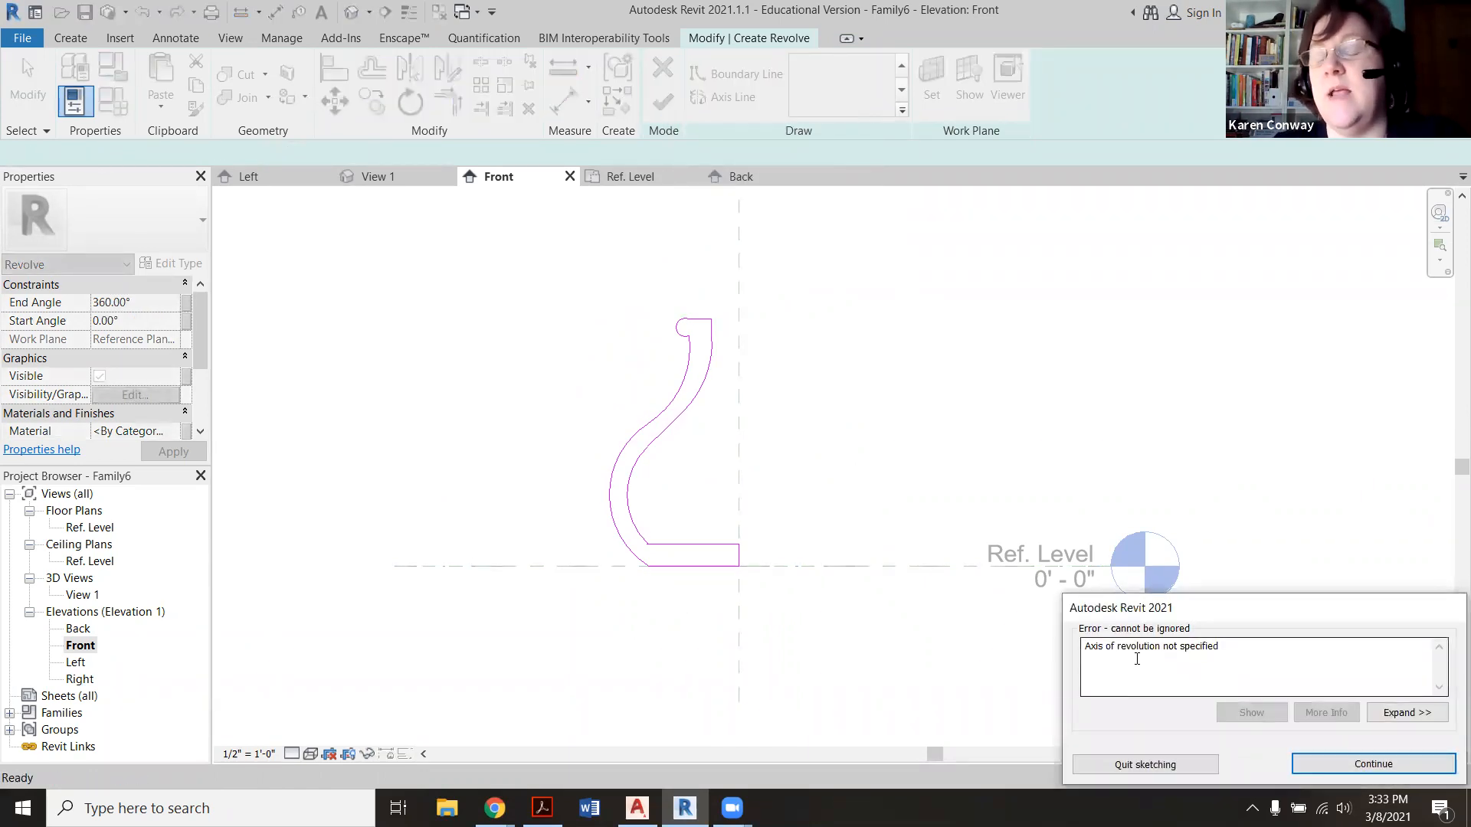
pyautogui.click(1371, 763)
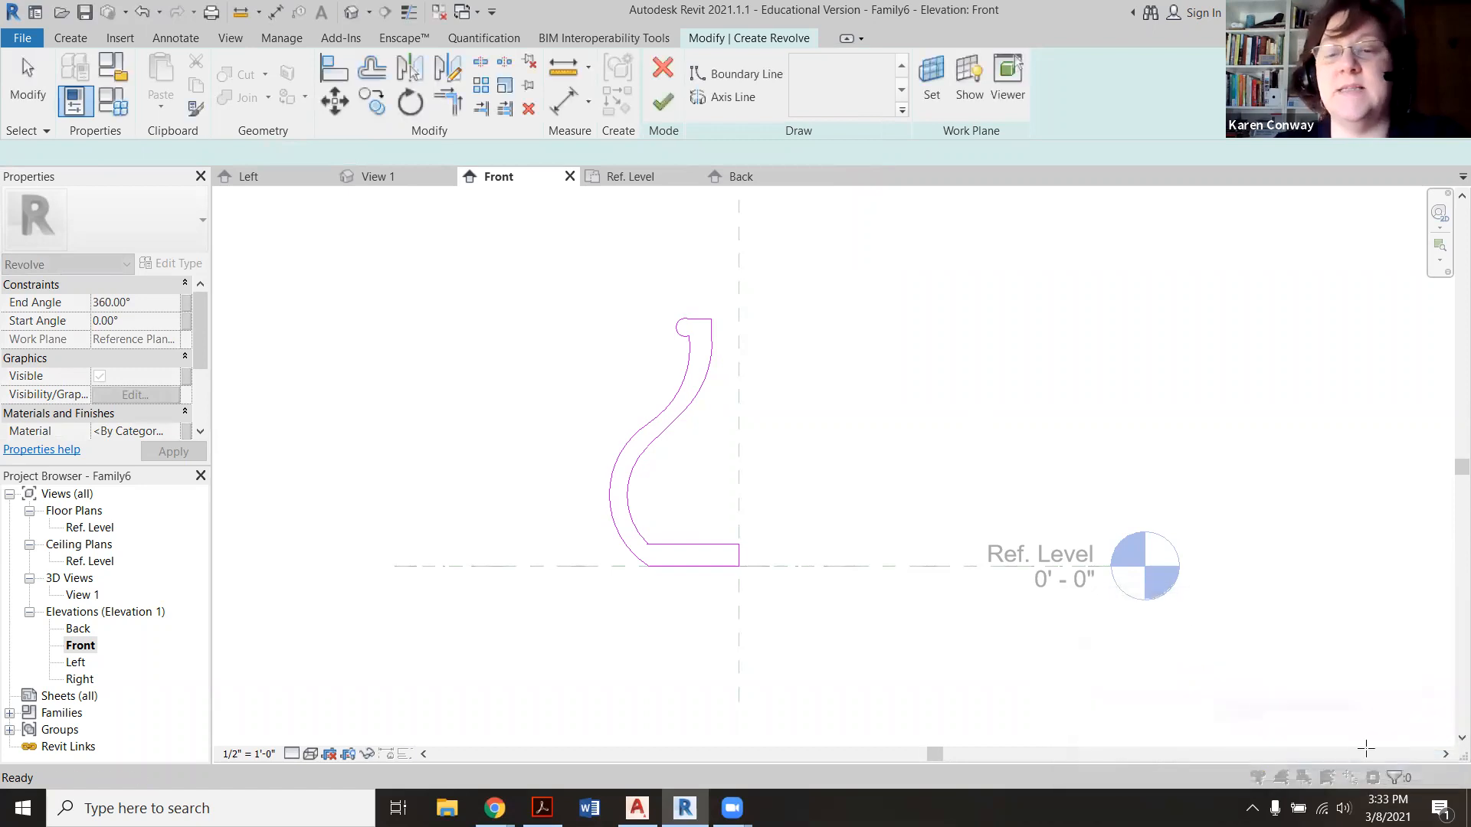
pyautogui.click(730, 96)
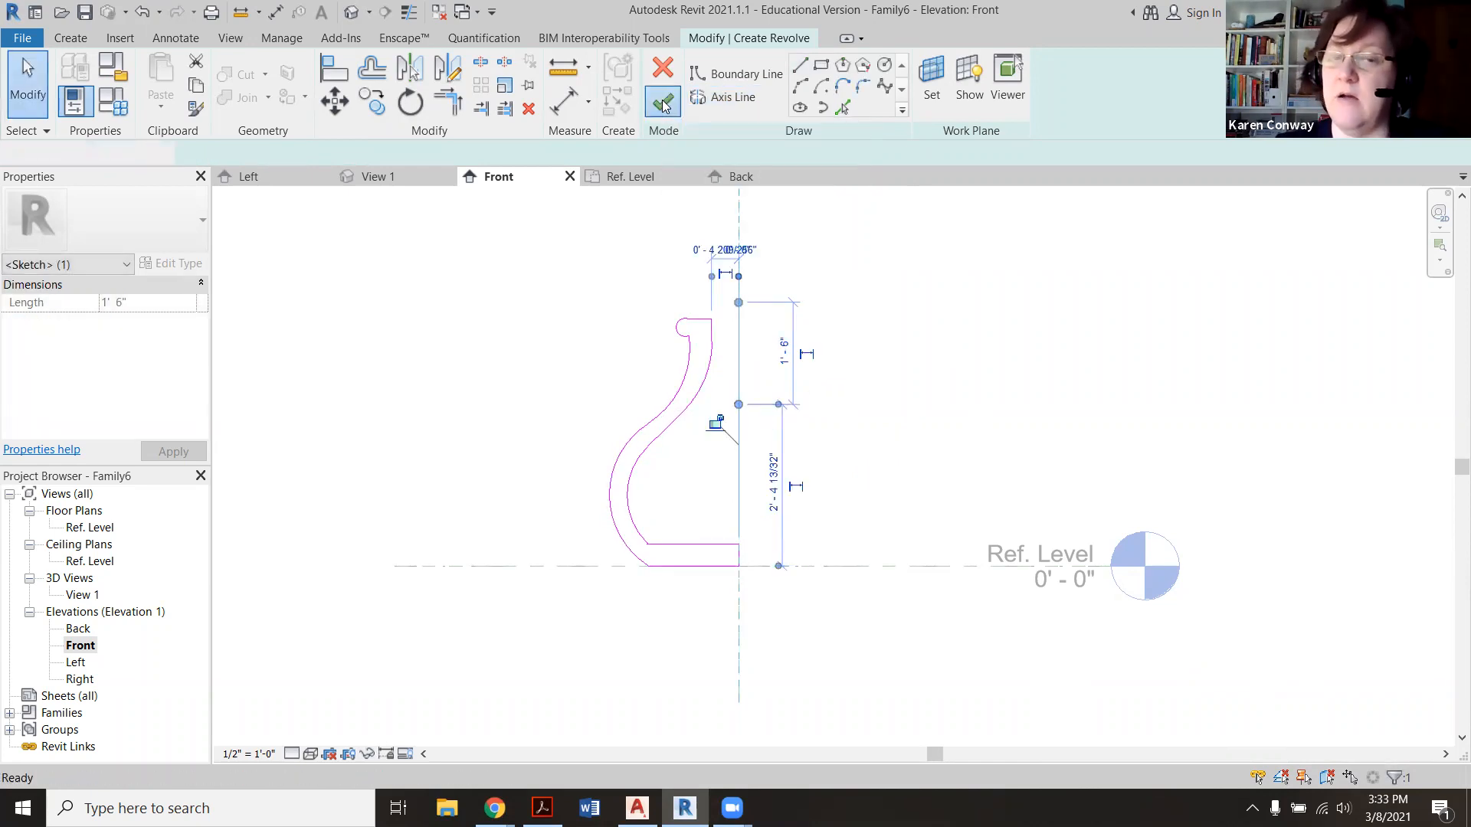
pyautogui.click(661, 101)
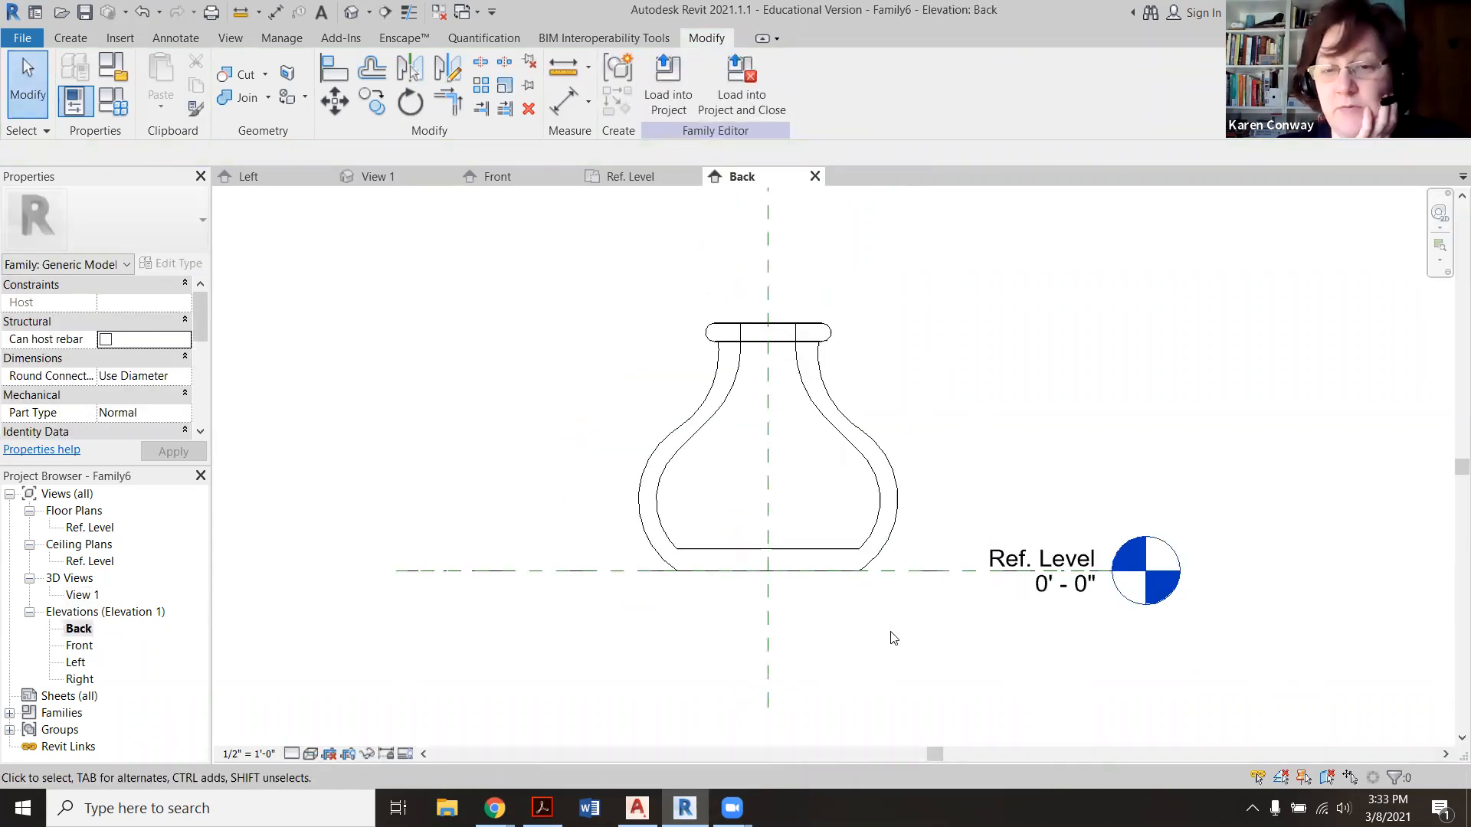
pyautogui.moveTo(823, 509)
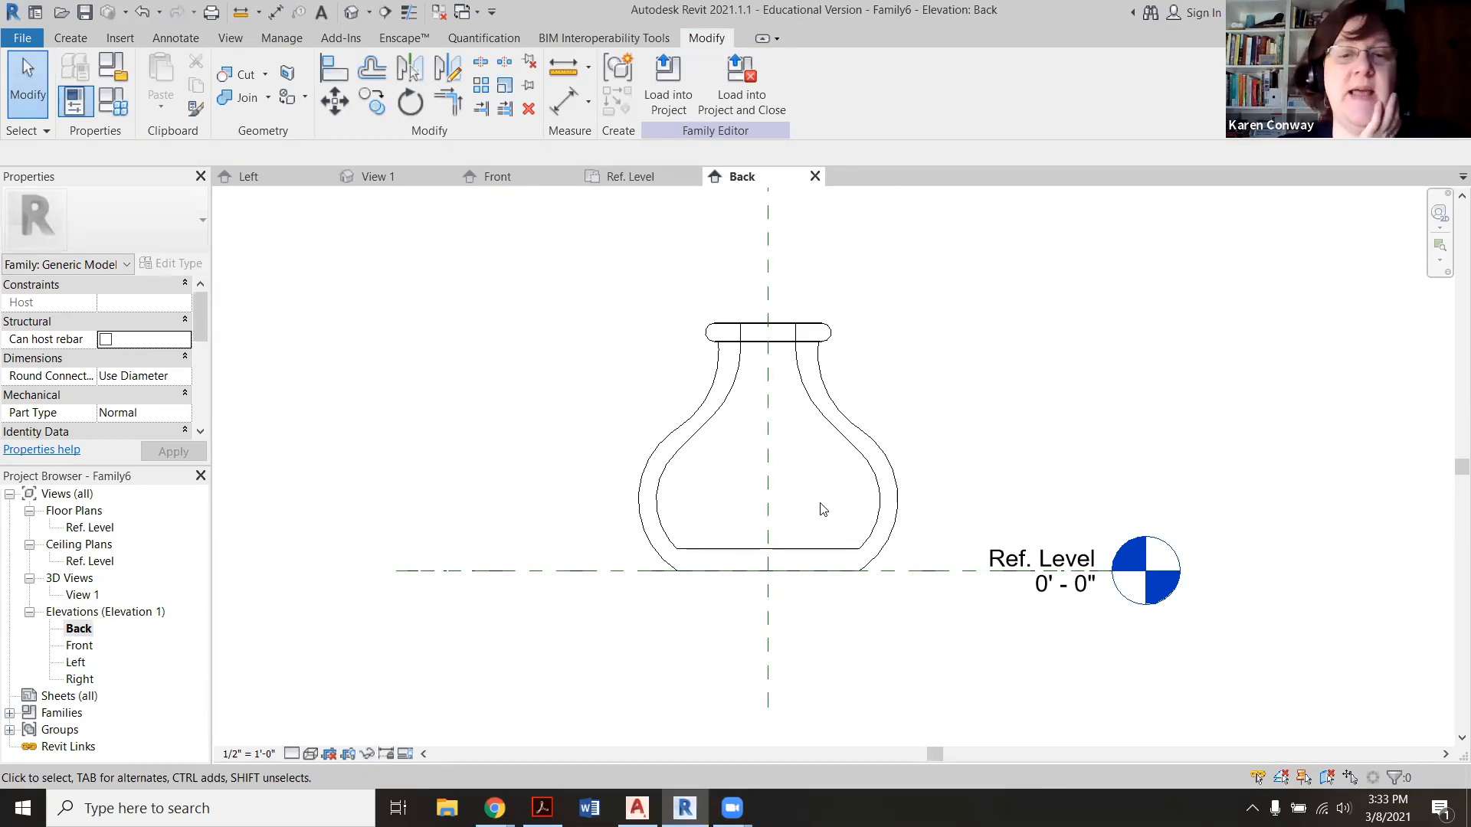
# Step: Open 3D View 1 to see the shaded vase with its rolled lip
pyautogui.click(379, 176)
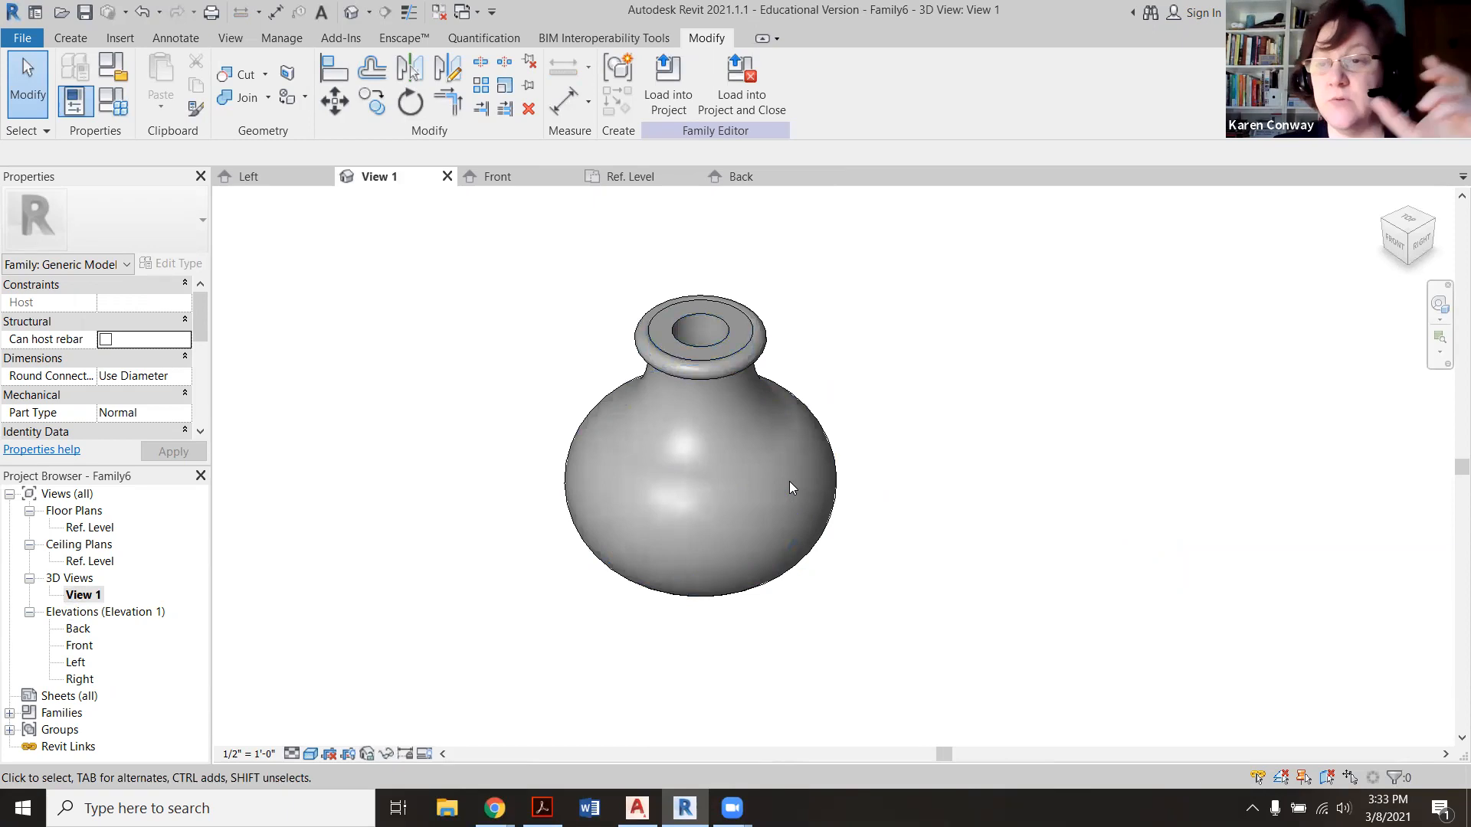
pyautogui.moveTo(730, 683)
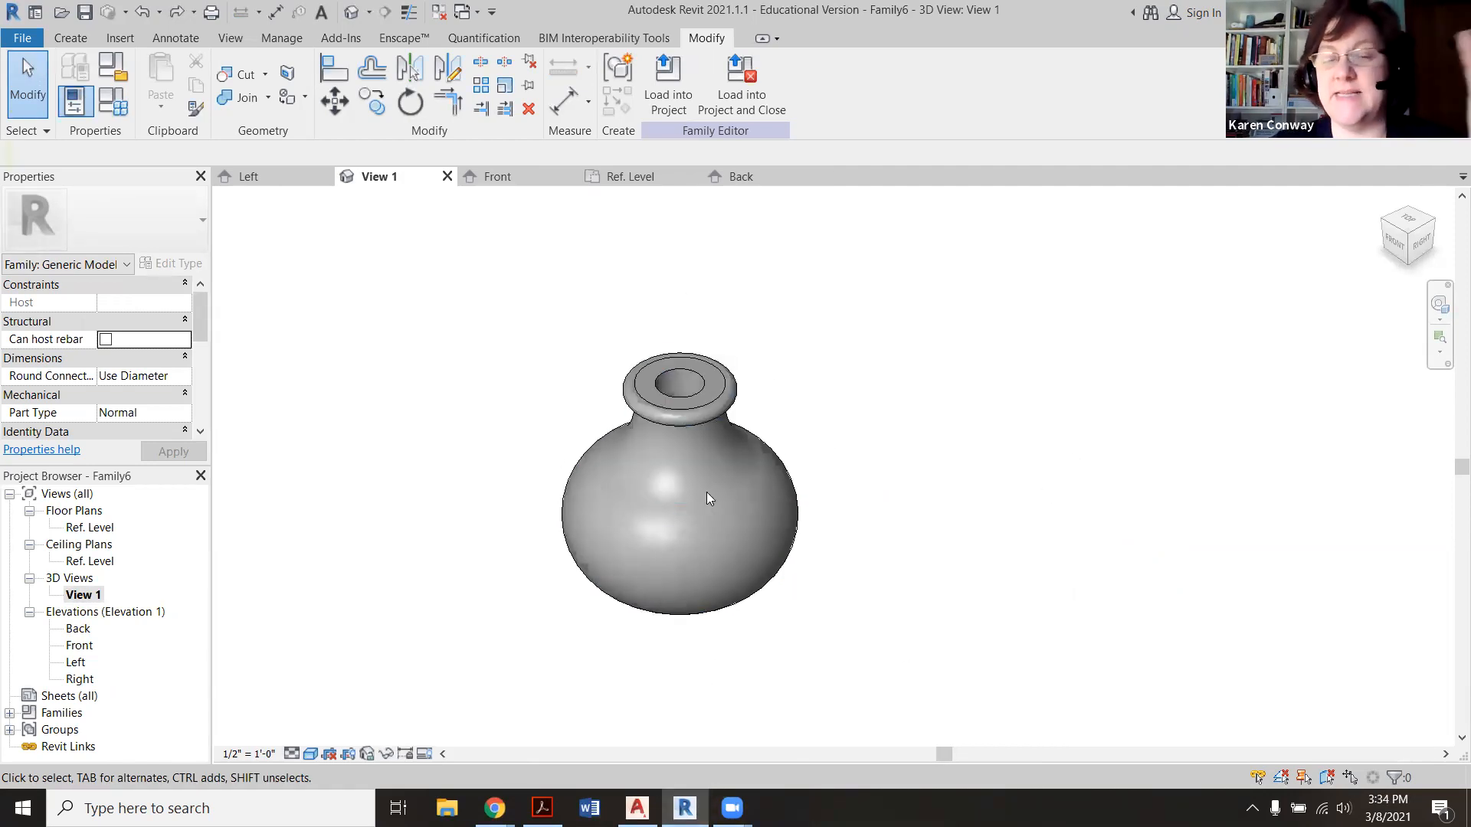
pyautogui.moveTo(720, 435)
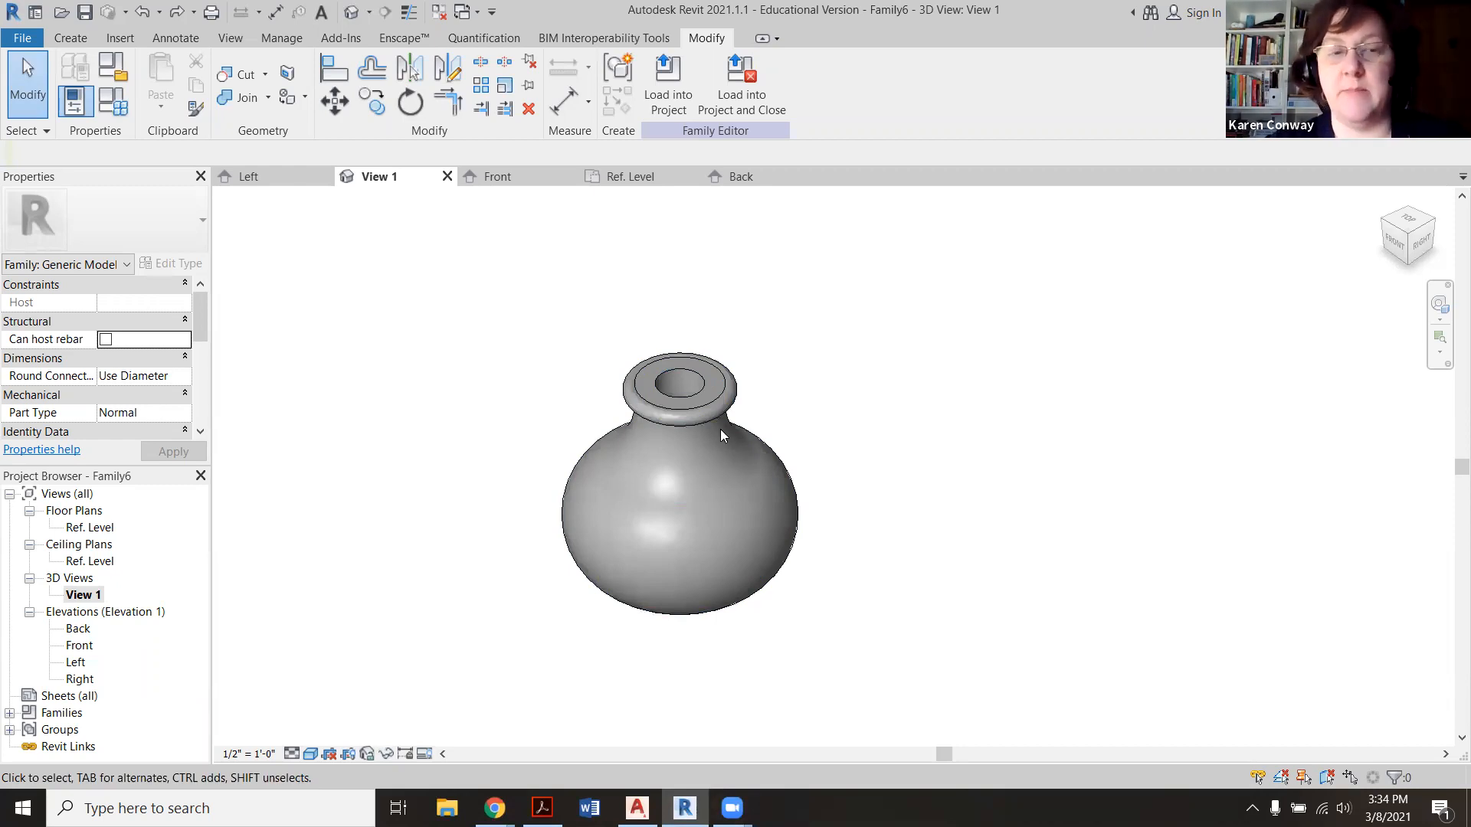
pyautogui.moveTo(870, 548)
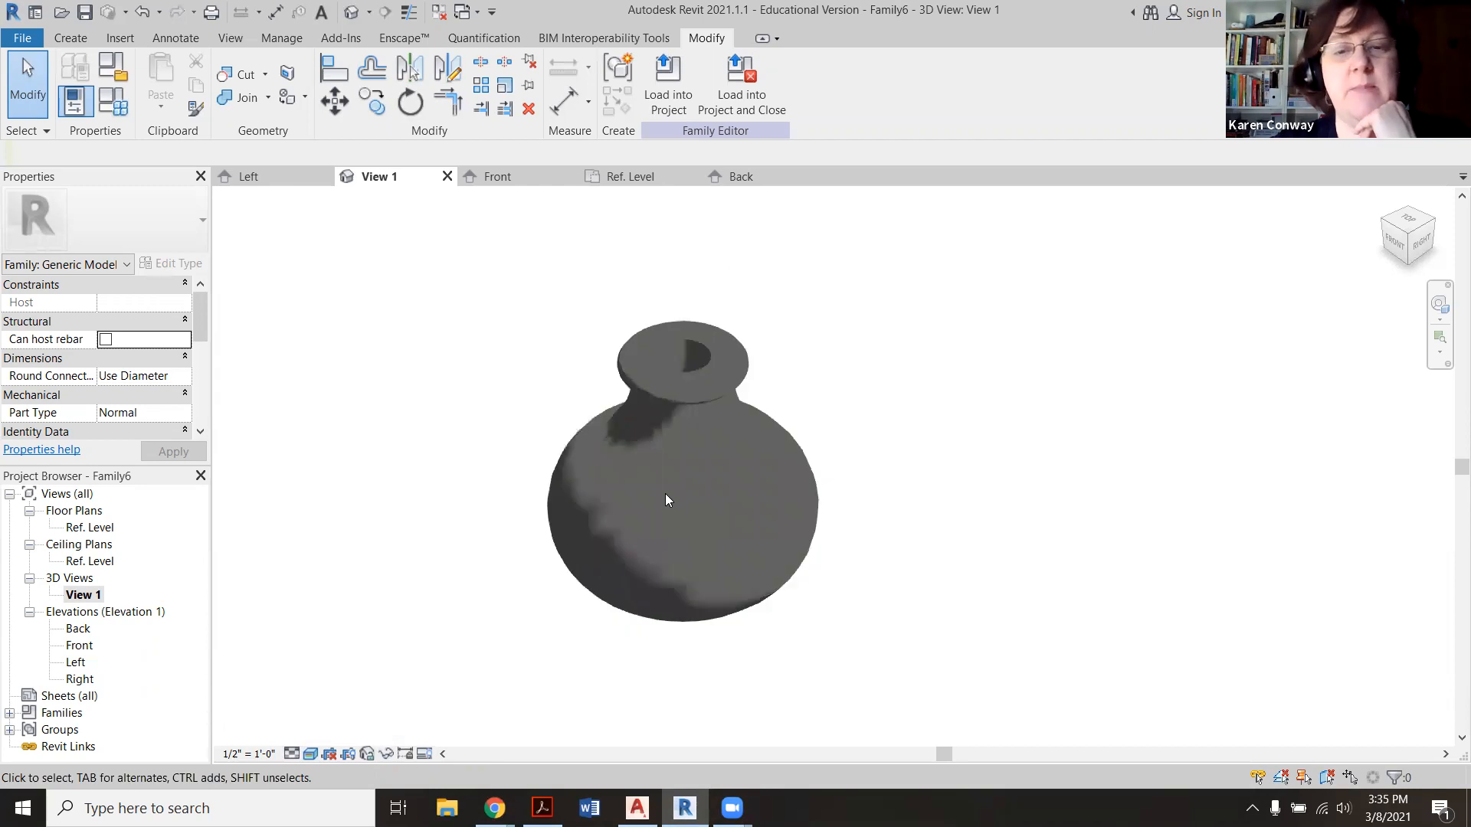
# Step: Switch the 3D view's visual style to Realistic
pyautogui.click(329, 753)
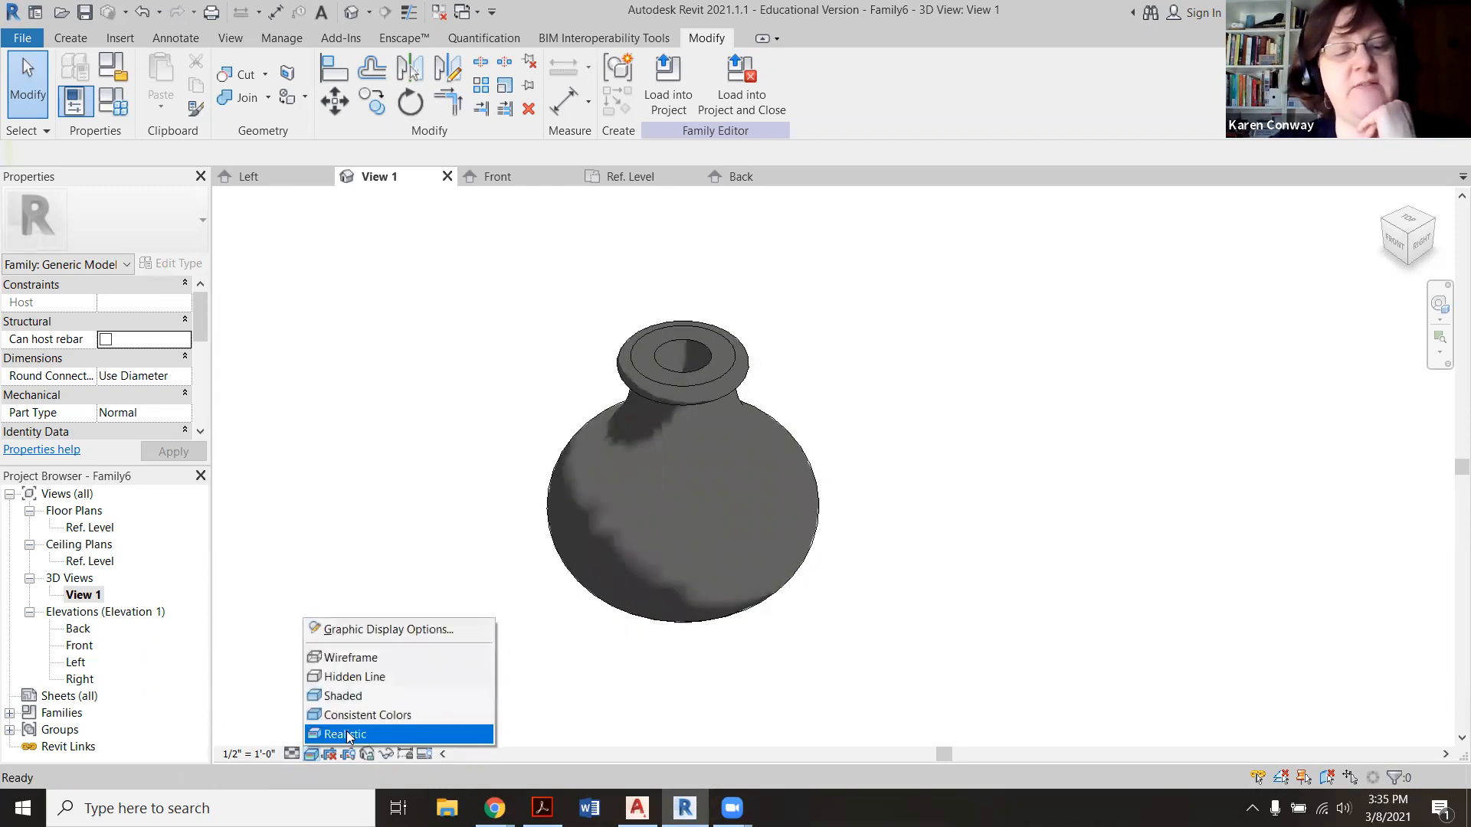
pyautogui.moveTo(366, 714)
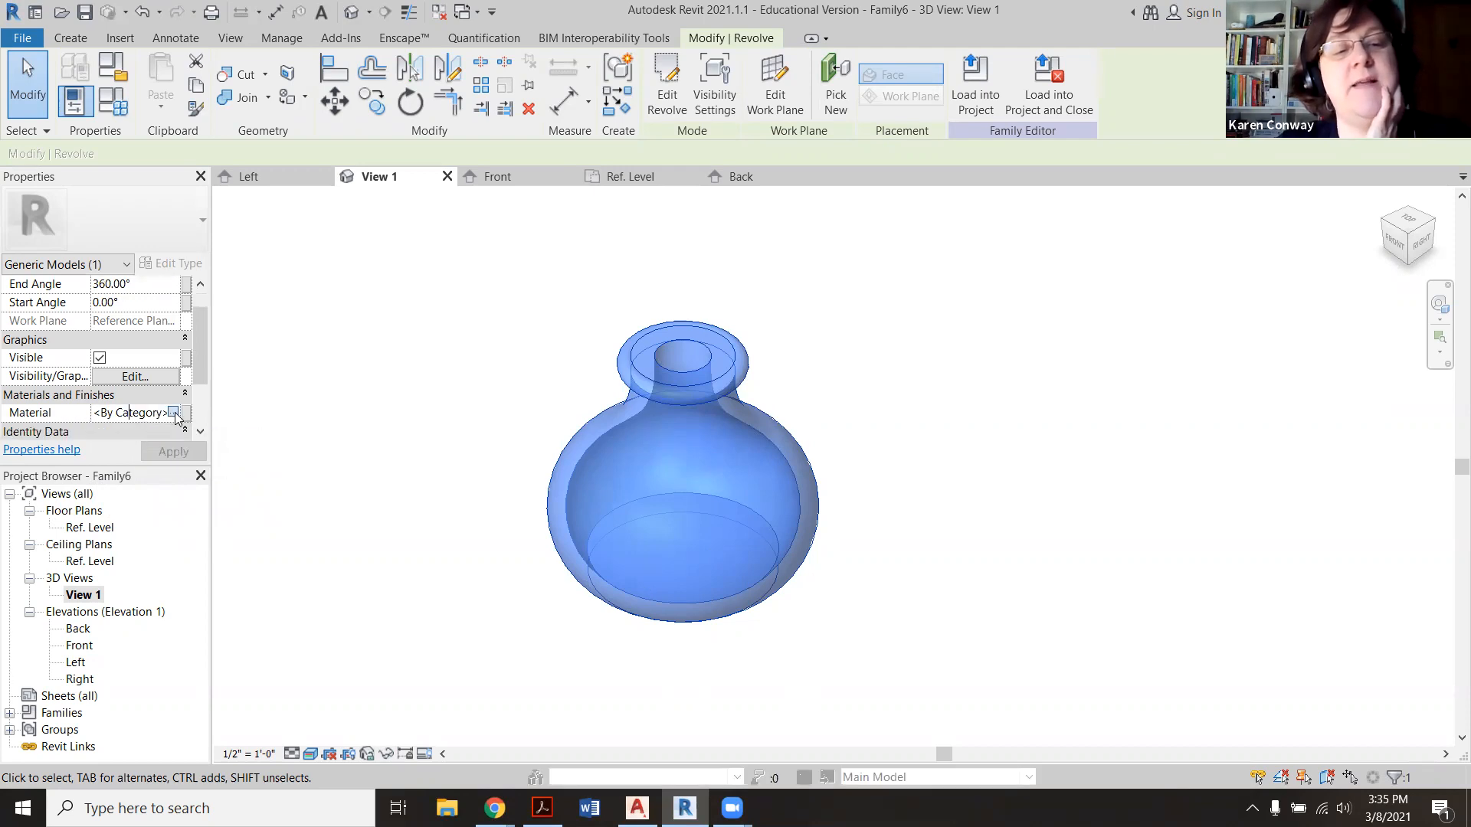
# Step: Enable Use Render Appearance and a magenta glass tint on the vase material, then apply
pyautogui.click(175, 413)
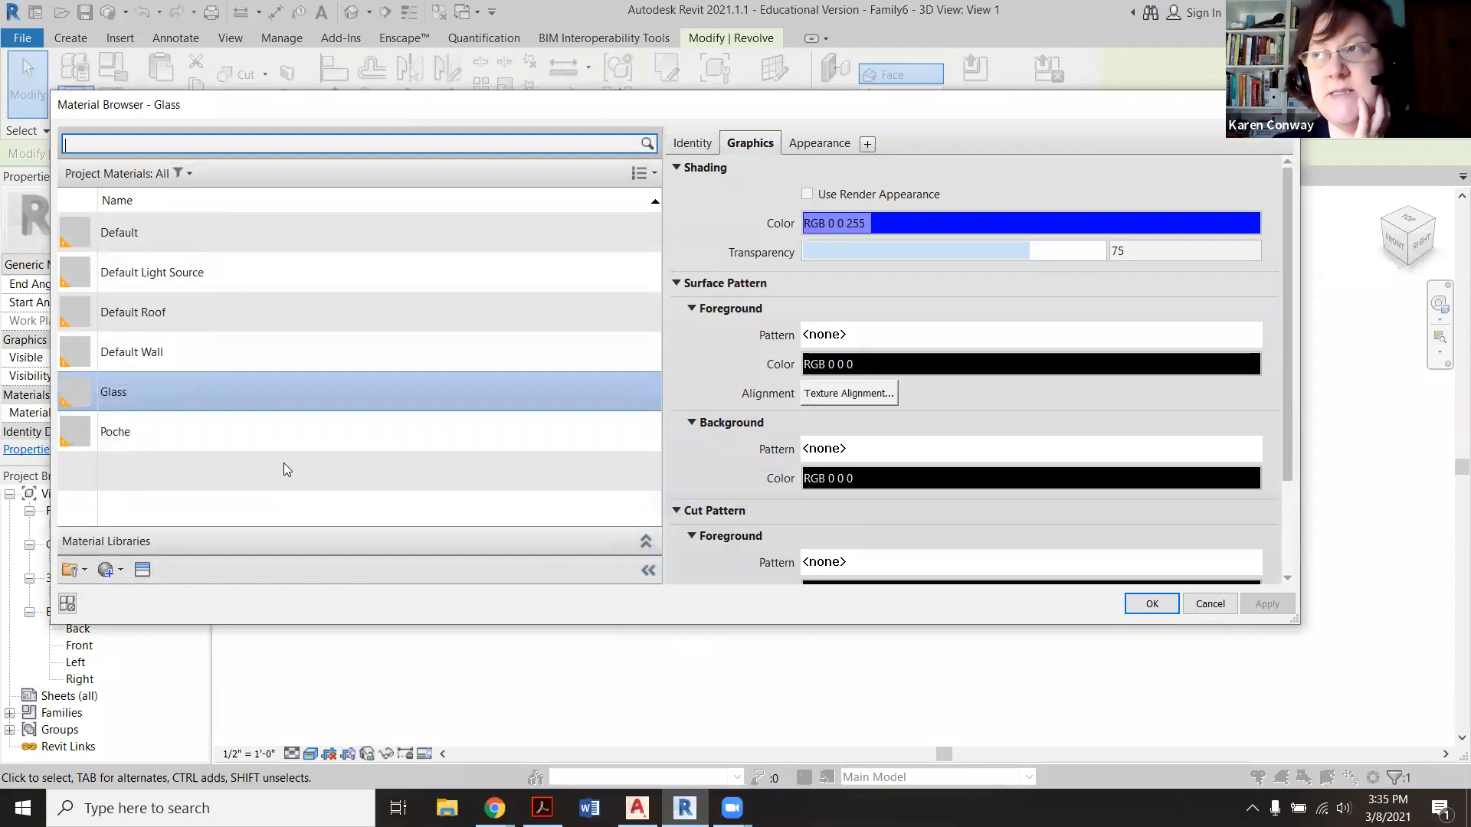
pyautogui.moveTo(264, 352)
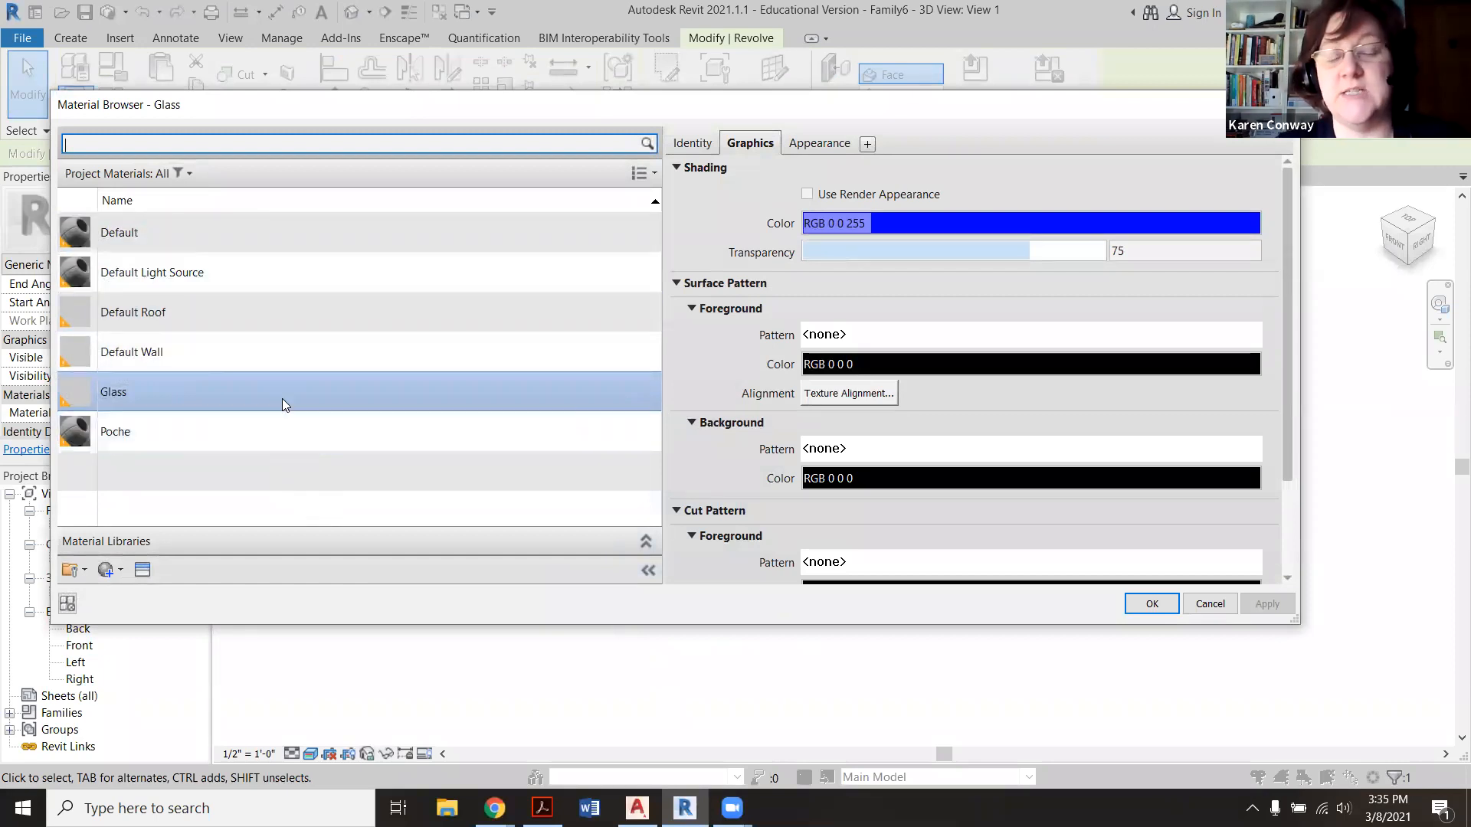
pyautogui.moveTo(285, 404)
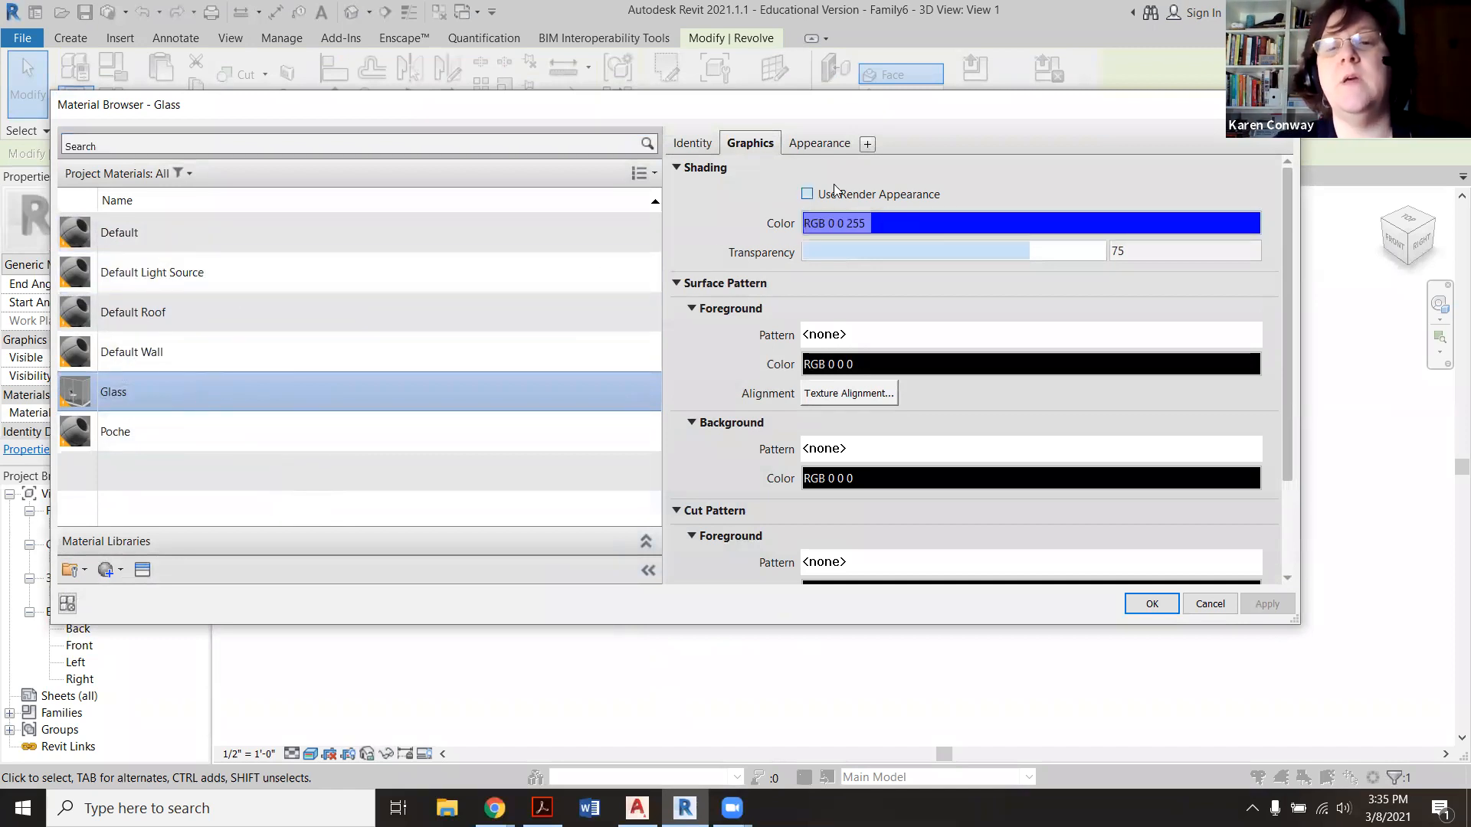
pyautogui.click(807, 194)
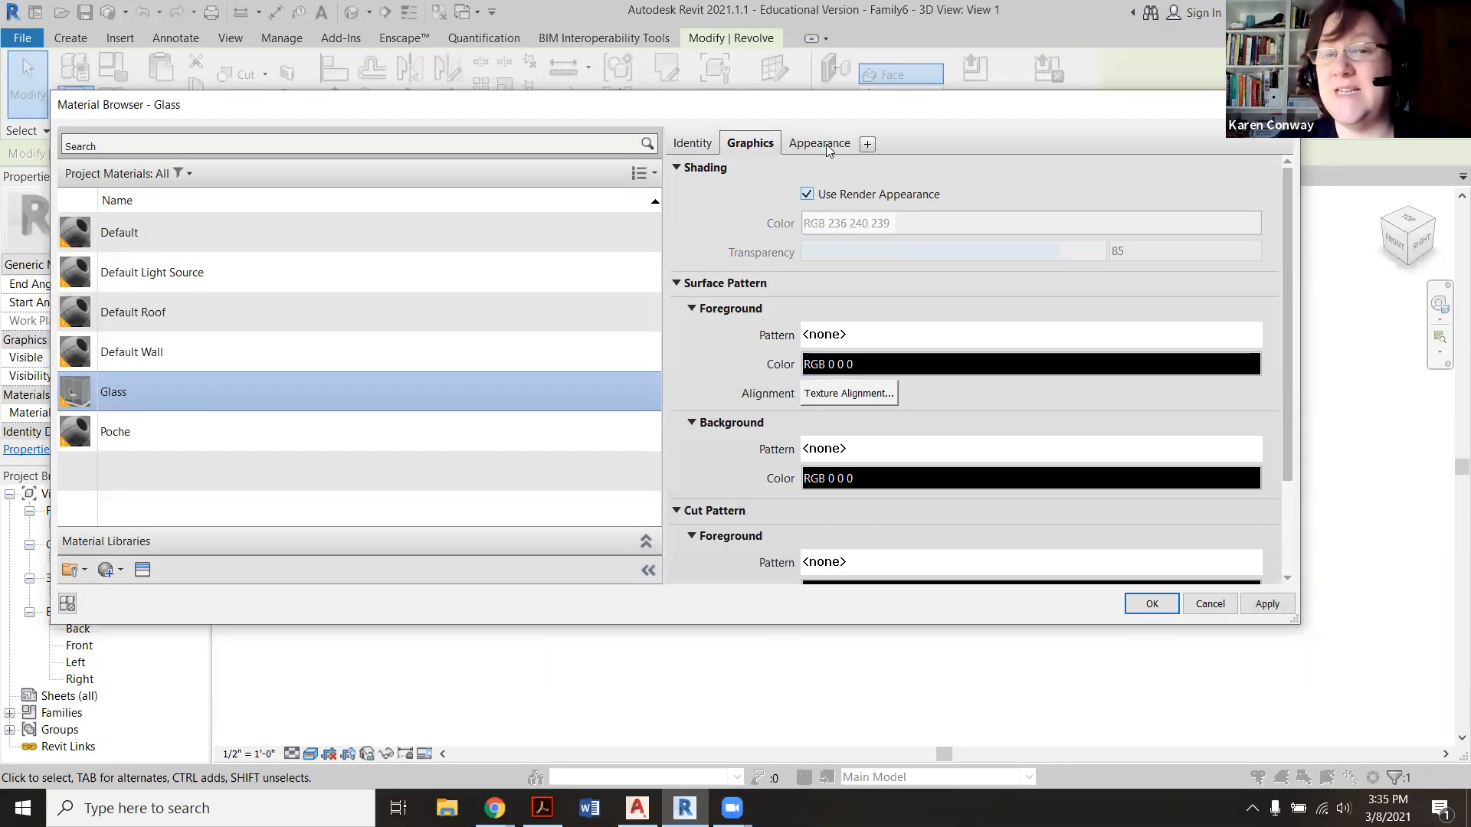
pyautogui.click(818, 142)
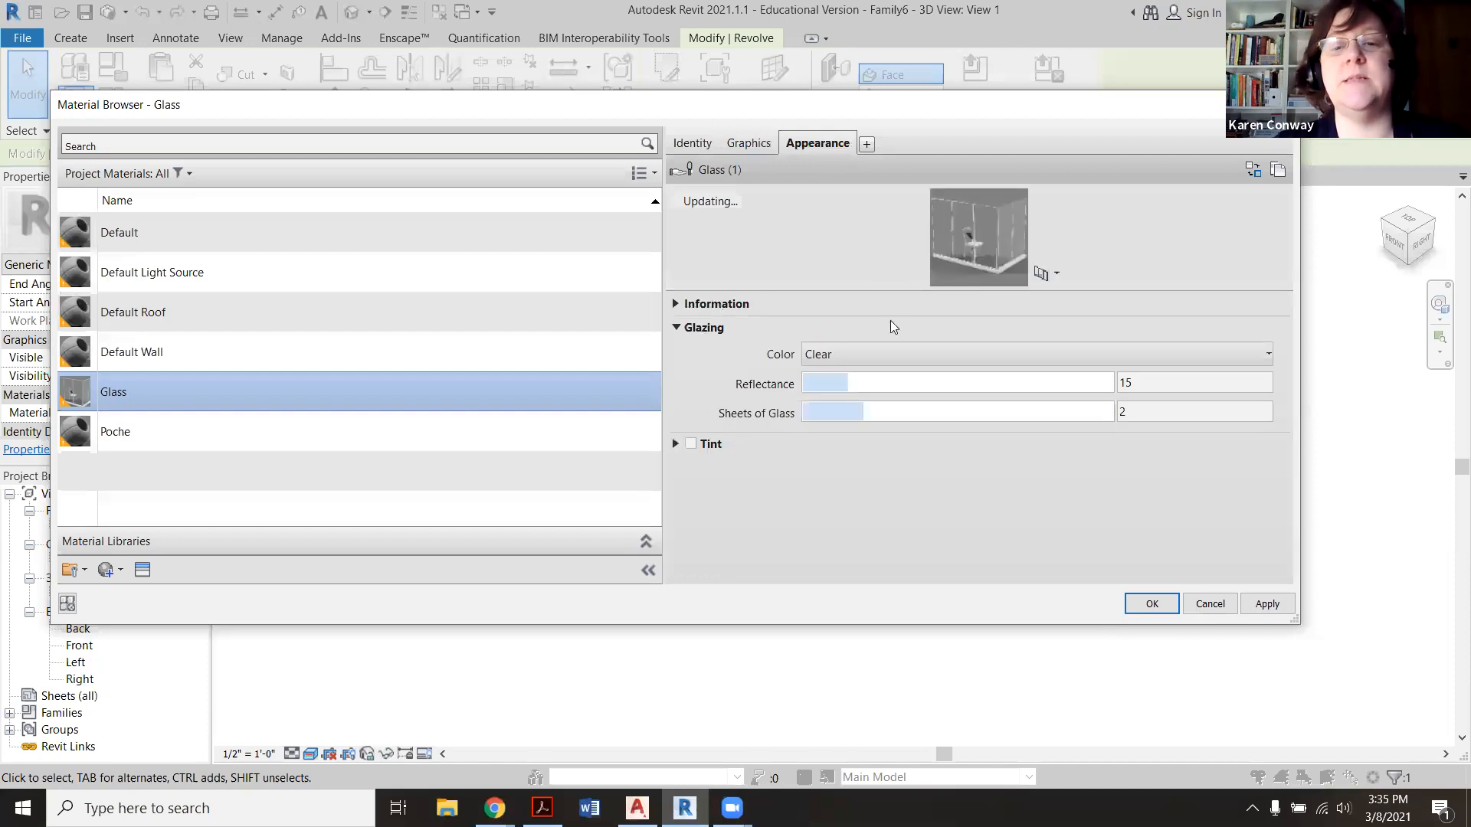
pyautogui.click(1032, 354)
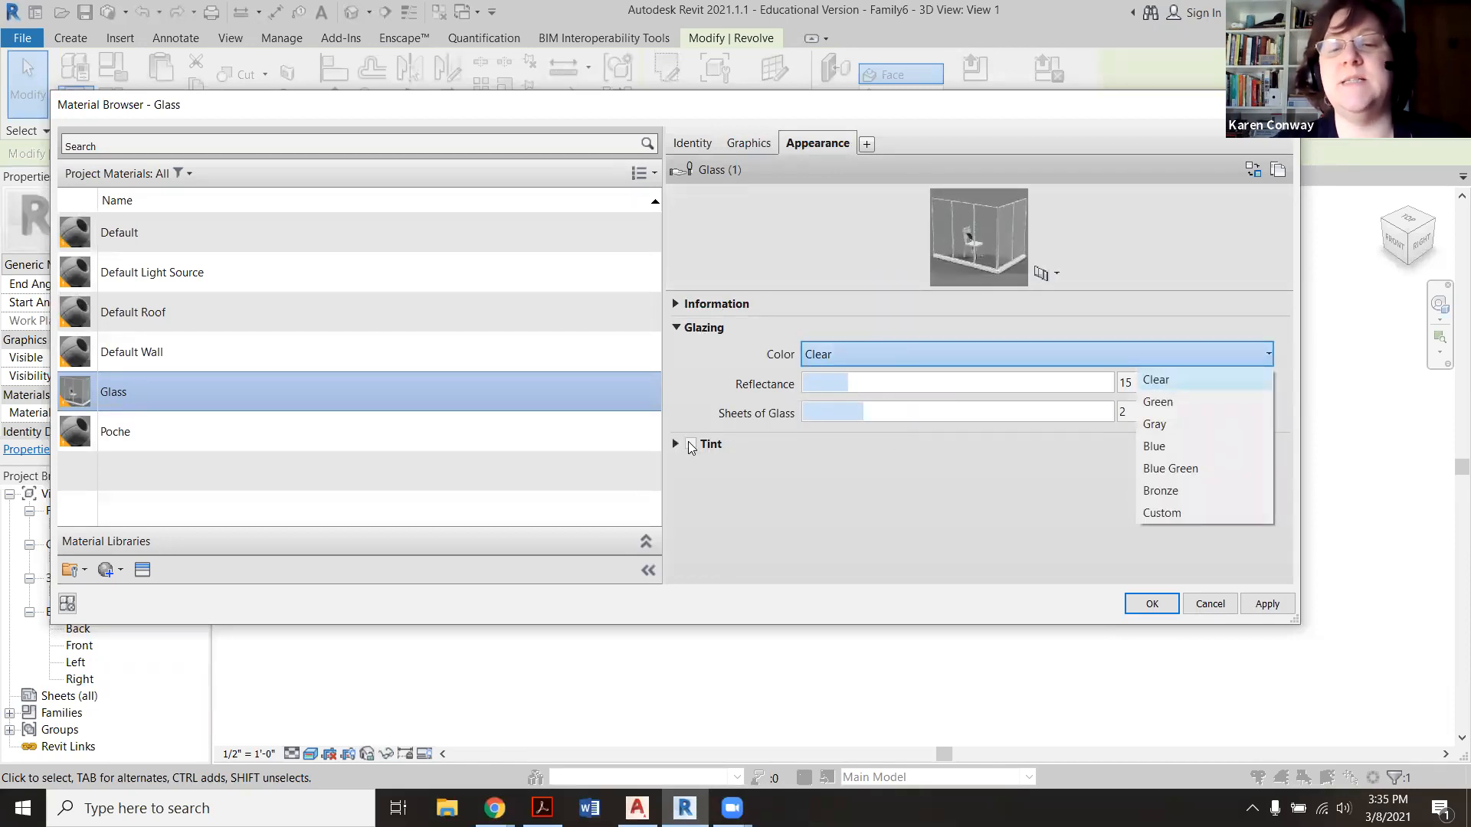
pyautogui.click(1163, 512)
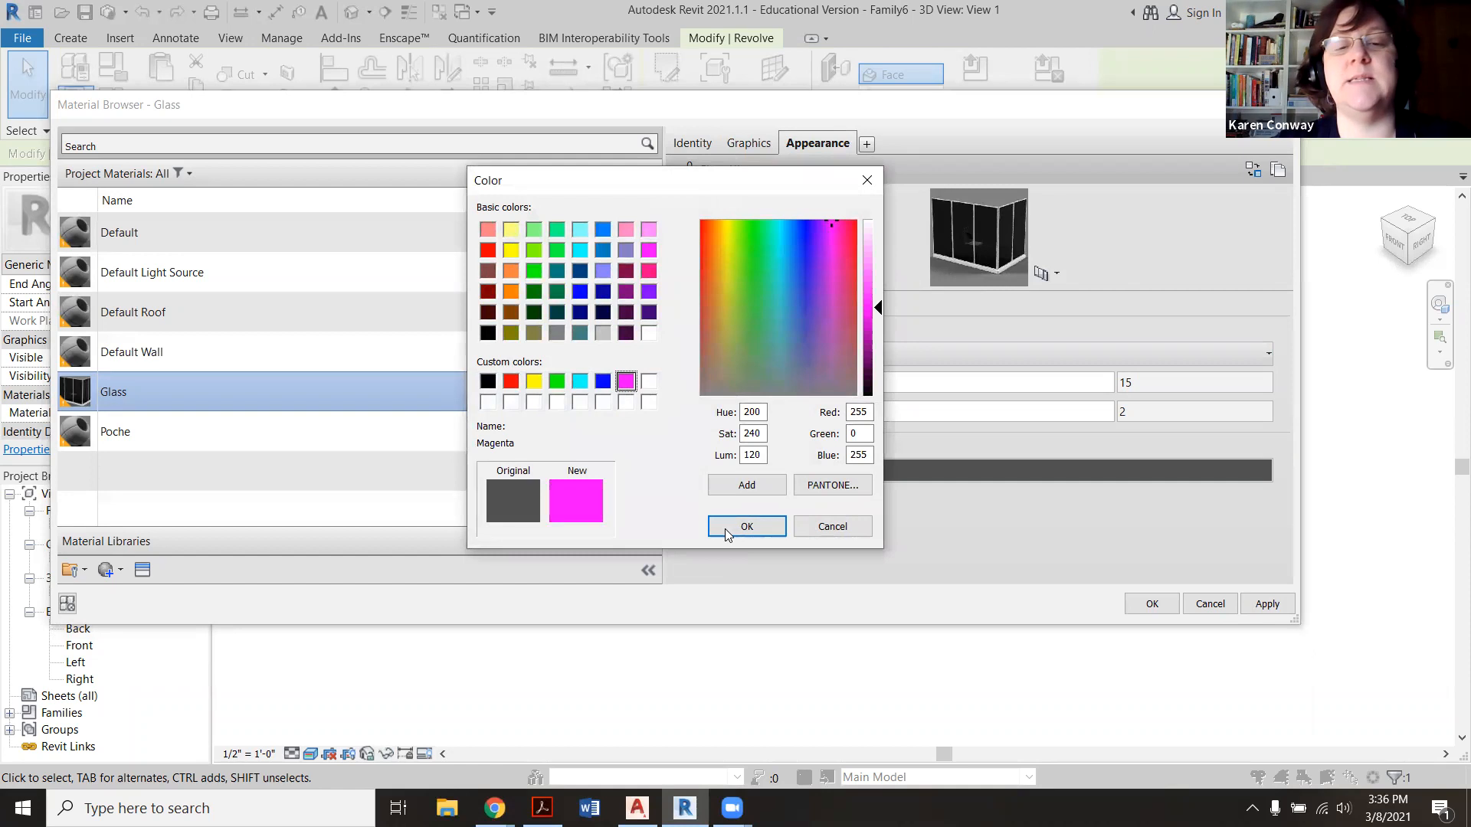
pyautogui.click(746, 527)
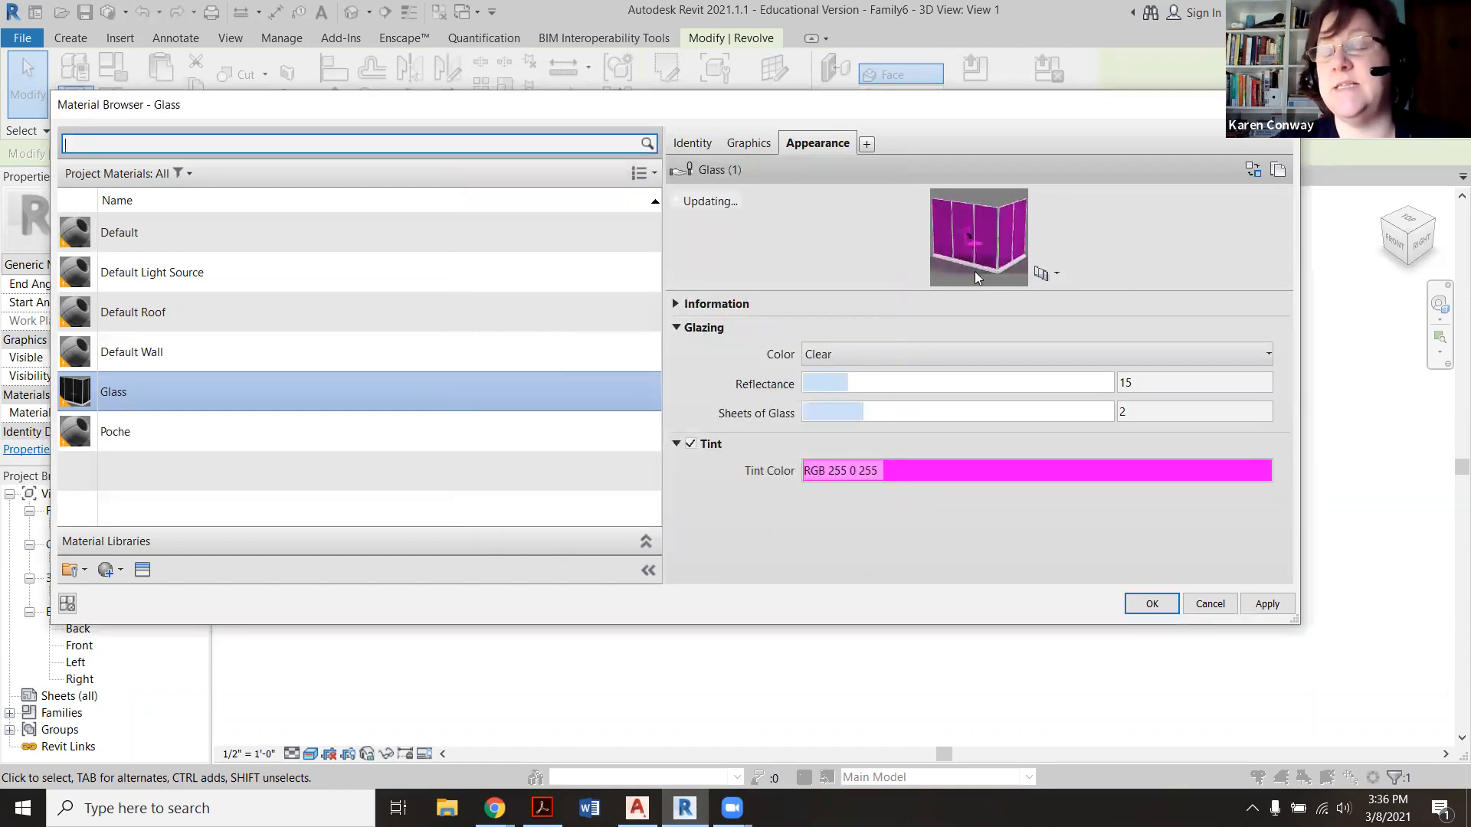
pyautogui.click(1266, 603)
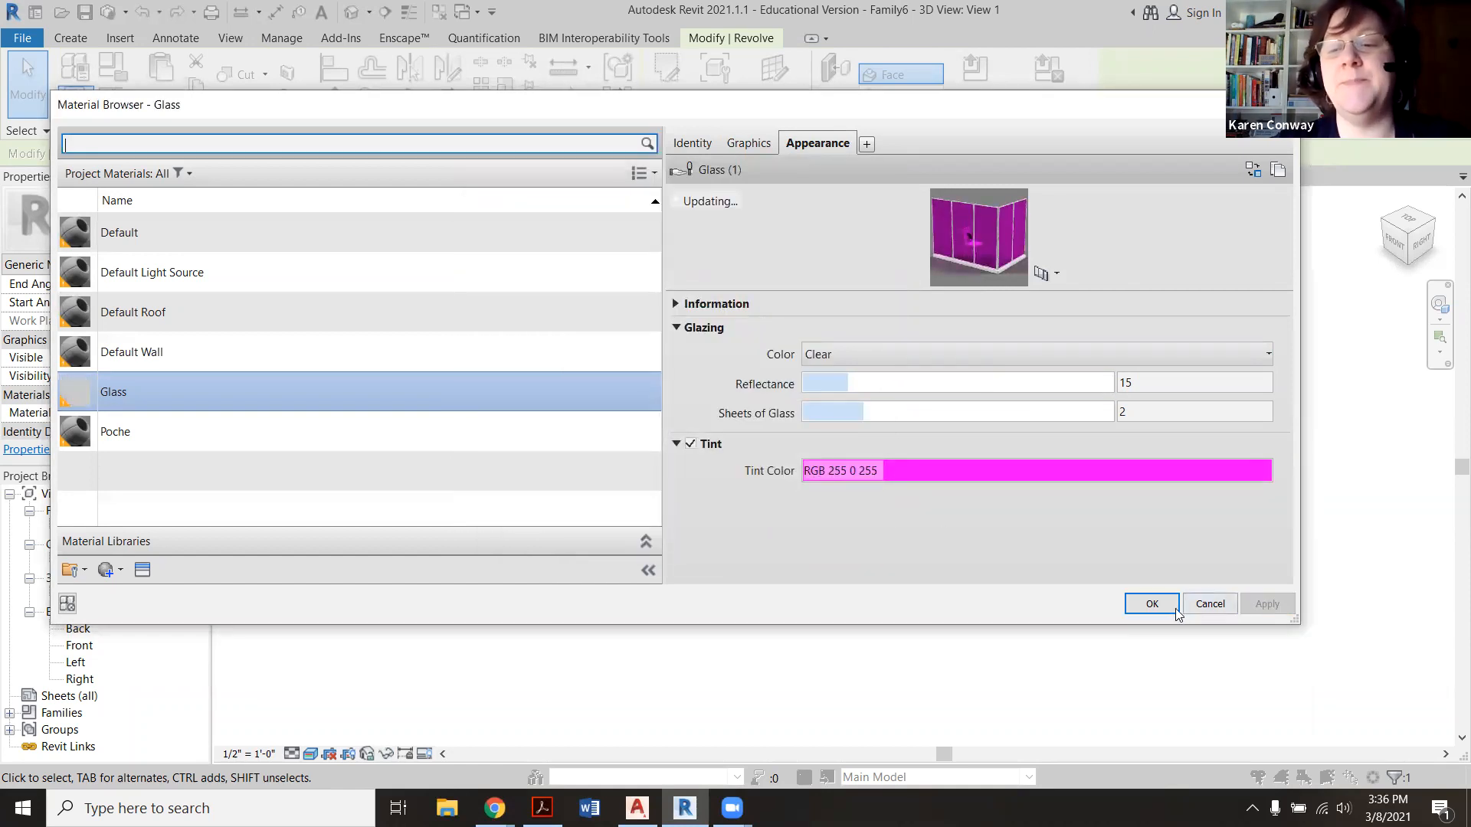
pyautogui.click(1152, 603)
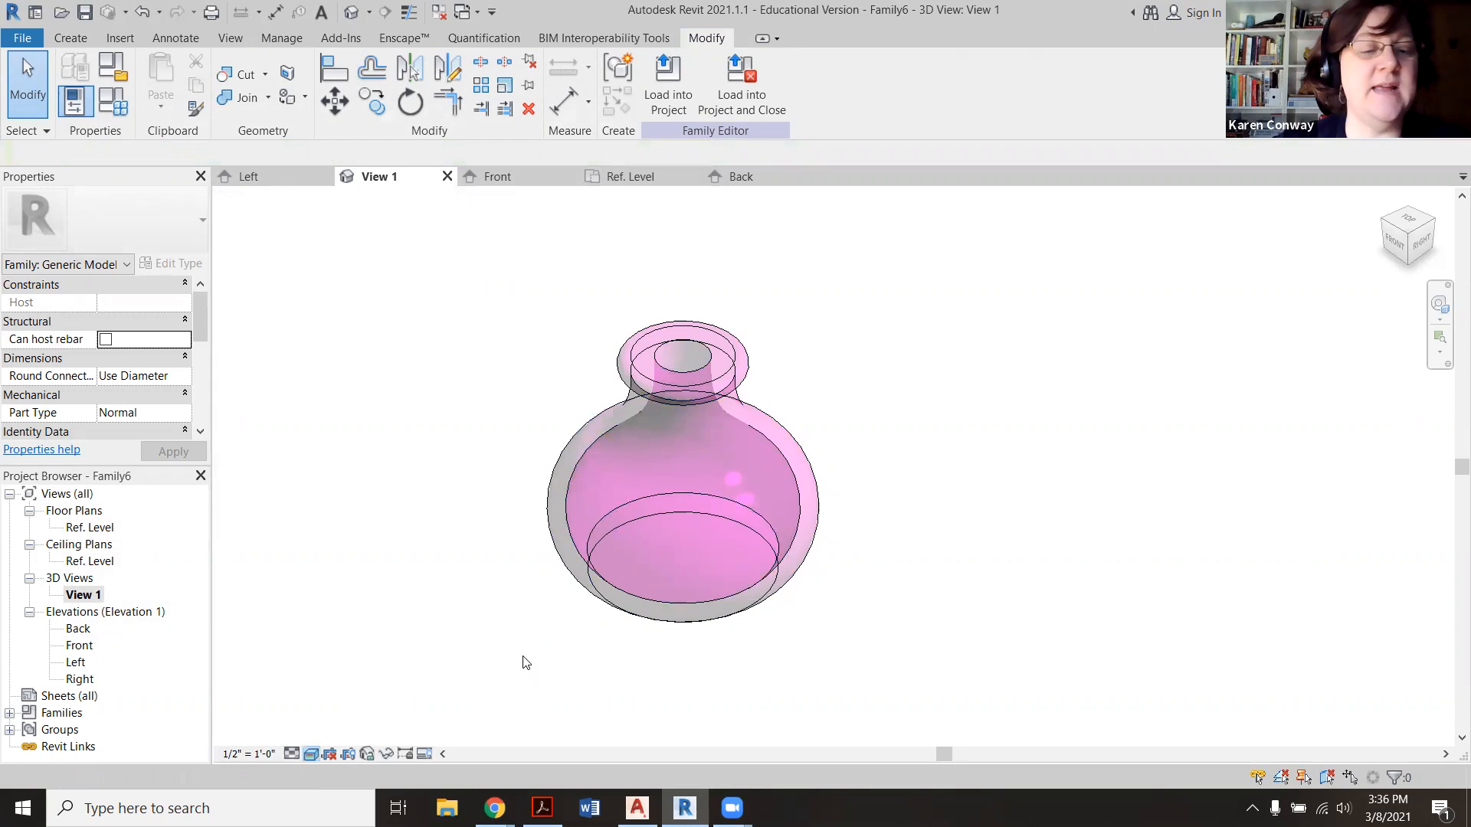
pyautogui.moveTo(433, 628)
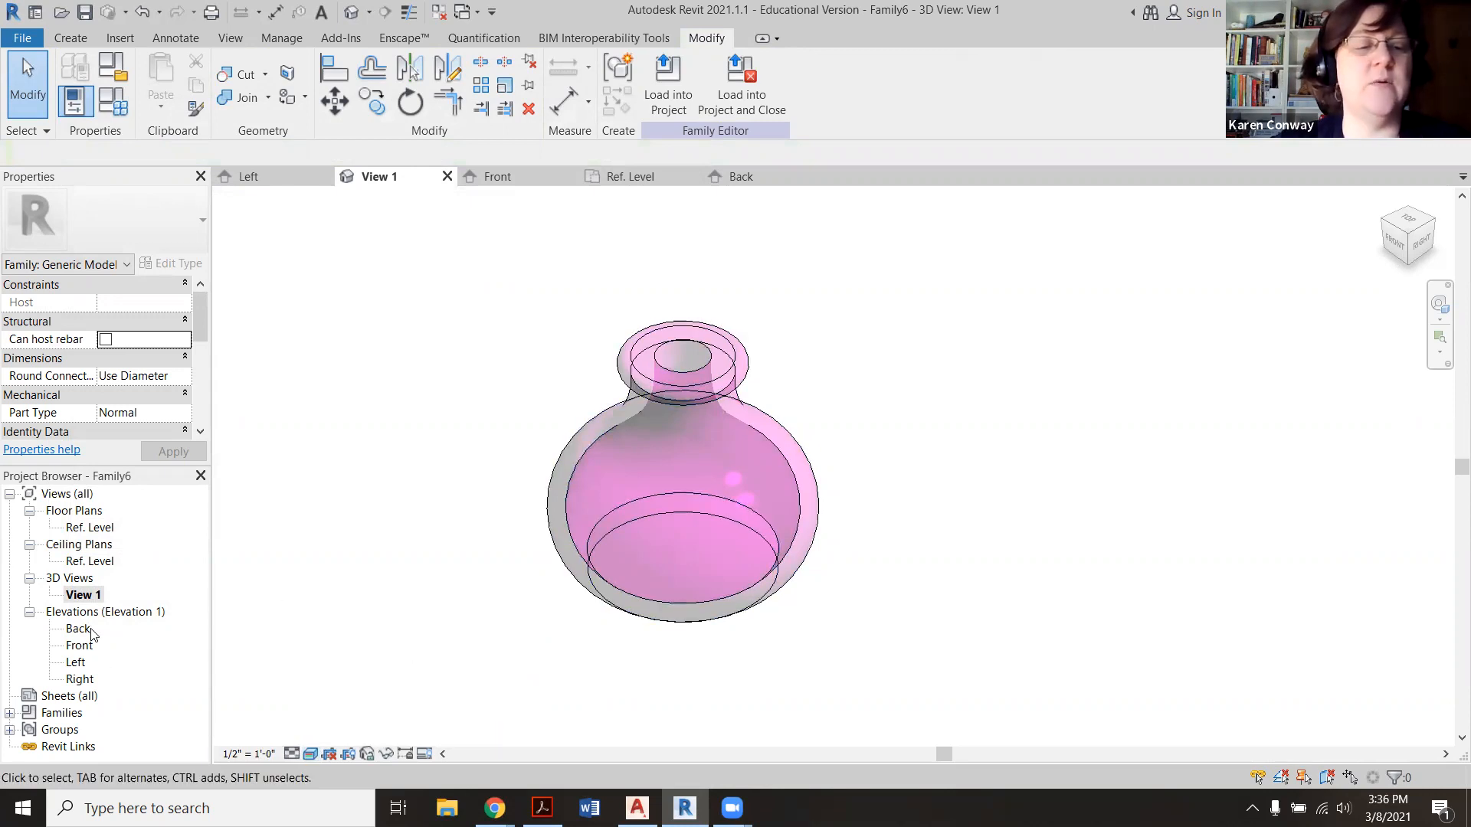
pyautogui.click(83, 593)
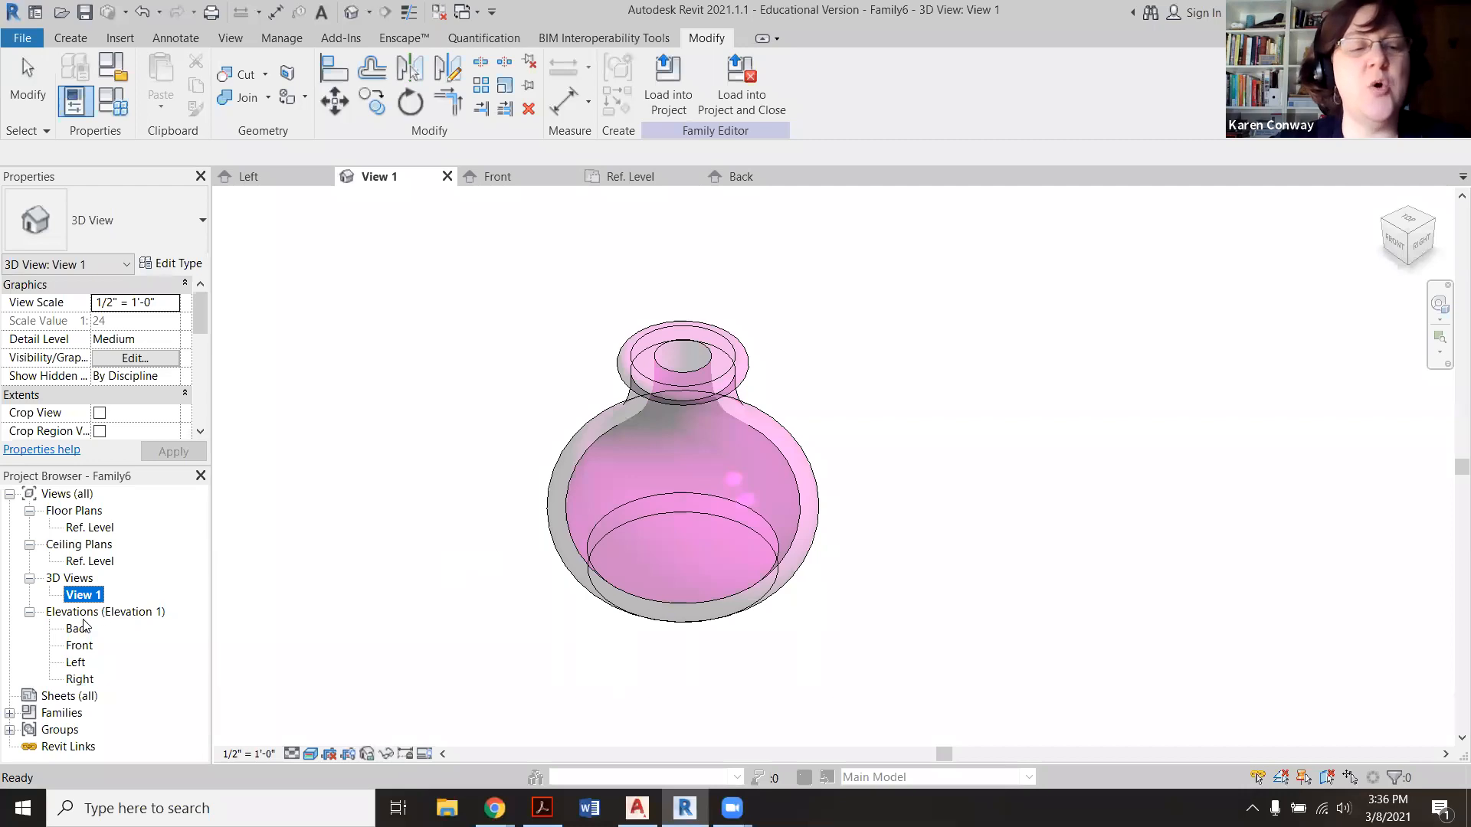
pyautogui.moveTo(698, 535)
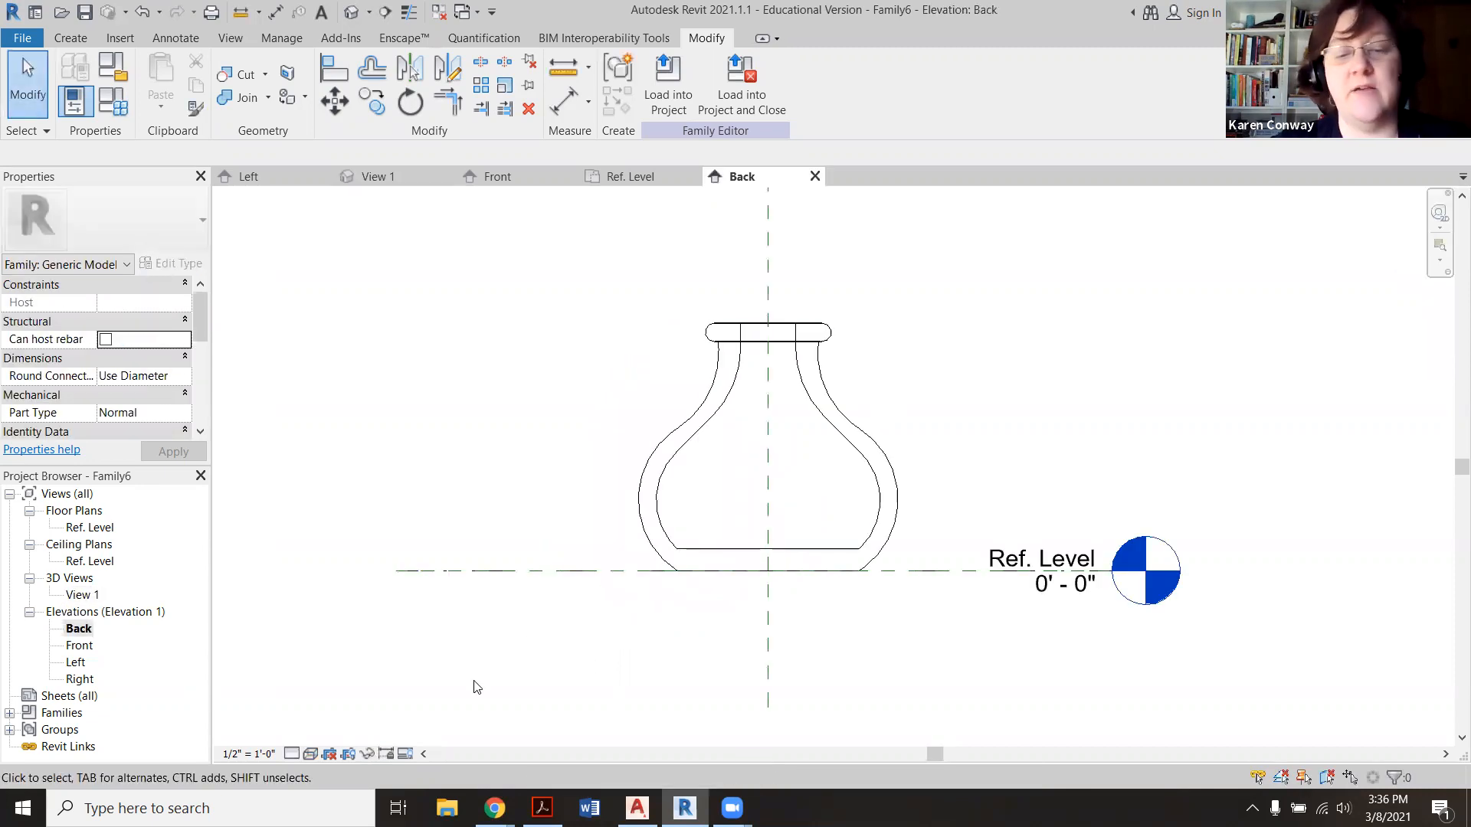
# Step: Switch the Back elevation to Realistic display and select the vase
pyautogui.click(310, 753)
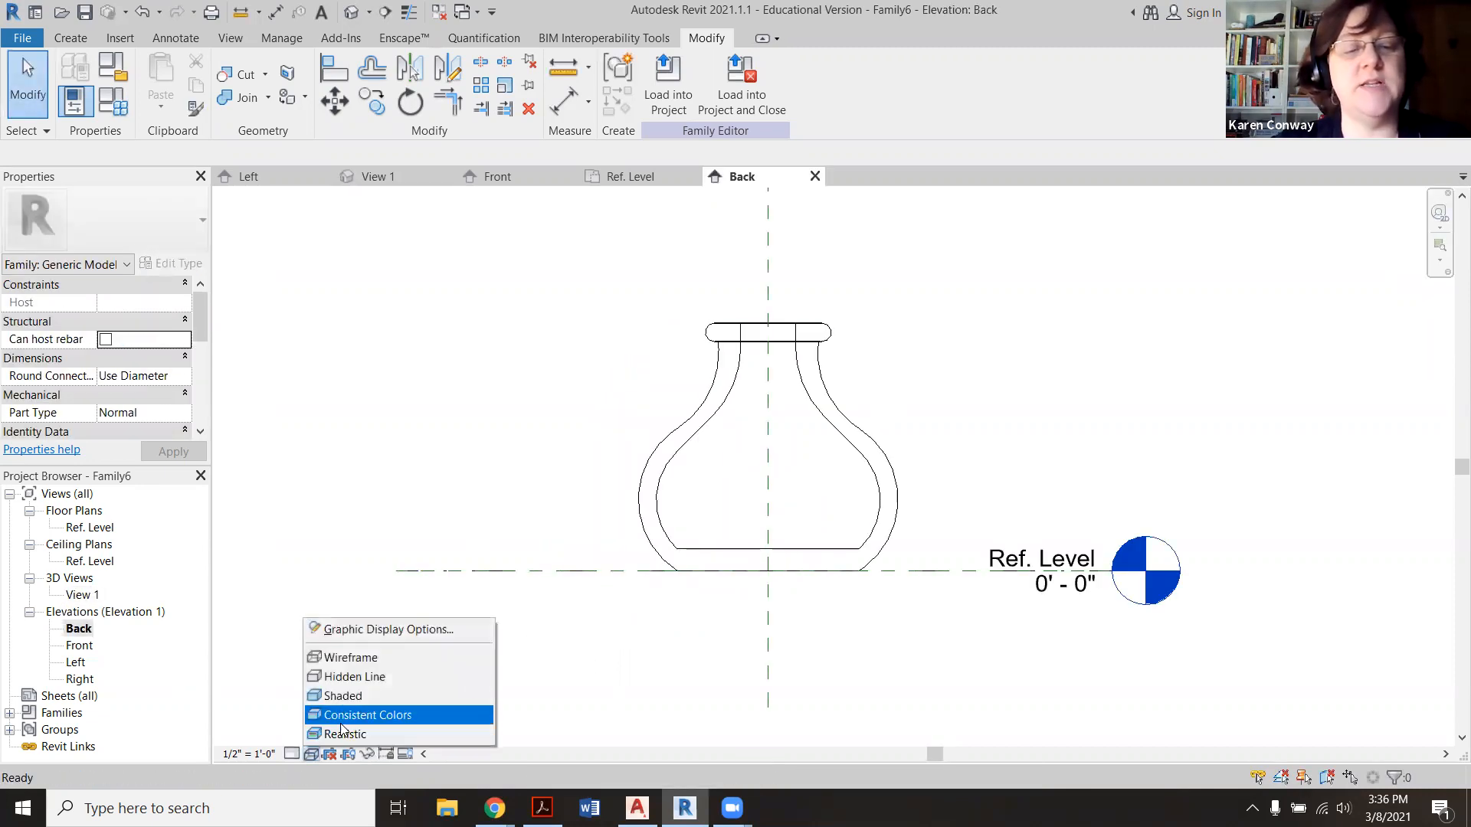
pyautogui.click(347, 734)
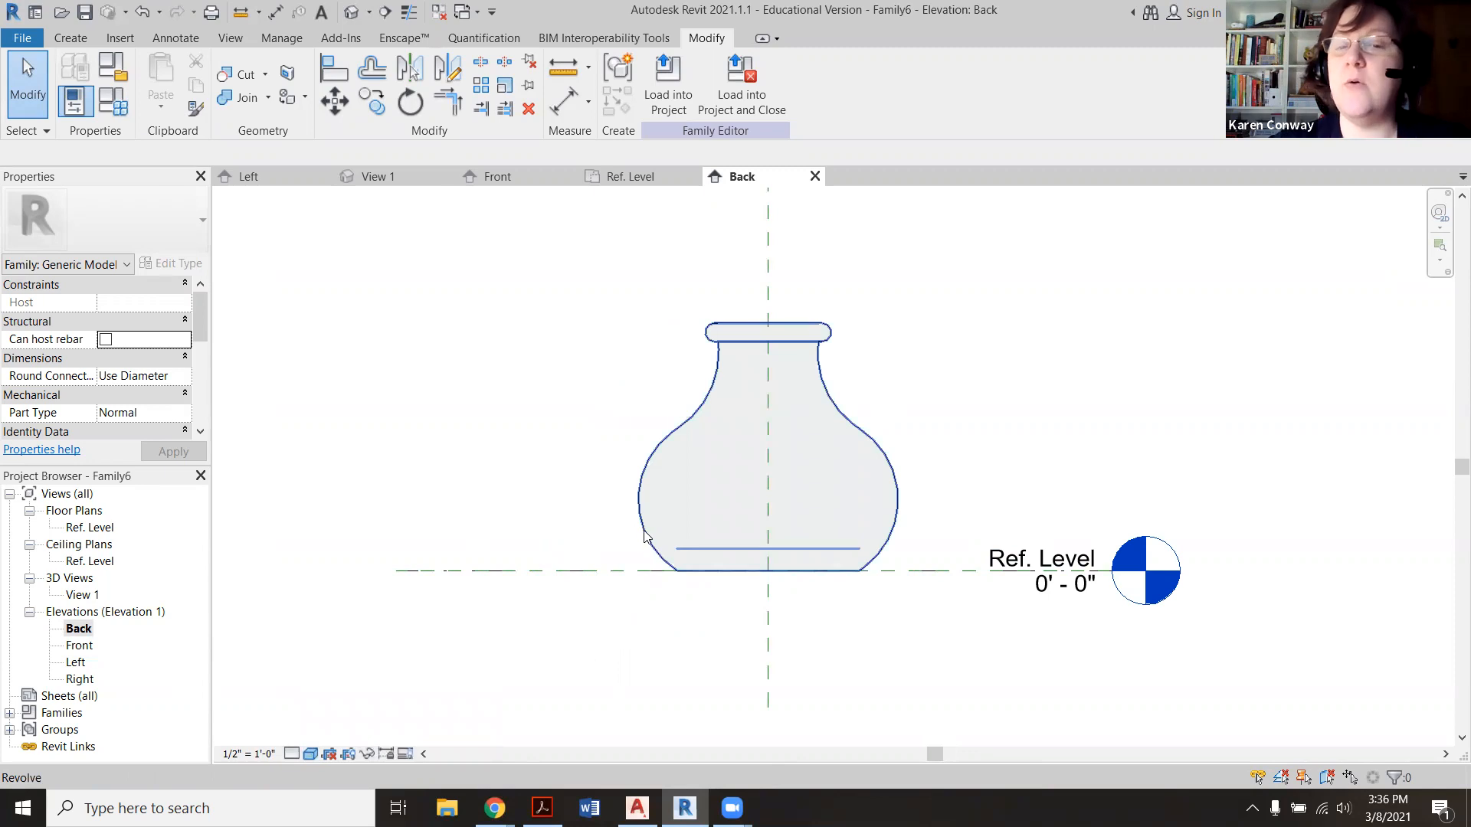
pyautogui.click(766, 450)
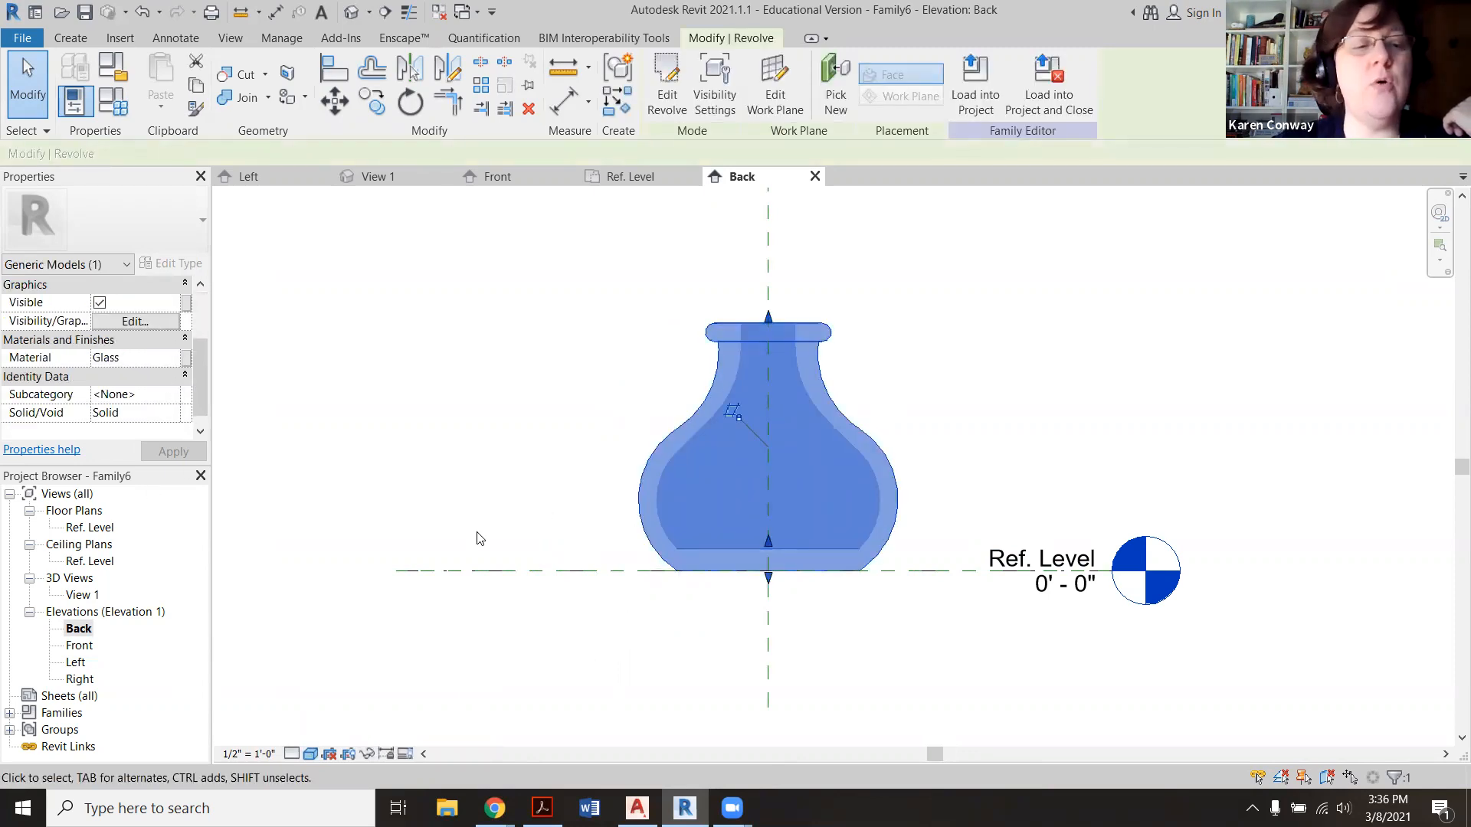
# Step: Review the Glass material's appearance in the Material Browser and confirm it with OK
pyautogui.click(131, 358)
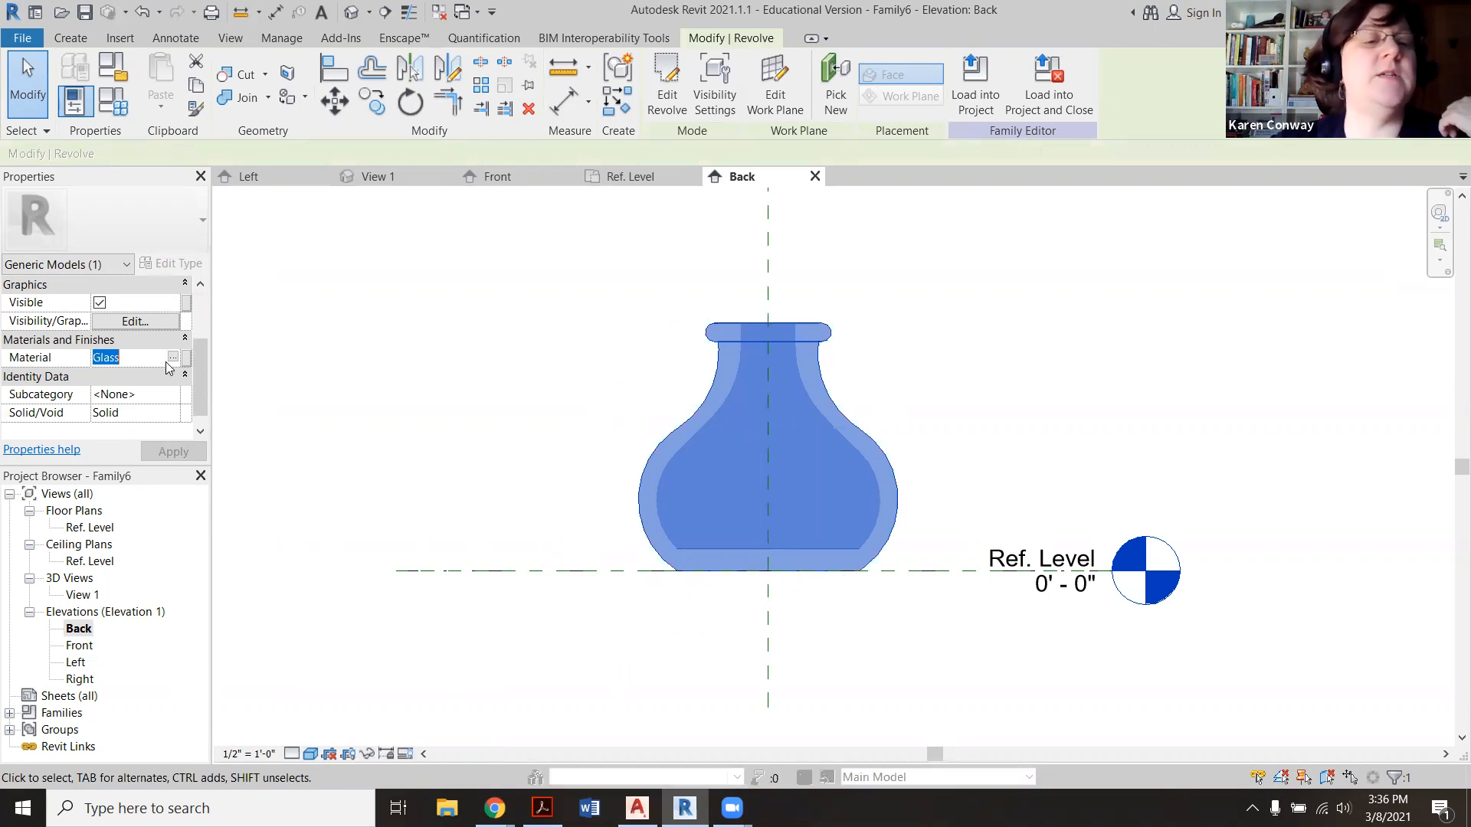
pyautogui.click(173, 358)
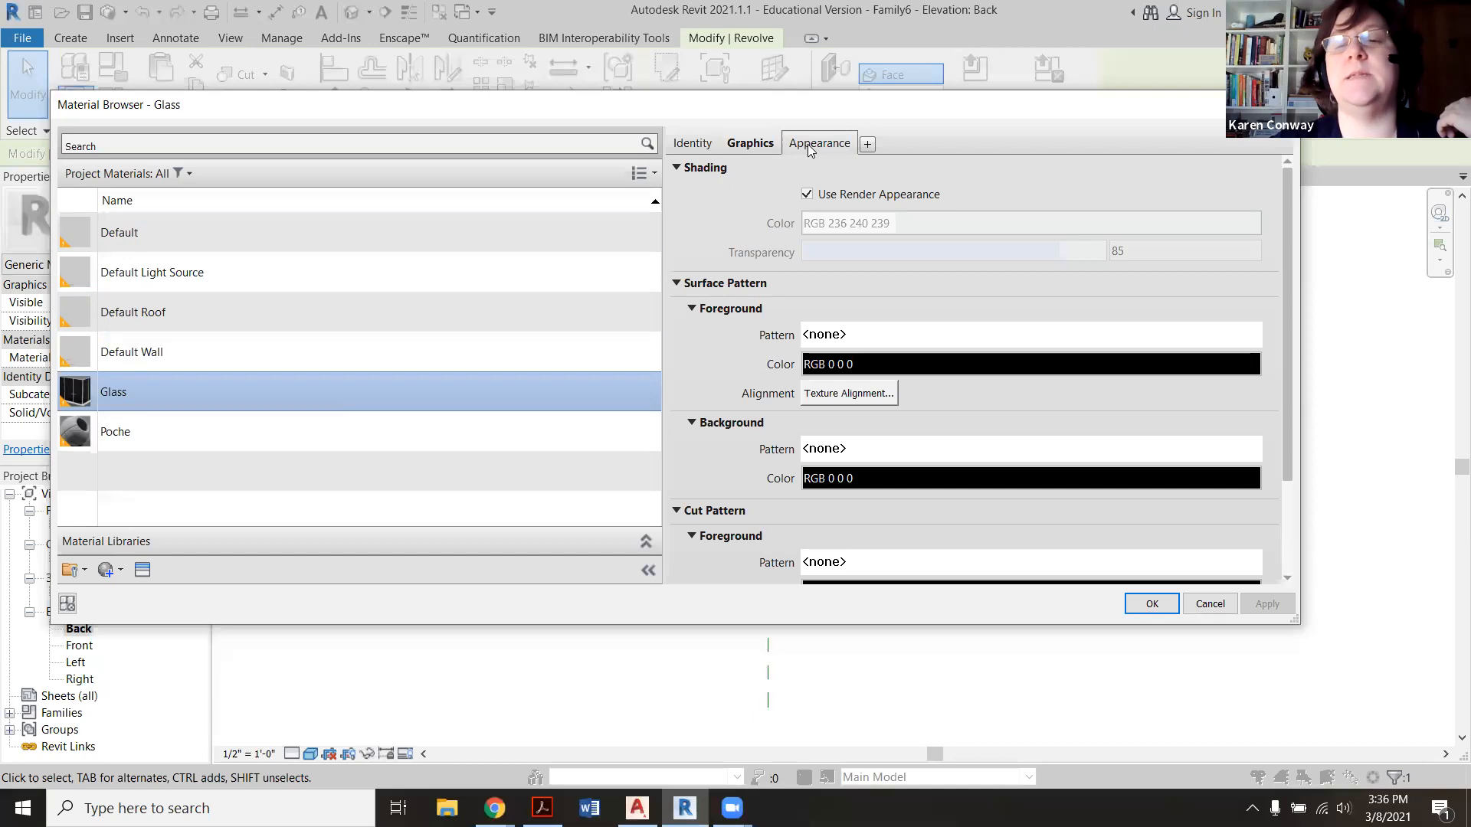
pyautogui.click(817, 143)
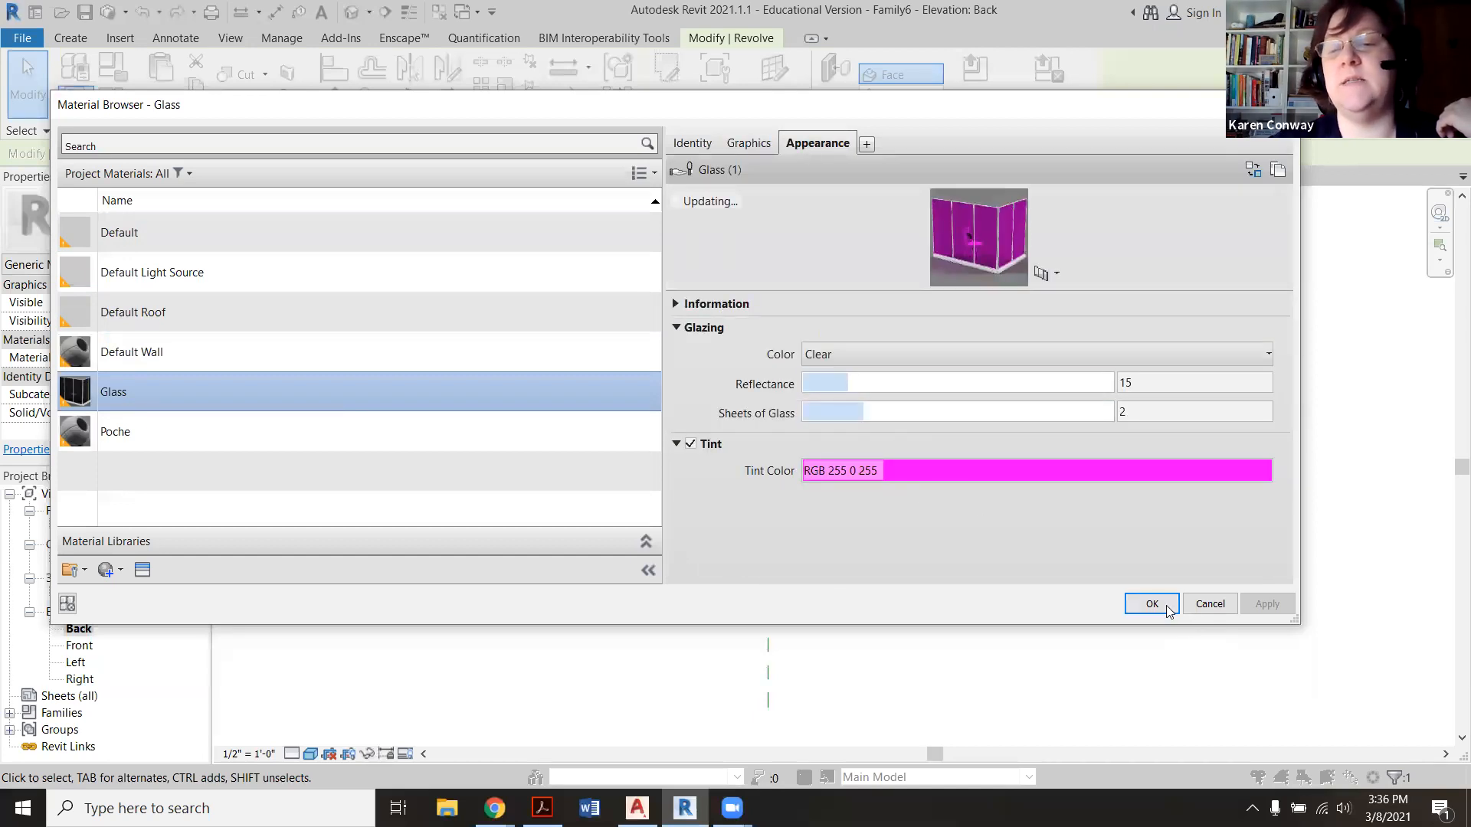
pyautogui.click(1152, 603)
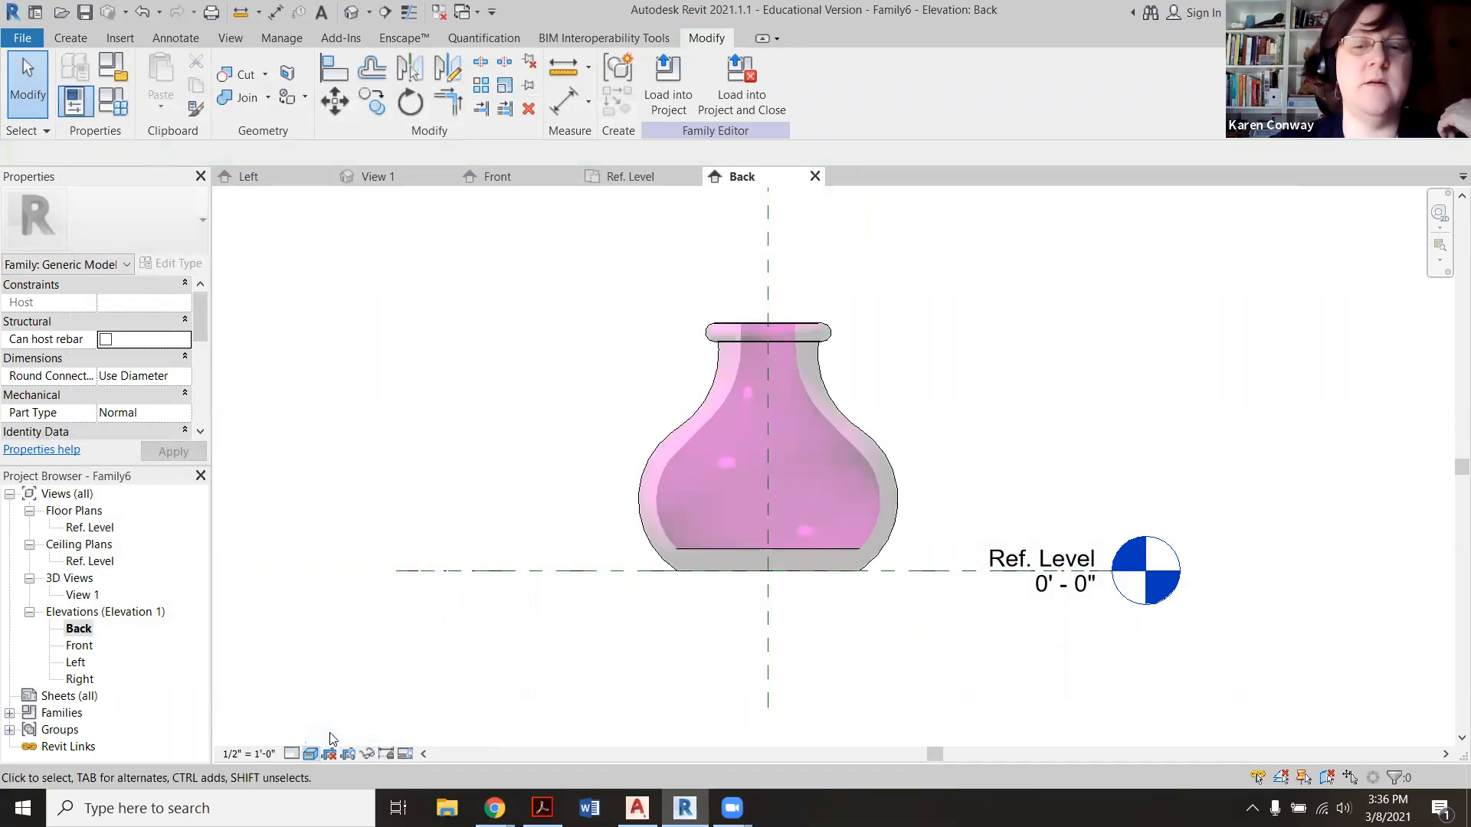
pyautogui.click(768, 622)
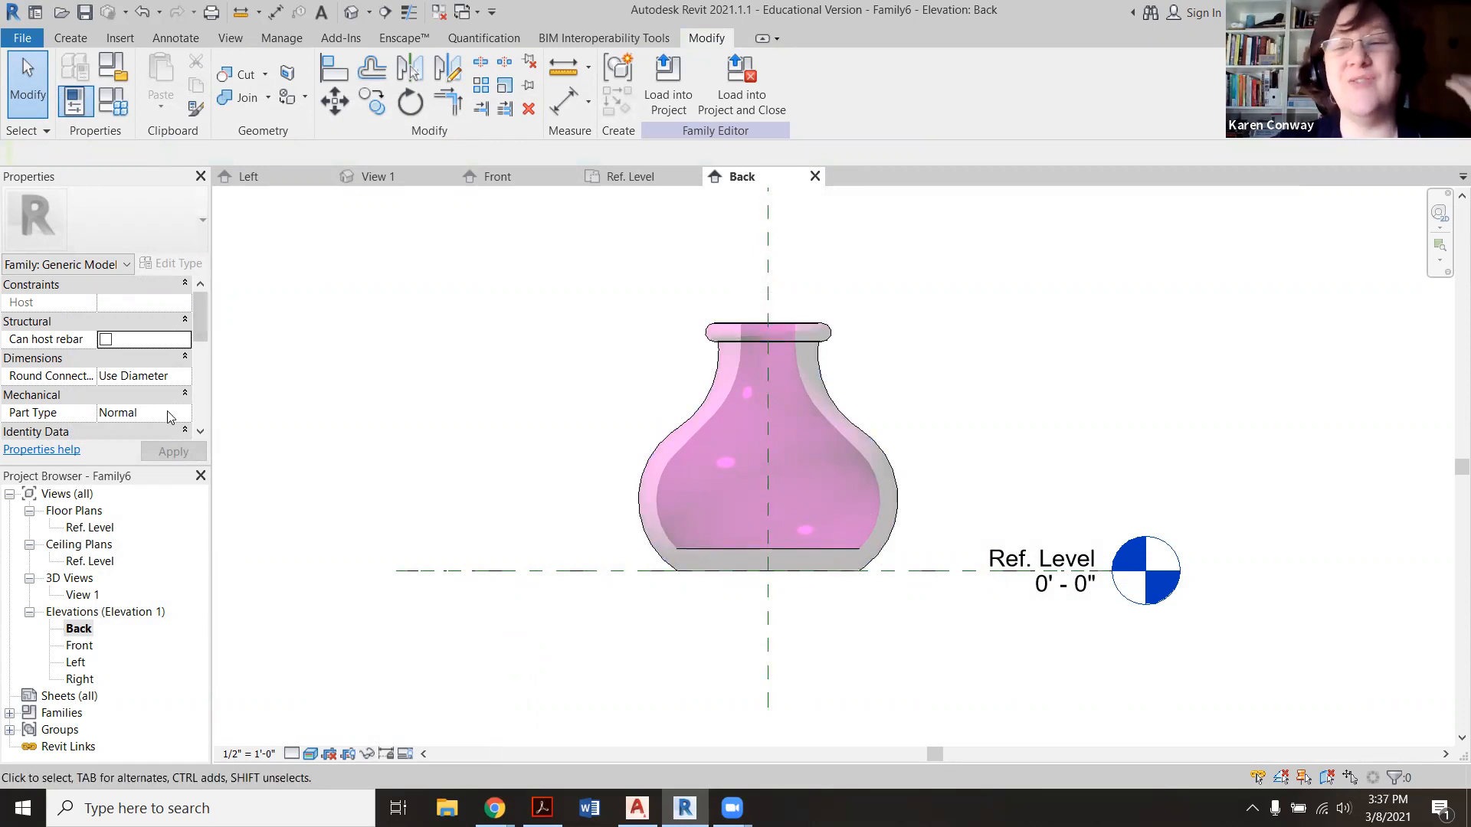
# Step: Open 3D View 1 and bring up the vase's Glass material from its Material value
pyautogui.click(83, 595)
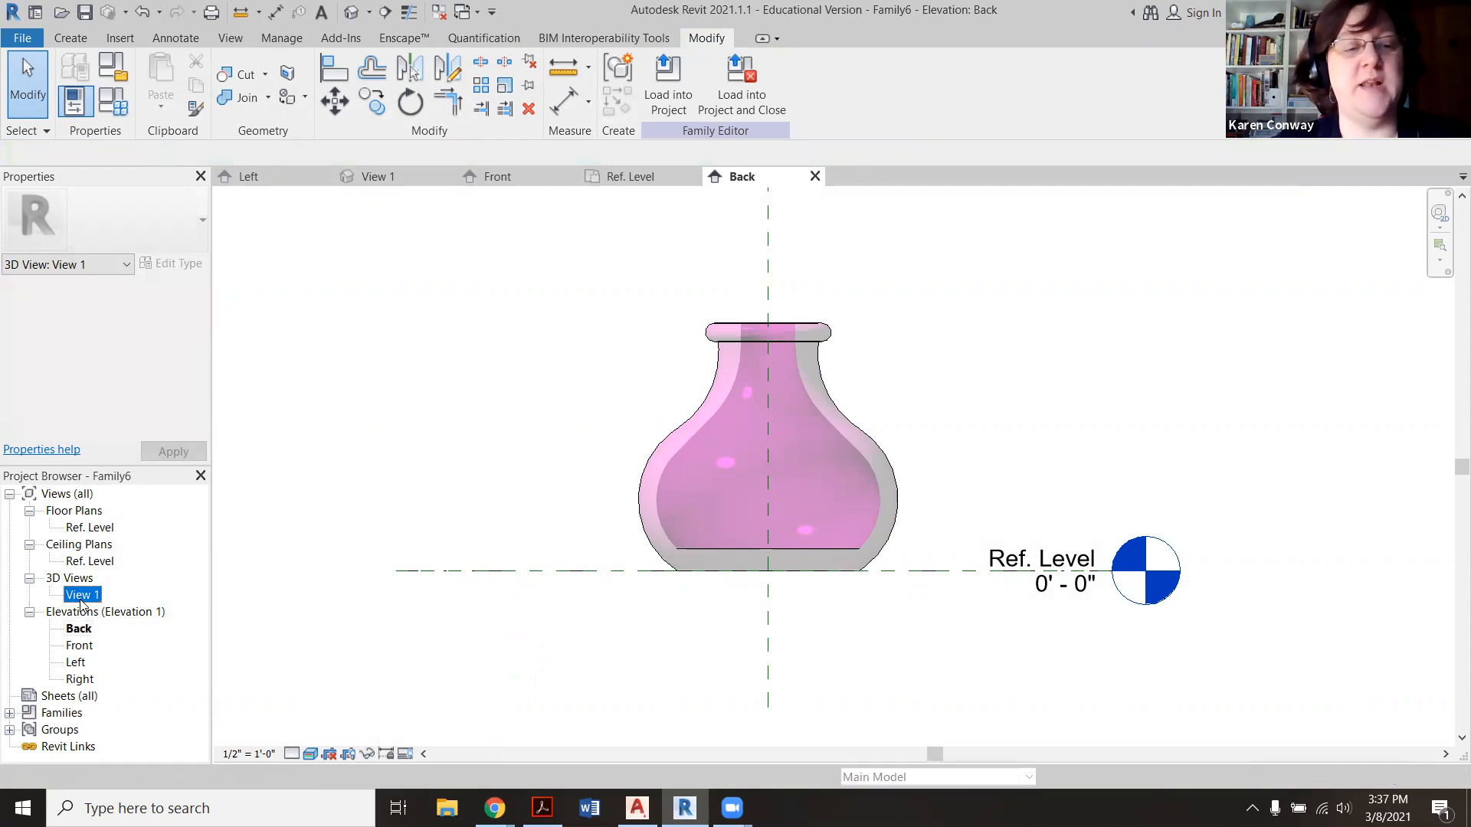
pyautogui.doubleClick(82, 593)
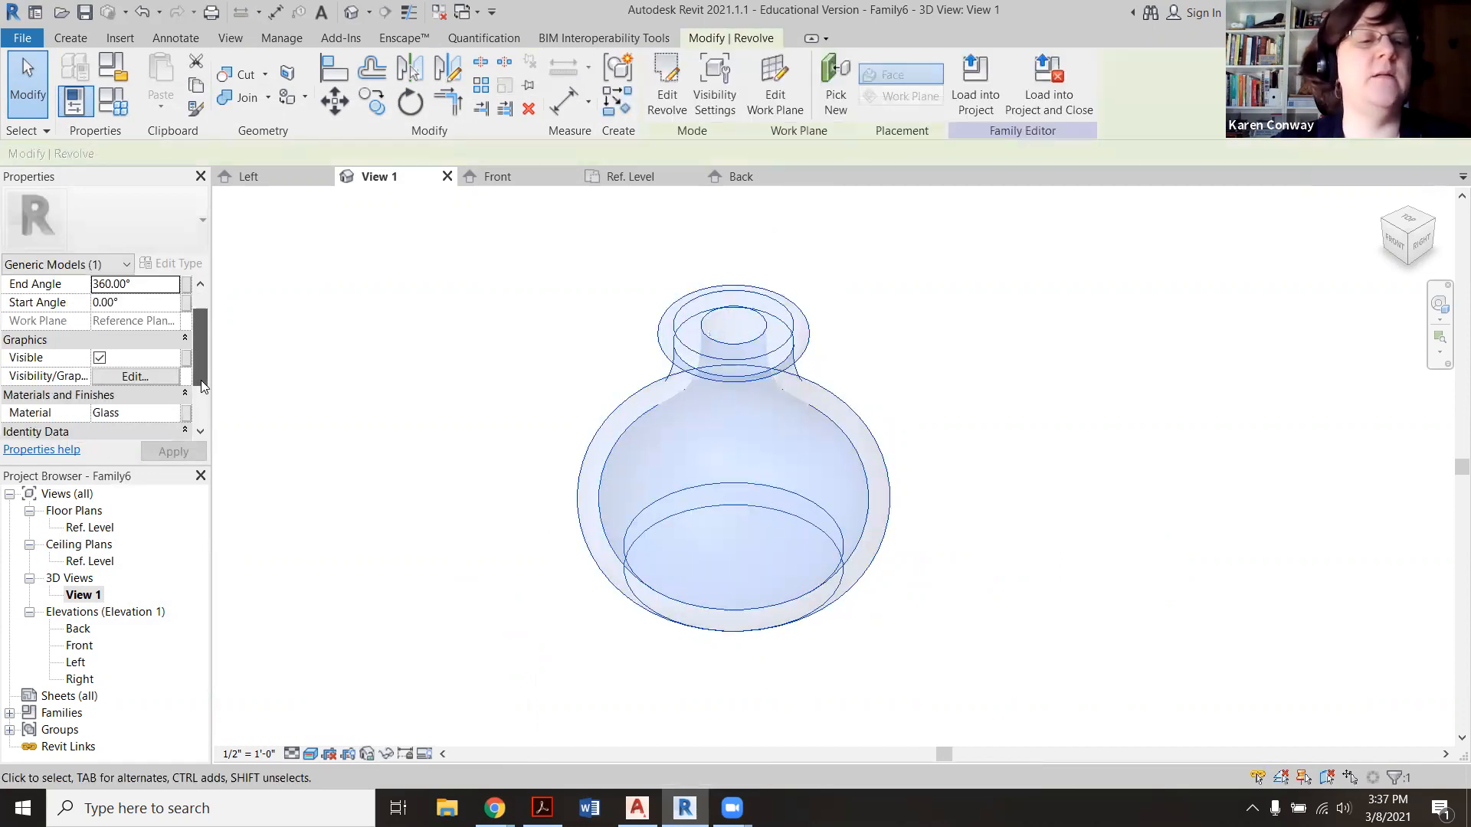
pyautogui.click(131, 393)
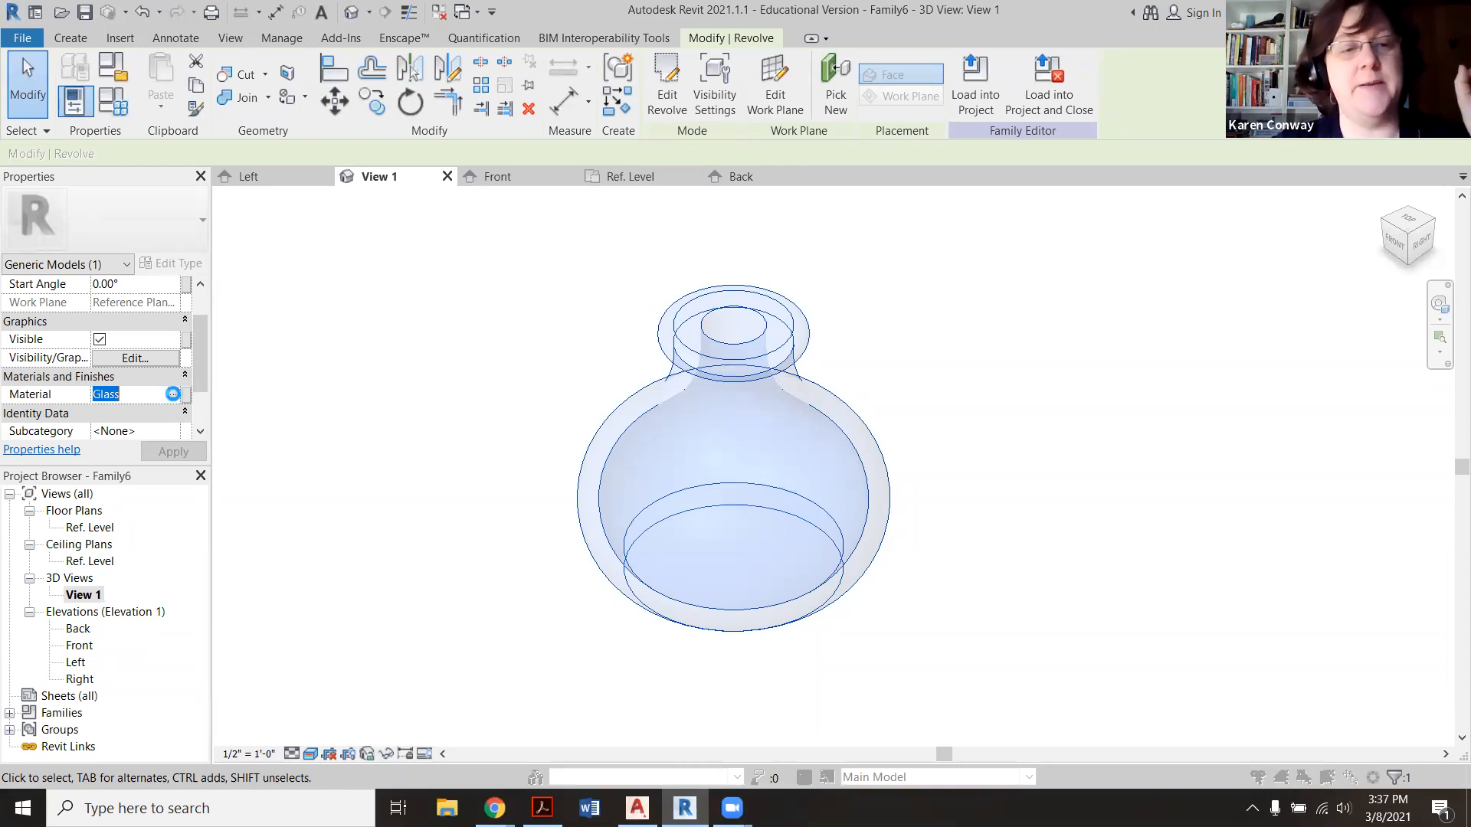
pyautogui.click(172, 393)
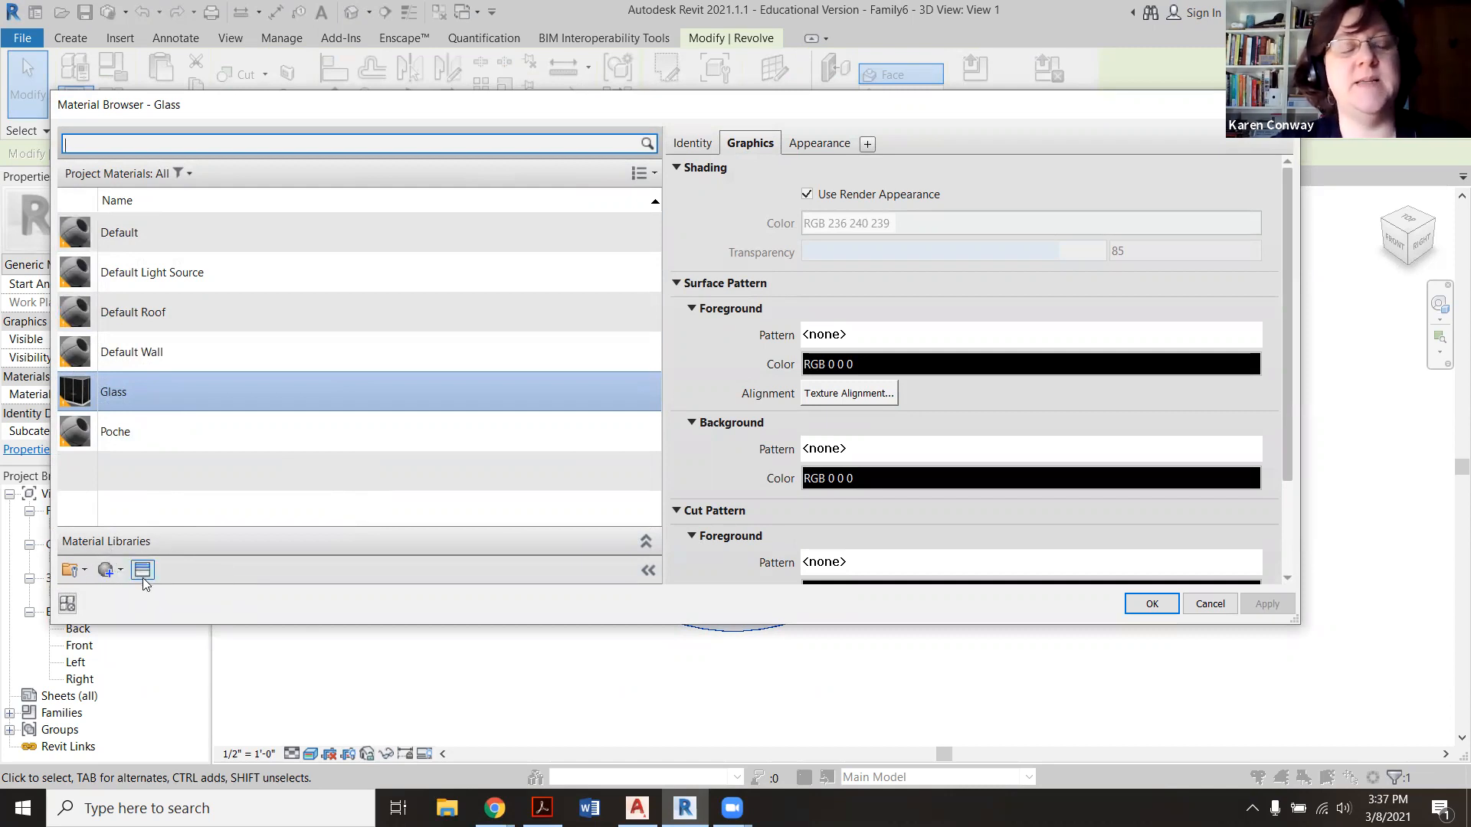
pyautogui.moveTo(141, 570)
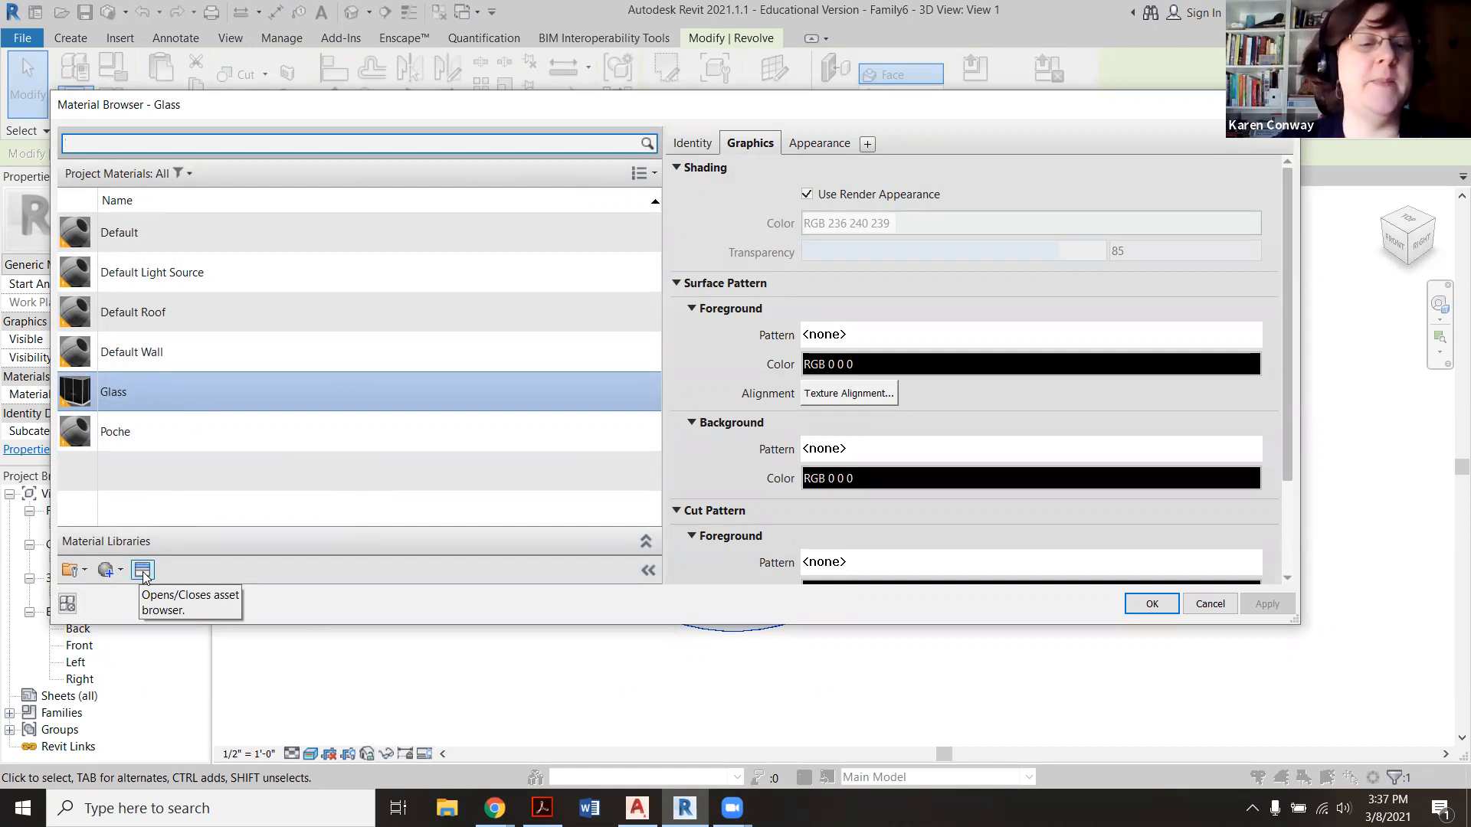
# Step: Replace the Glass material's appearance with 'Clear - Green 1' from the Appearance Library glass assets
pyautogui.click(142, 569)
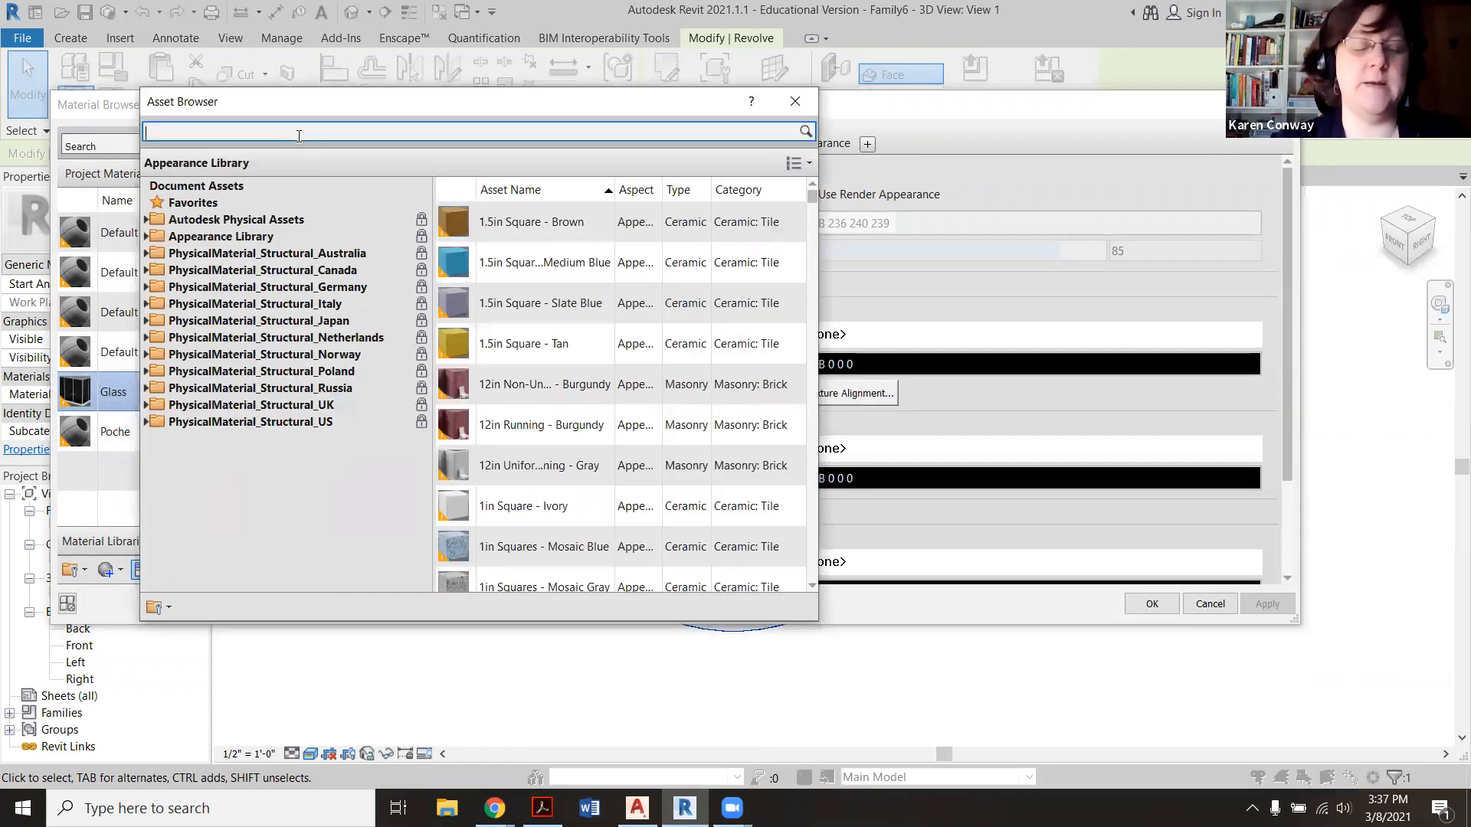
pyautogui.write('glass')
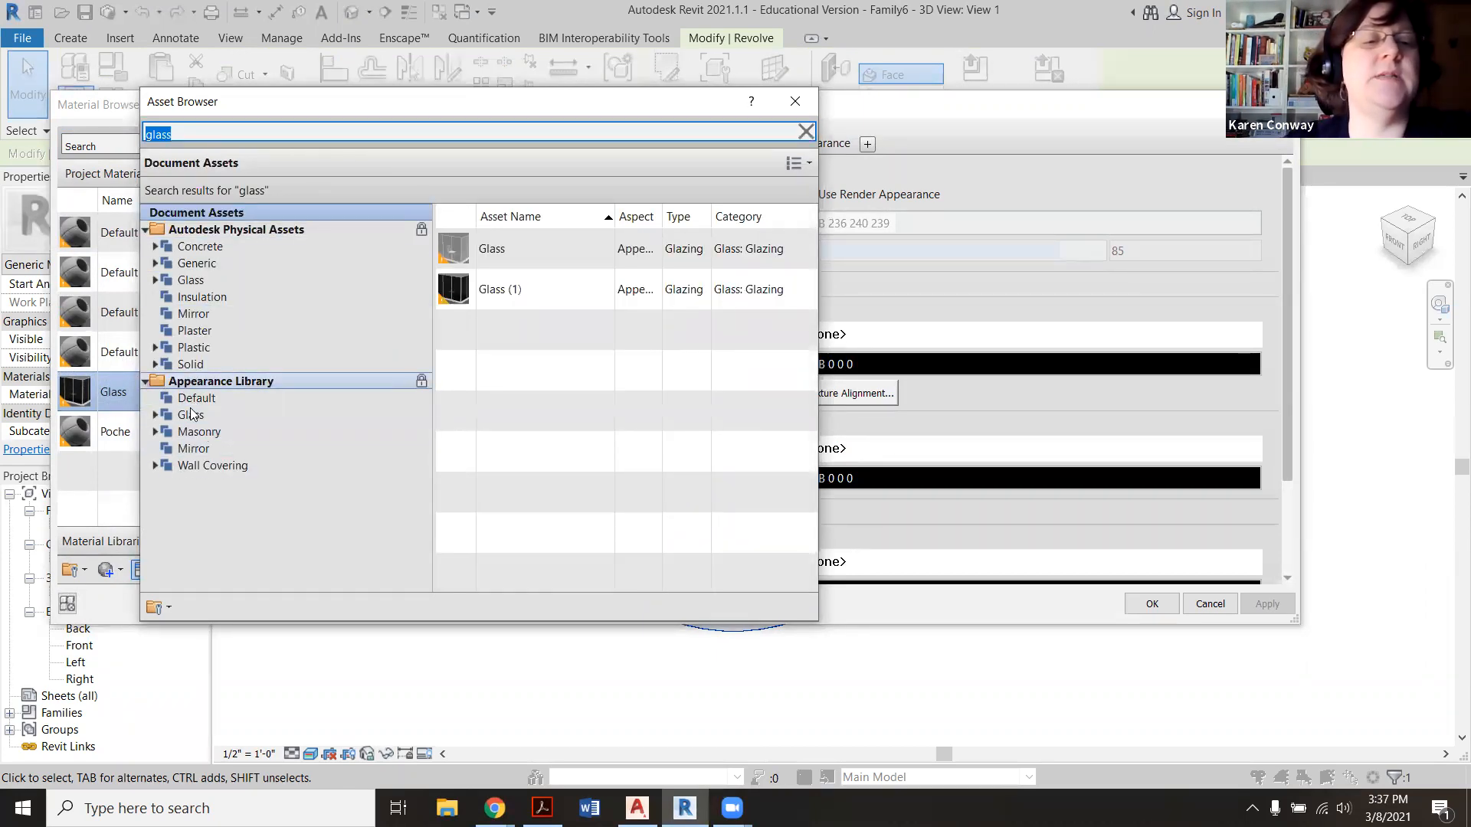
pyautogui.click(191, 415)
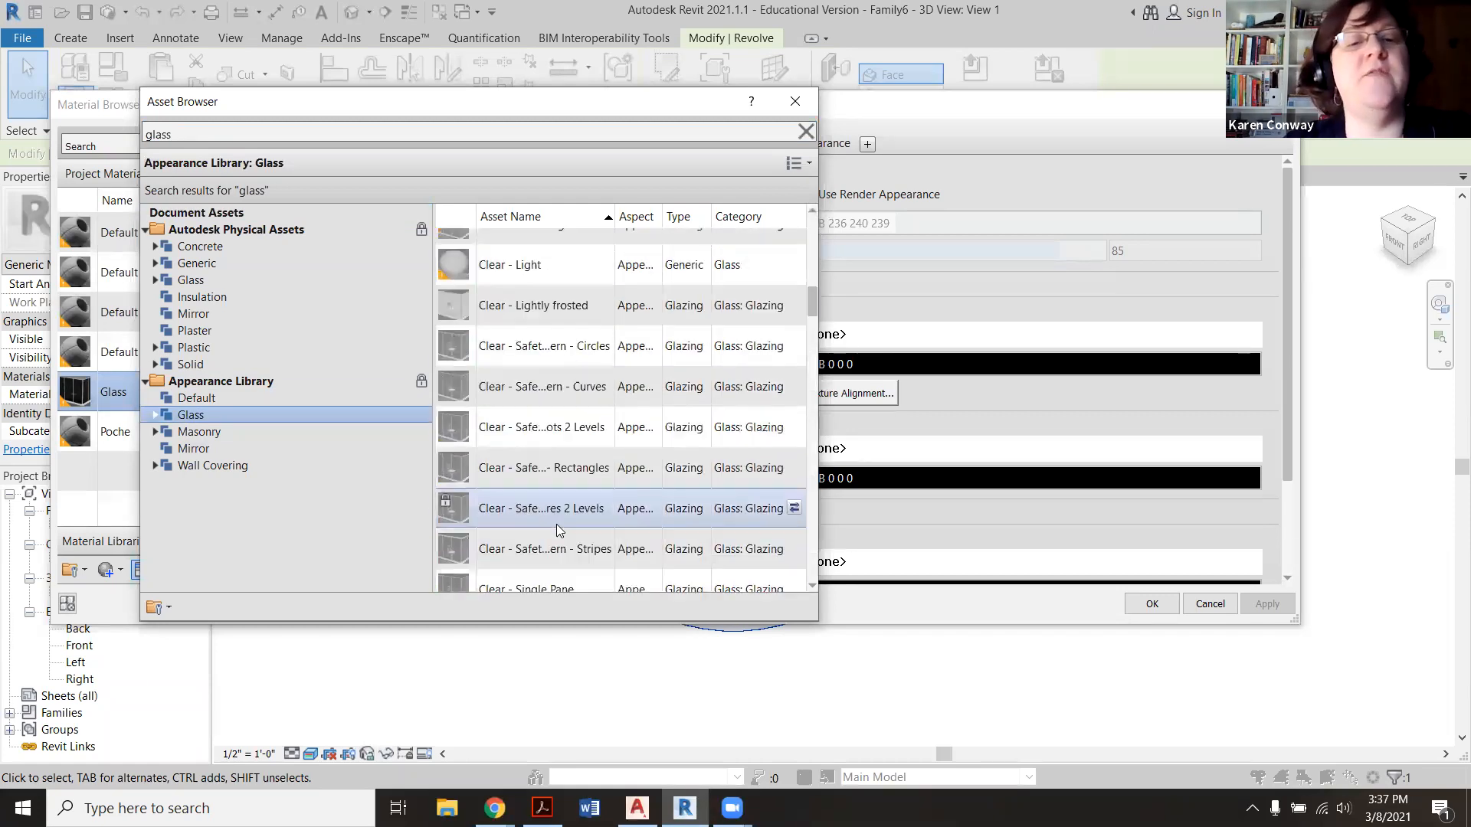
pyautogui.scroll(-3)
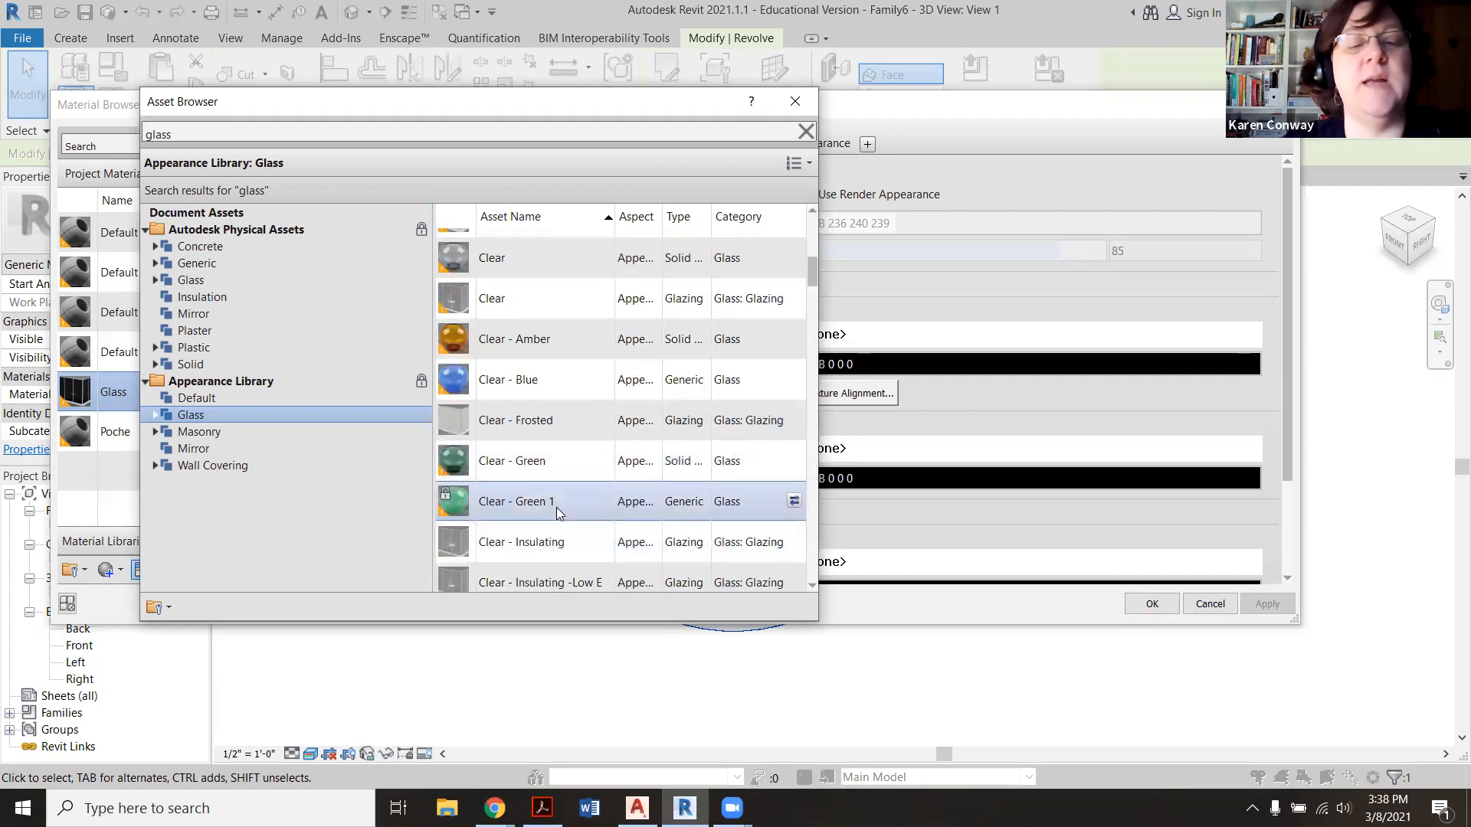
pyautogui.moveTo(566, 514)
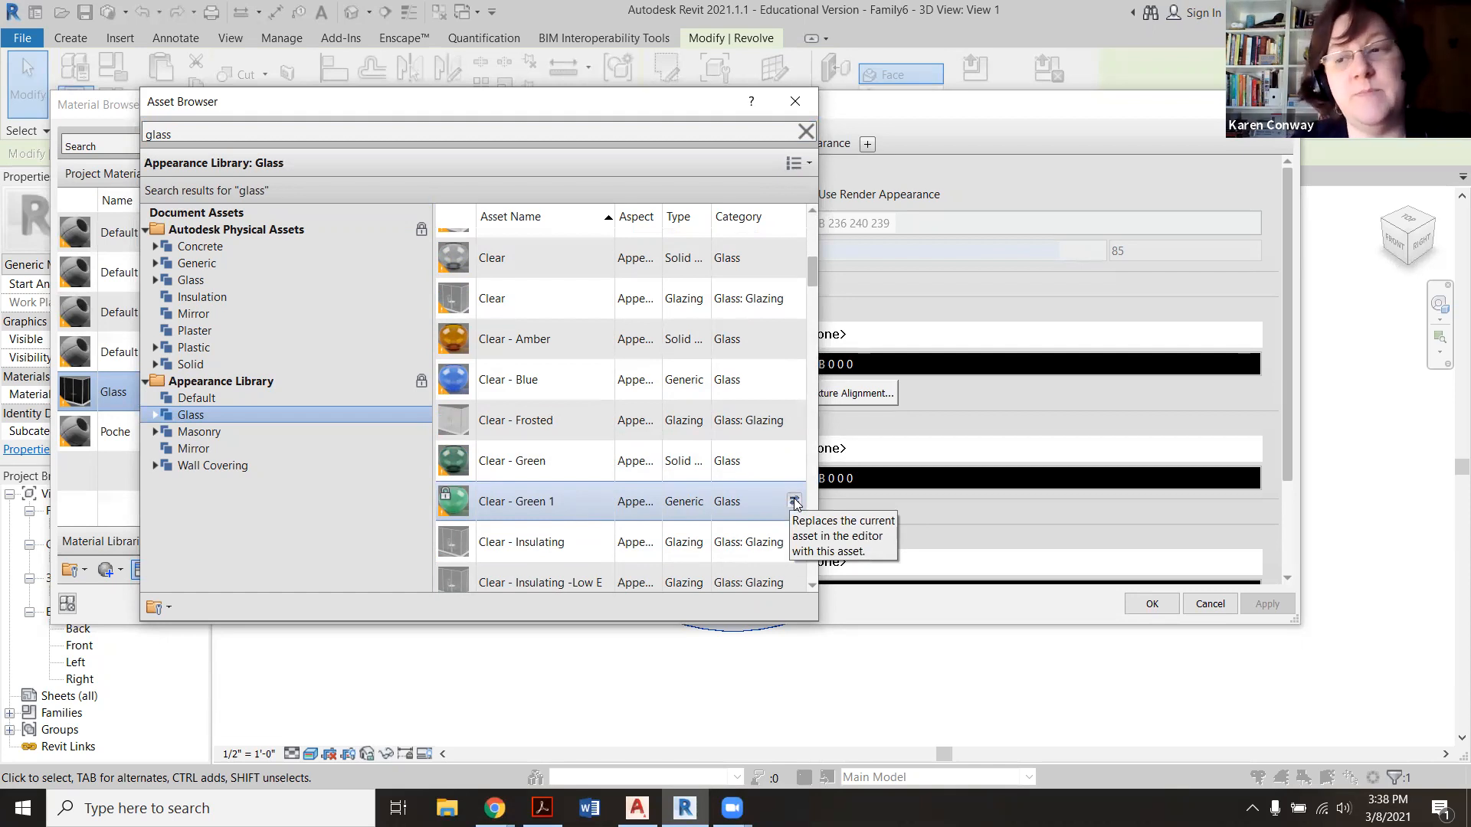
pyautogui.click(793, 501)
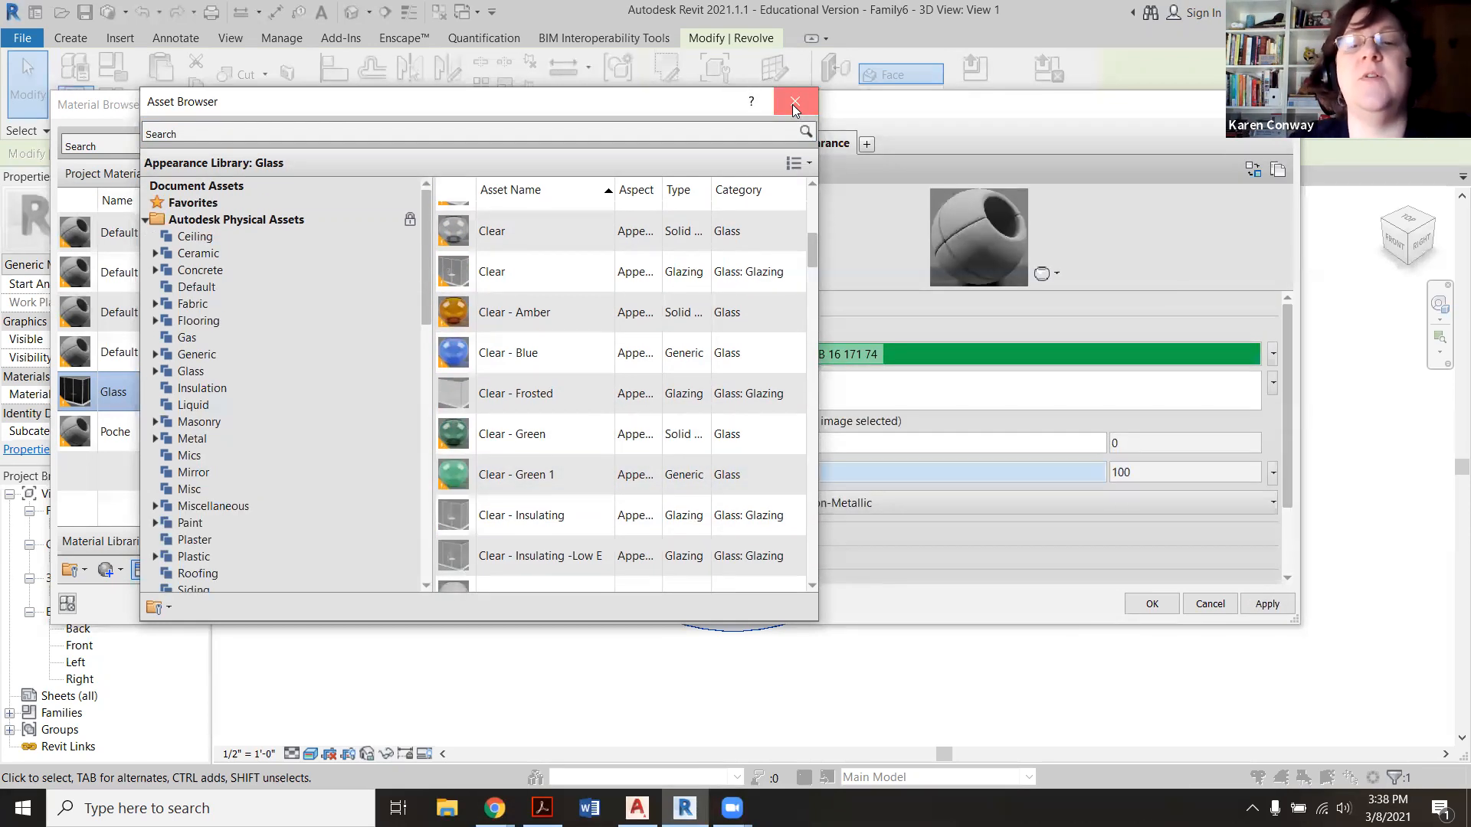
pyautogui.click(795, 101)
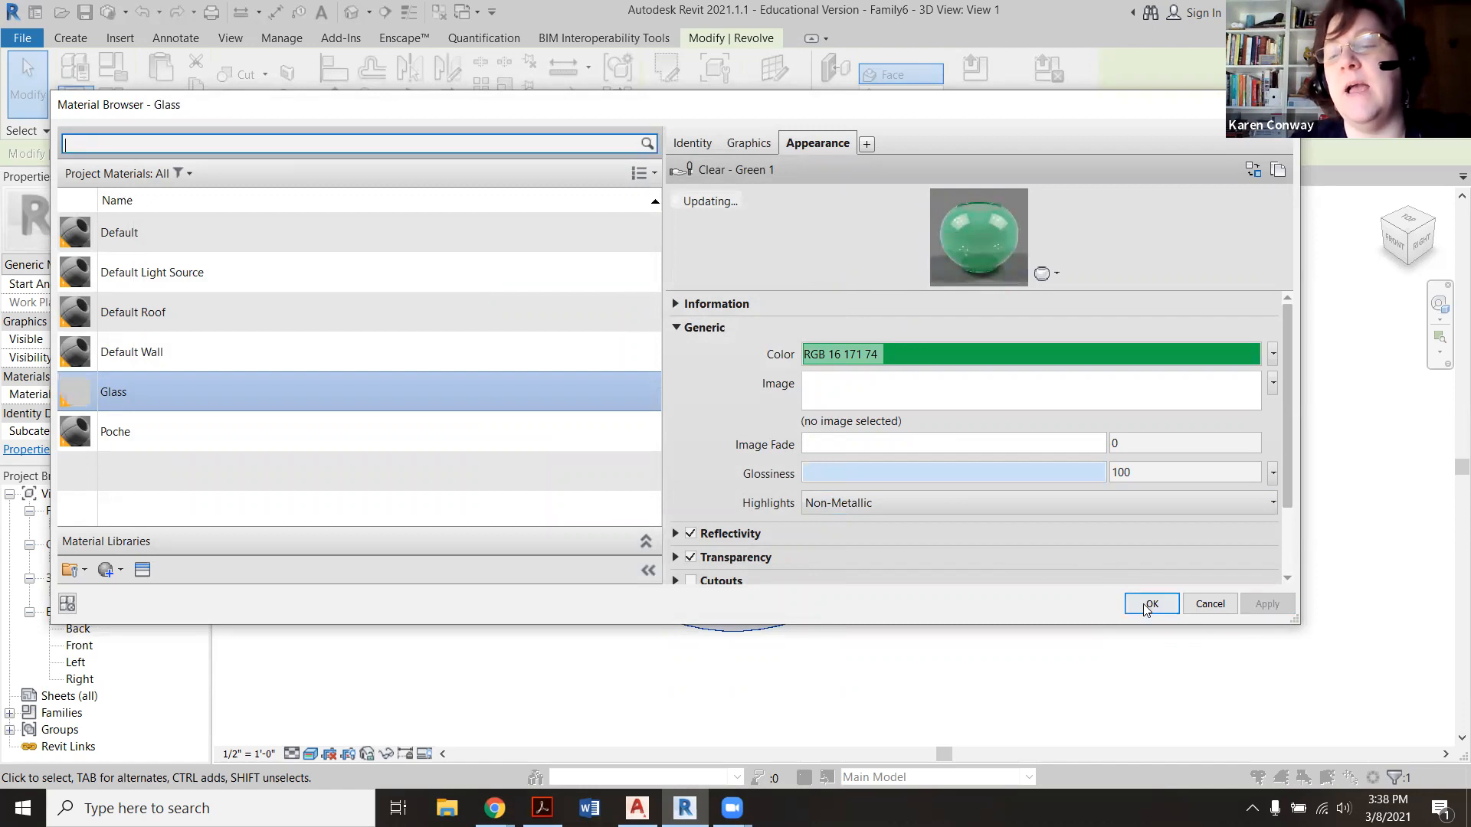
# Step: Confirm the green glass material change and select the Back elevation view
pyautogui.click(1151, 603)
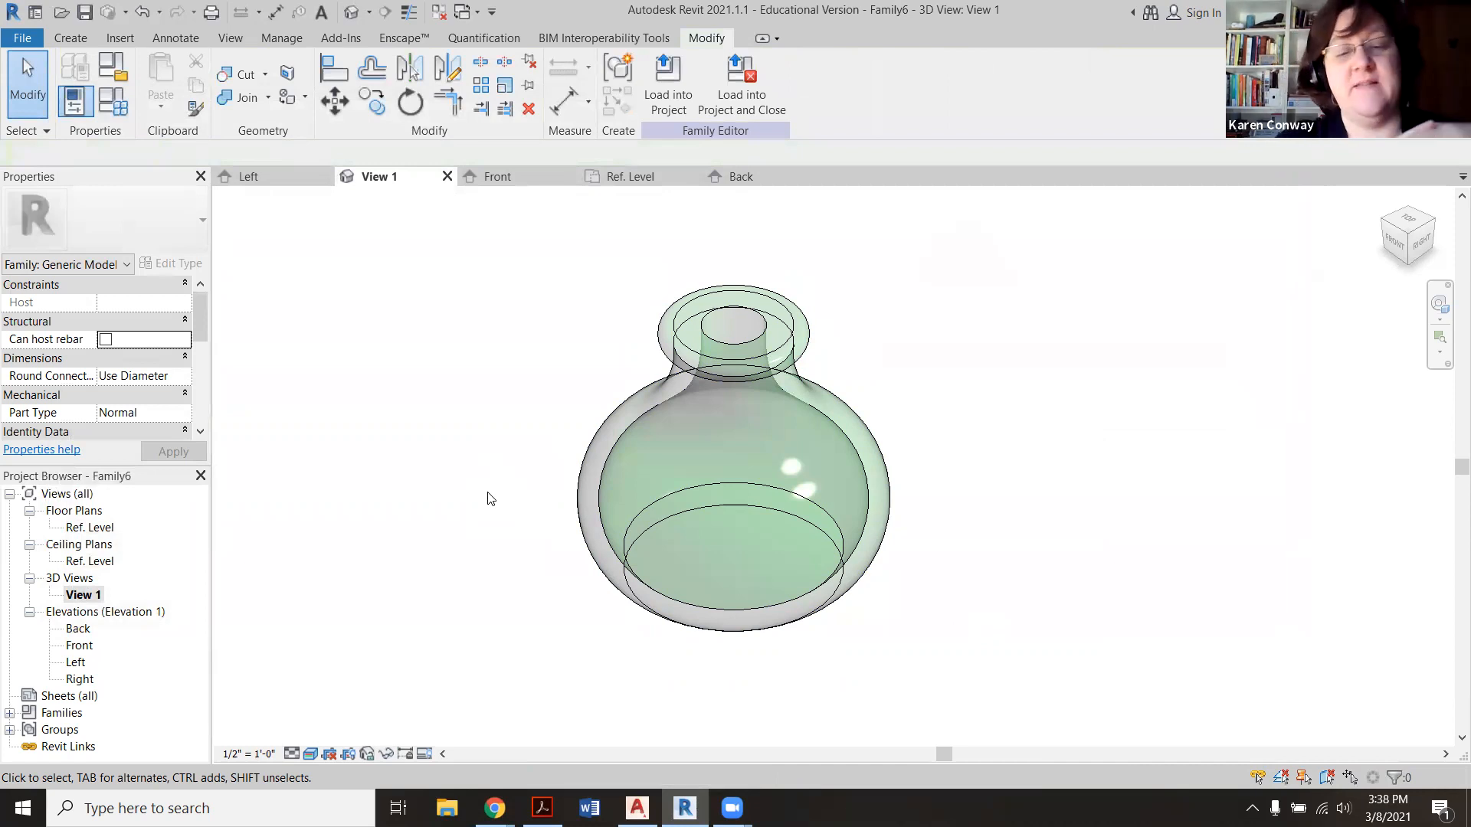
pyautogui.moveTo(513, 598)
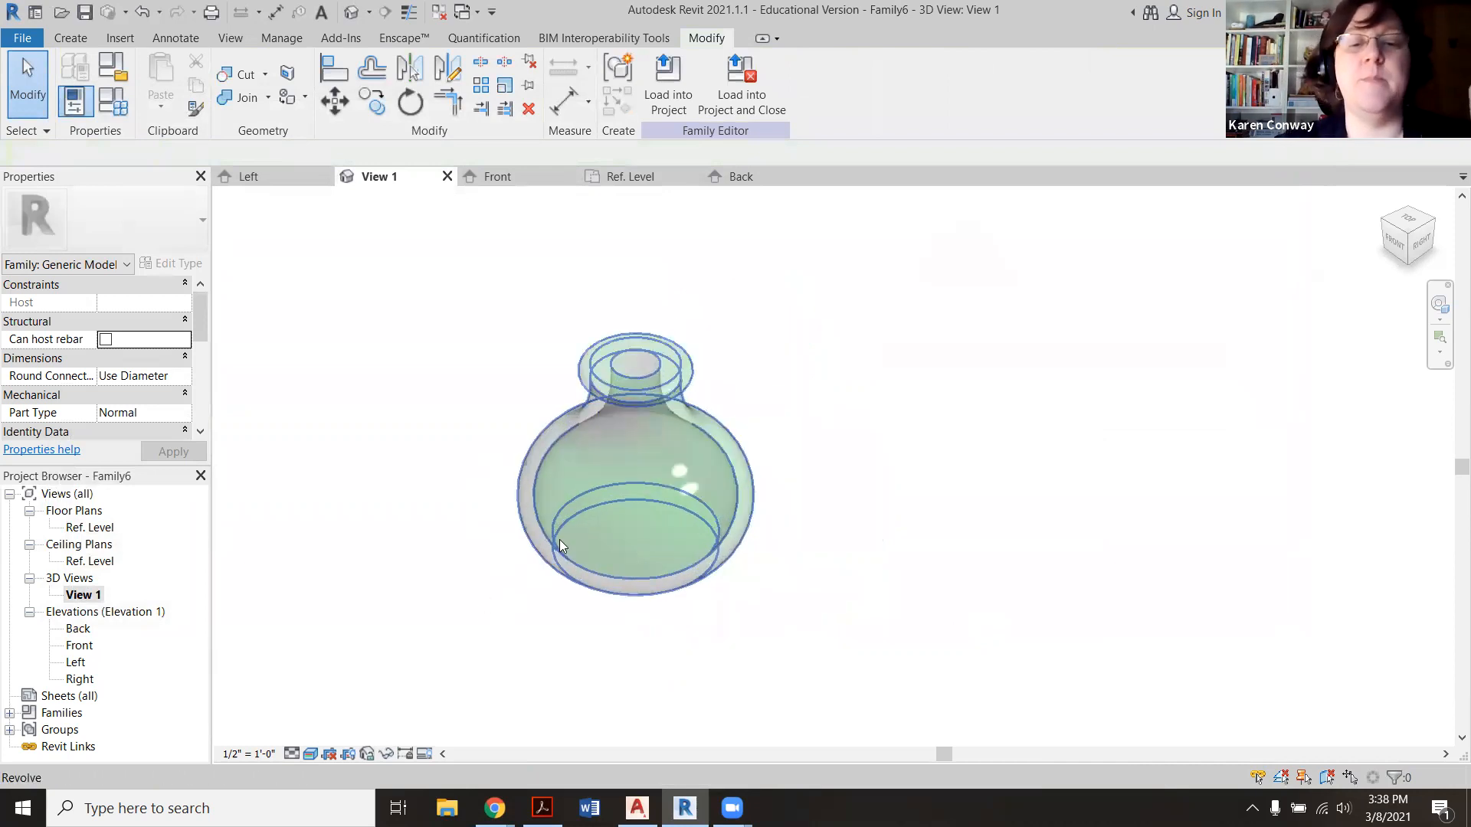
pyautogui.click(78, 628)
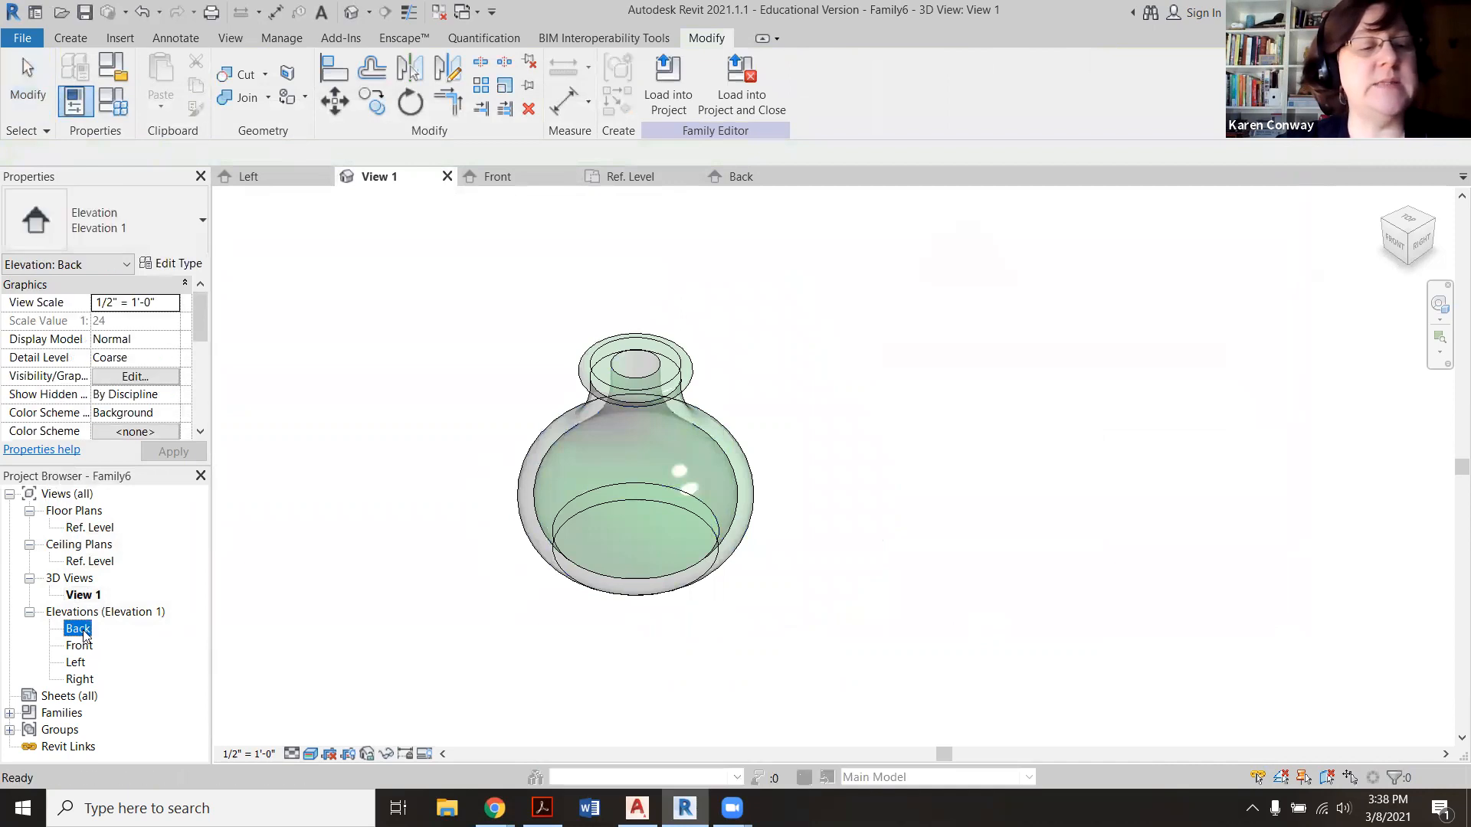